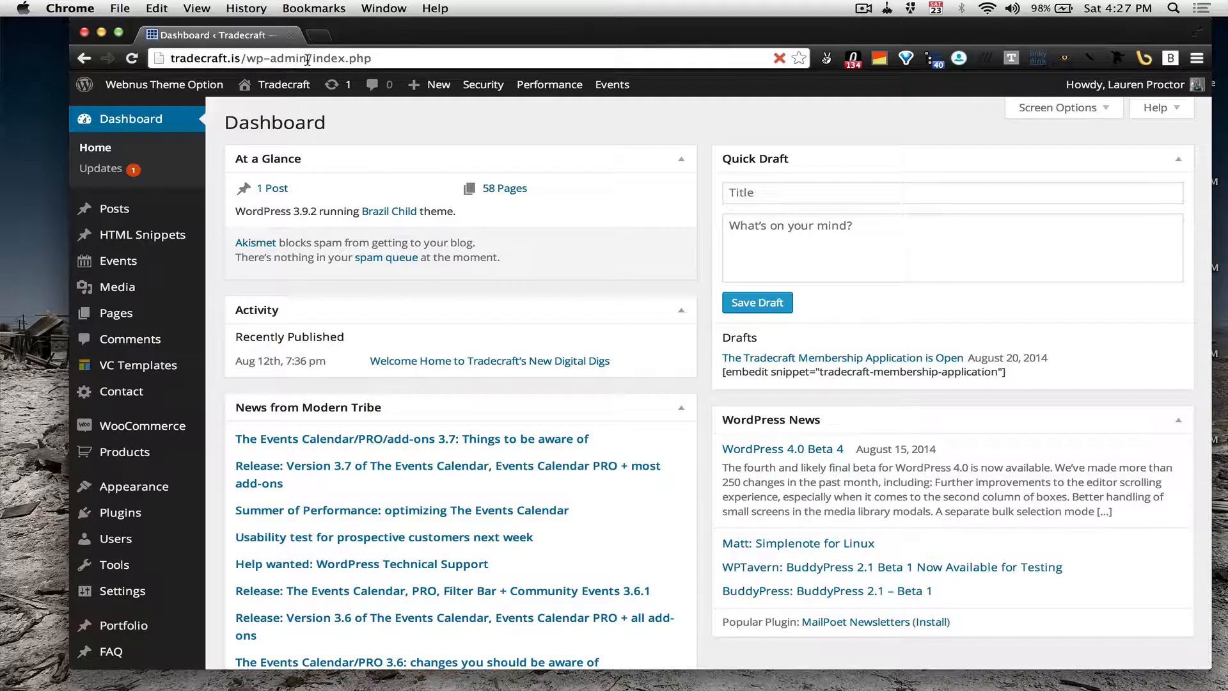
Step: Go to the Events list and open 'Grand: A Networking Mixer by Tradecraft' in a new tab
{"action": "double_click", "coordinate": [343, 58]}
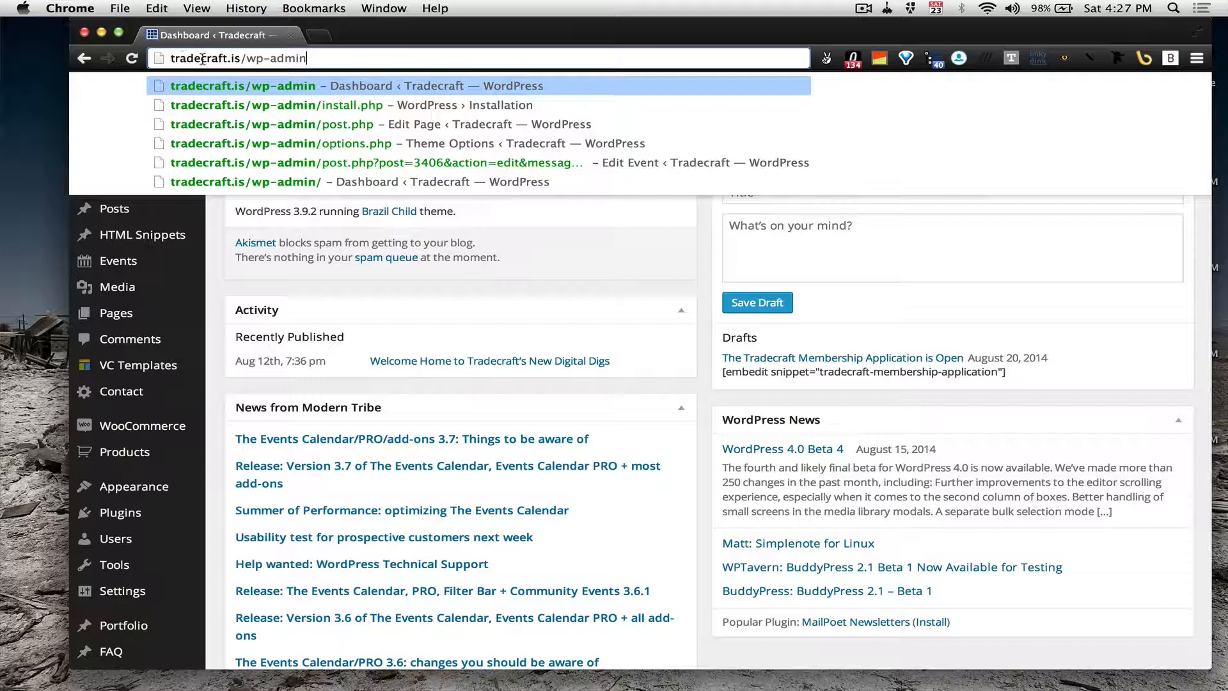
{"action": "mouse_move", "coordinate": [243, 57]}
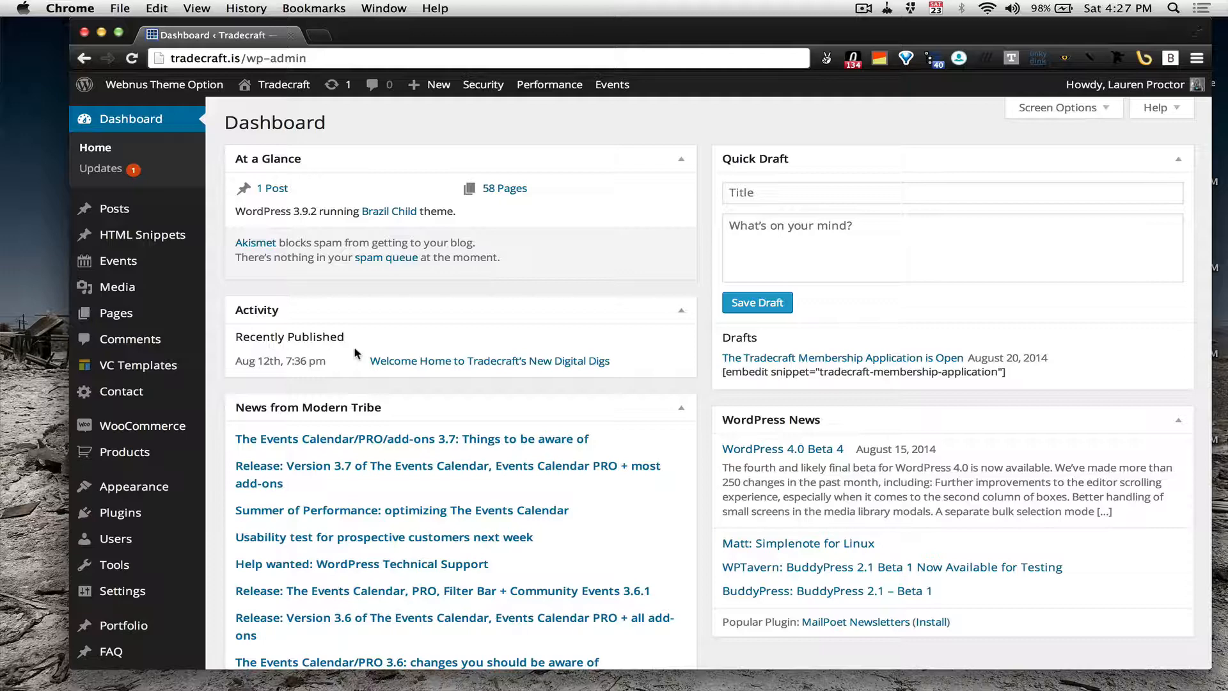
{"action": "mouse_move", "coordinate": [113, 208]}
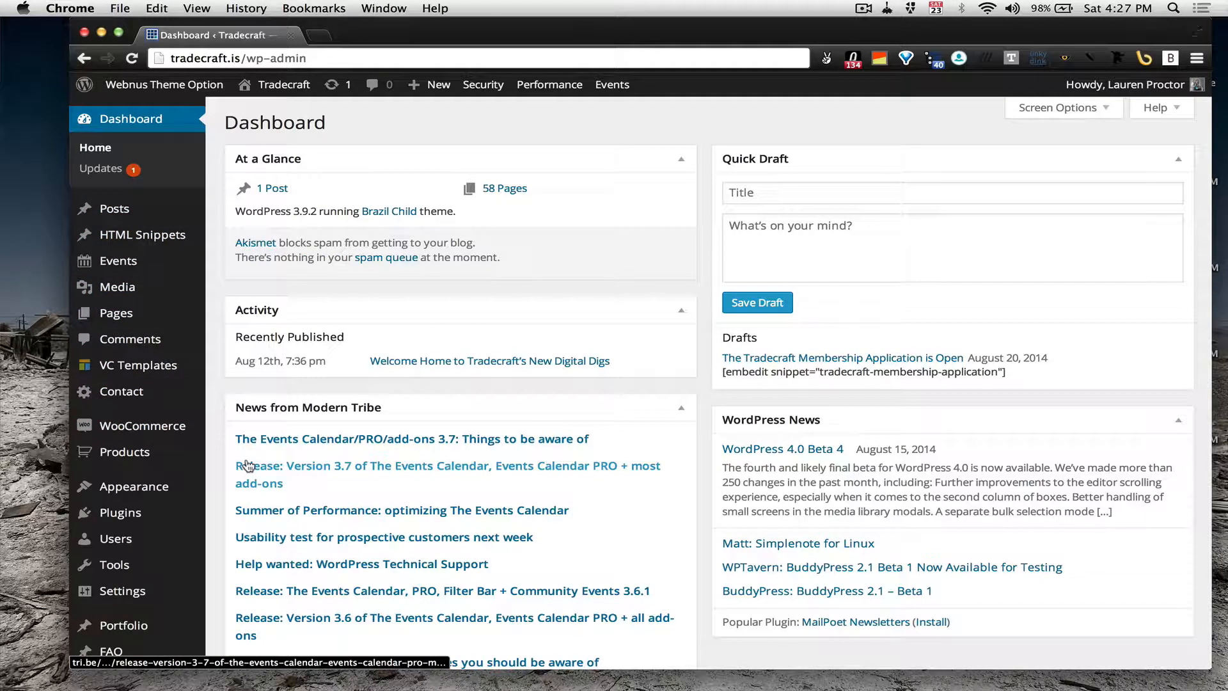
{"action": "mouse_move", "coordinate": [117, 260]}
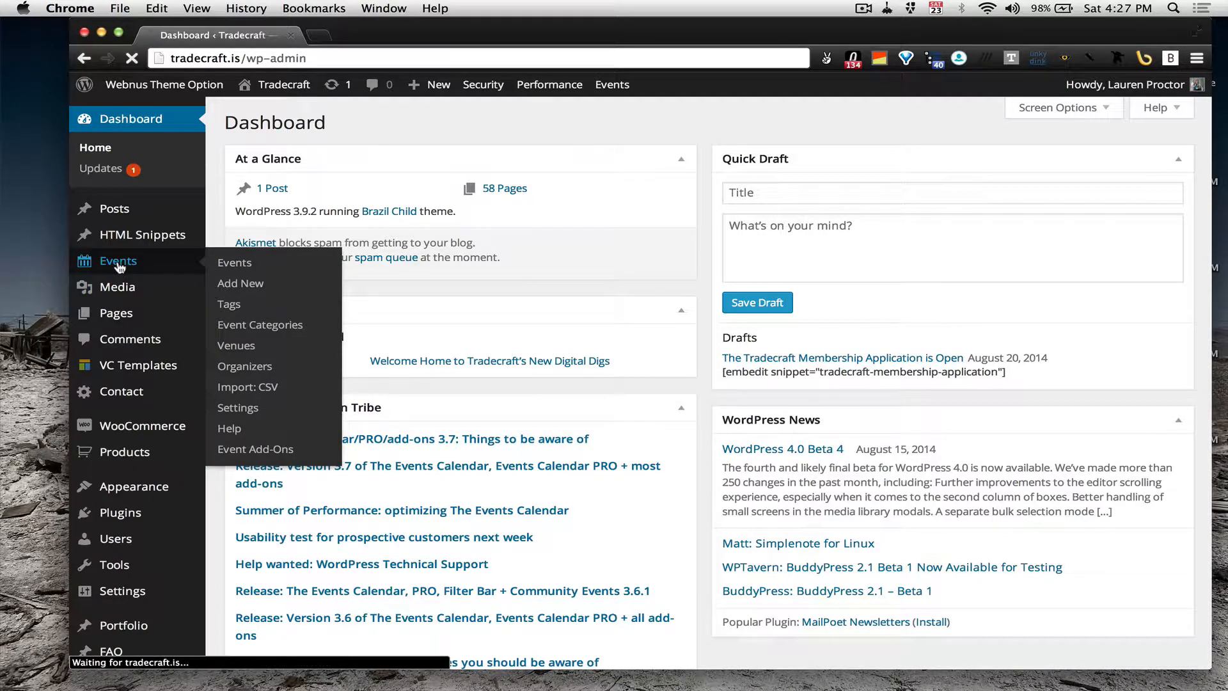
{"action": "left_click", "coordinate": [234, 262]}
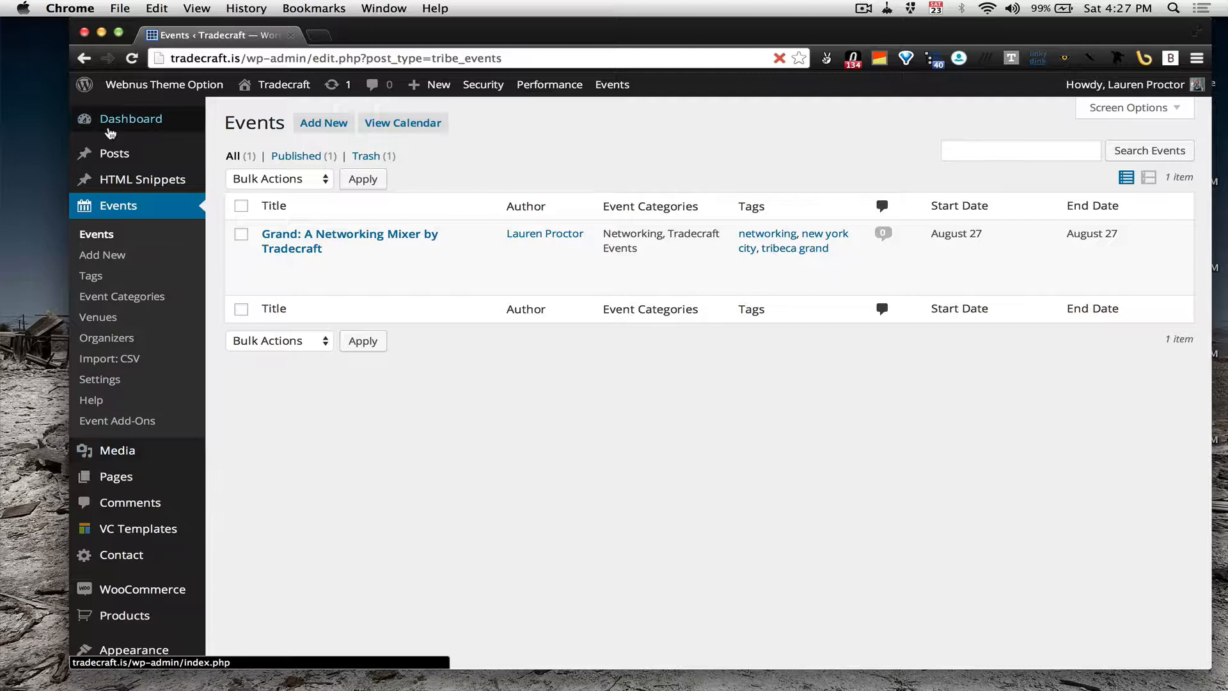
{"action": "mouse_move", "coordinate": [114, 154]}
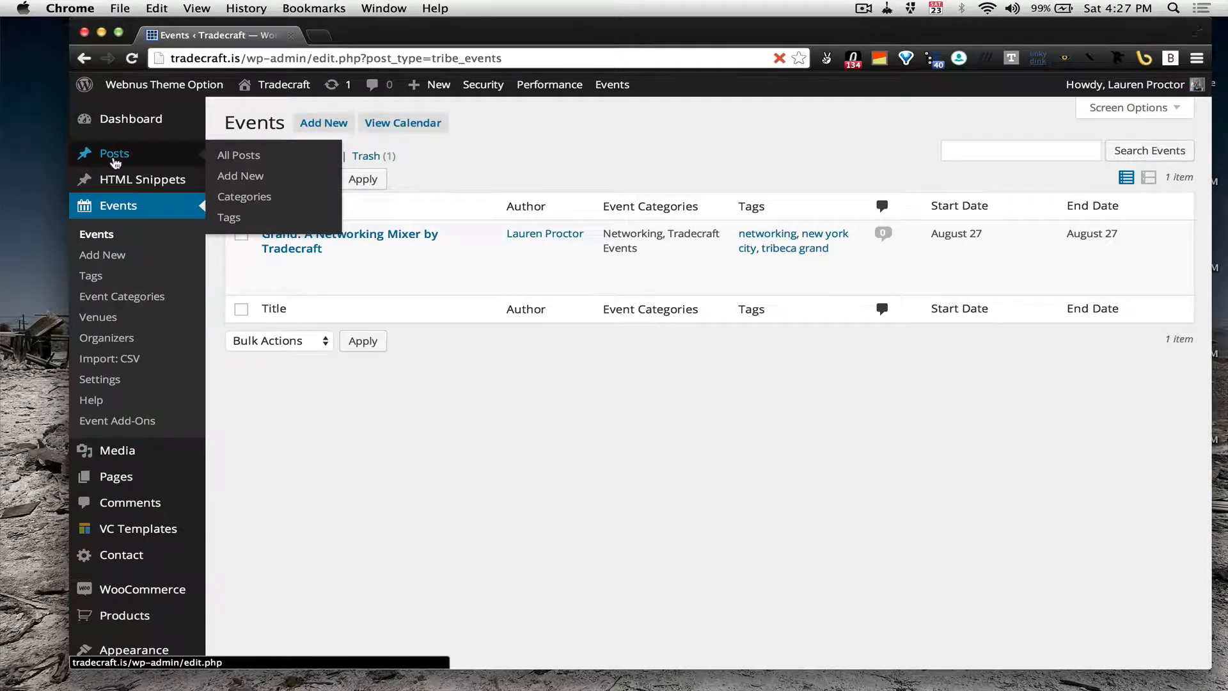
{"action": "mouse_move", "coordinate": [320, 369]}
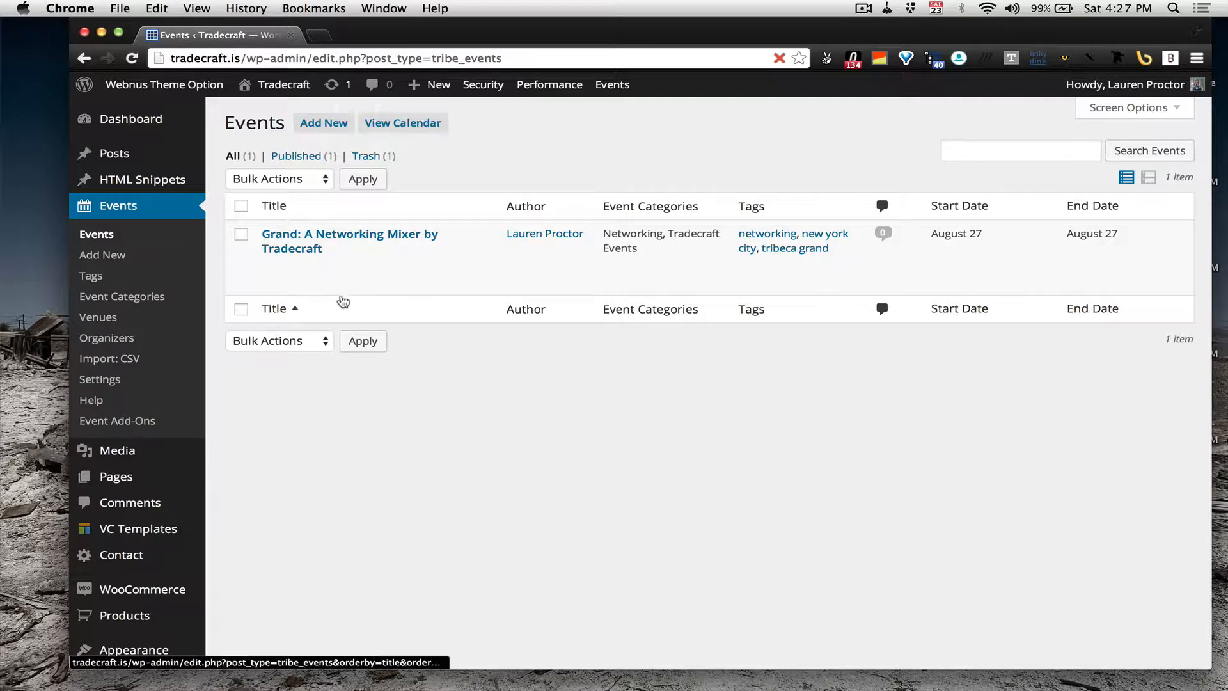
{"action": "mouse_move", "coordinate": [407, 273]}
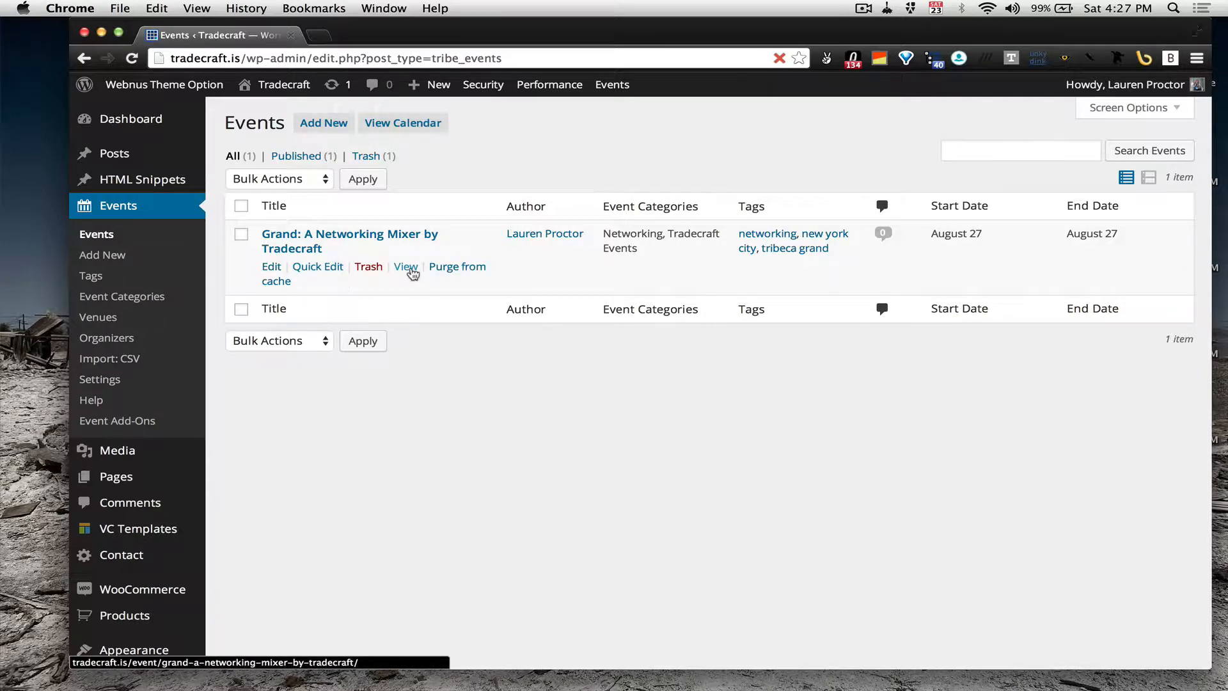
{"action": "right_click", "coordinate": [406, 266]}
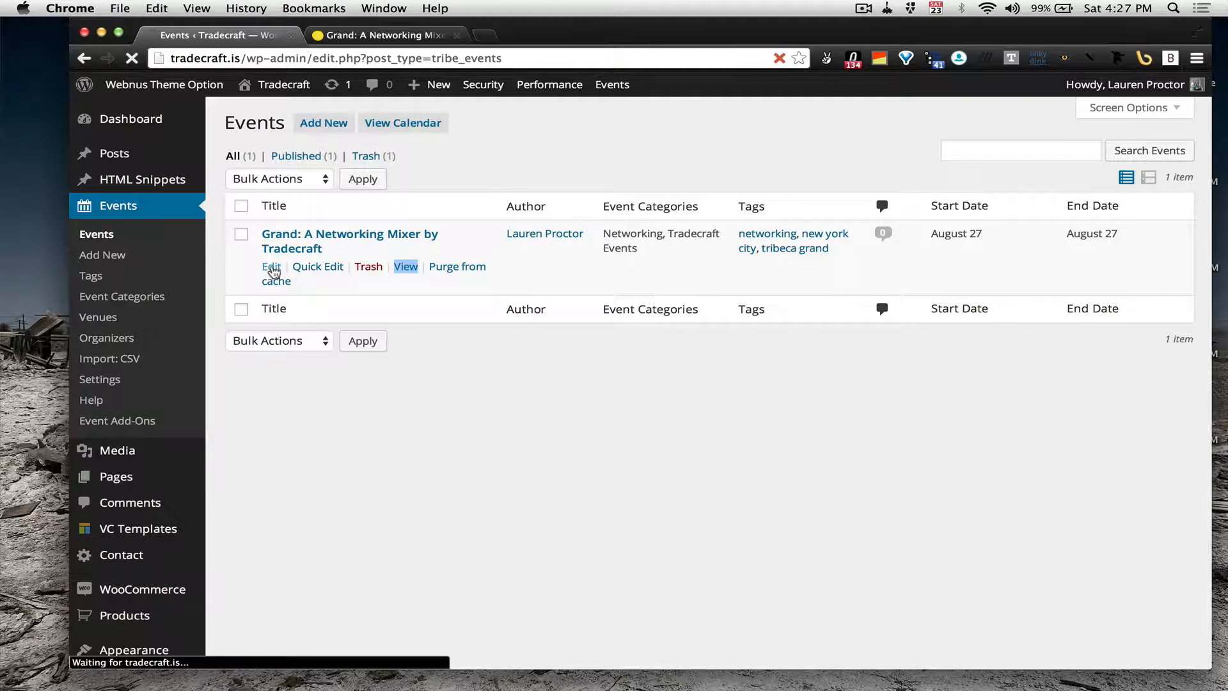
Step: Switch to the mixer event's live page and scroll through Details, Organizer and Venue map
{"action": "left_click", "coordinate": [271, 266]}
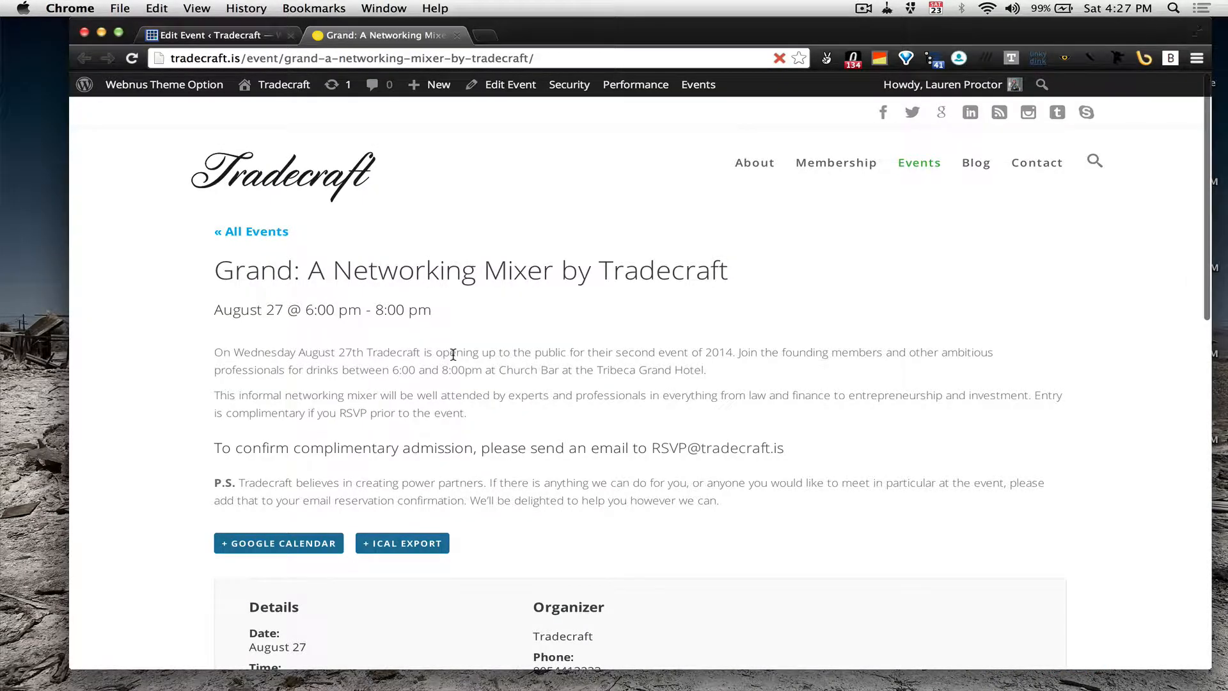
{"action": "scroll", "scroll_direction": "down", "scroll_amount": 3}
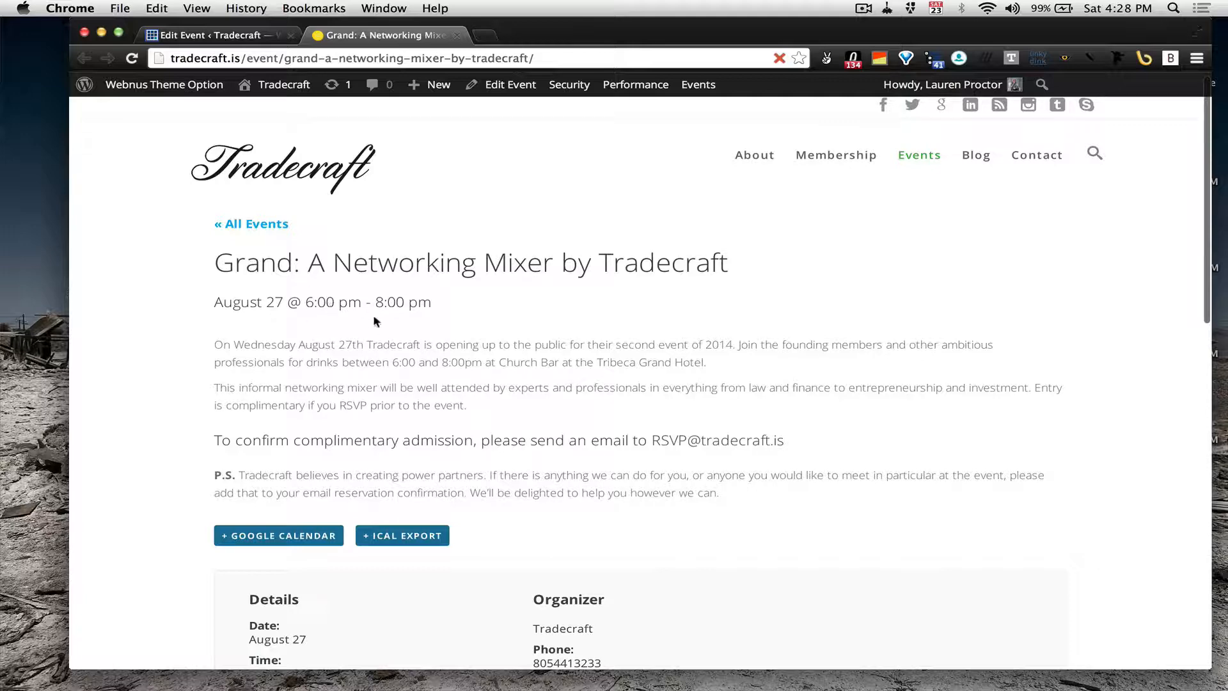
{"action": "scroll", "scroll_direction": "down", "scroll_amount": 3}
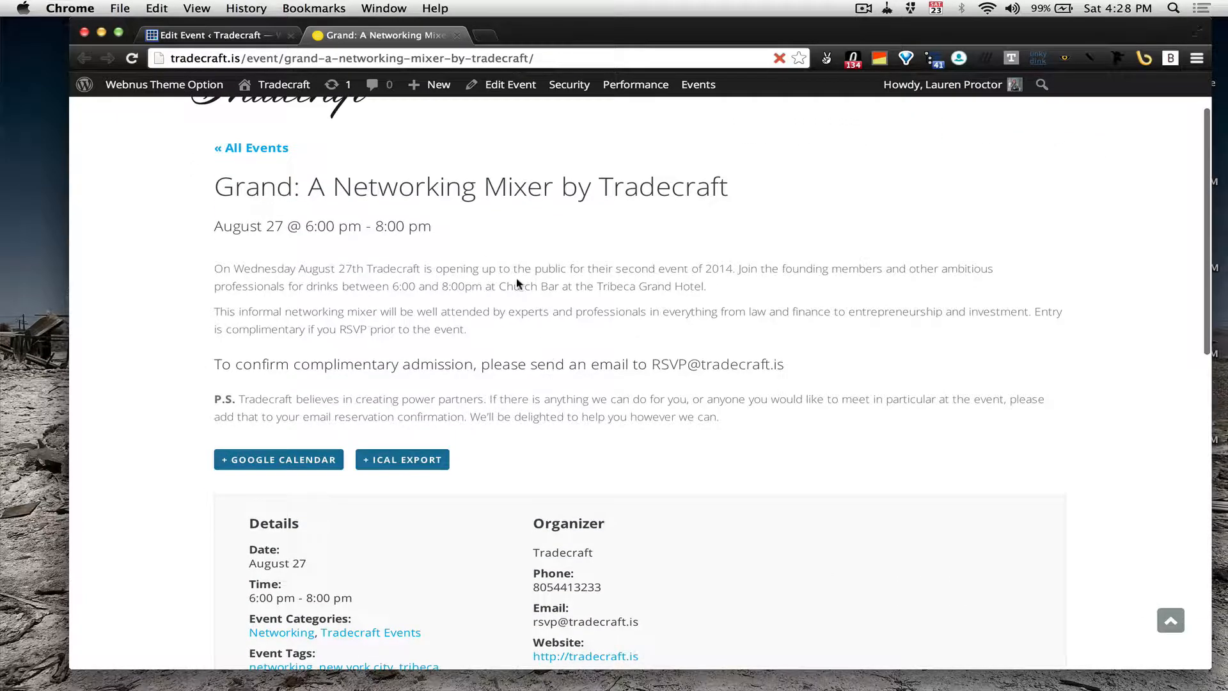
{"action": "scroll", "scroll_direction": "down", "scroll_amount": 3}
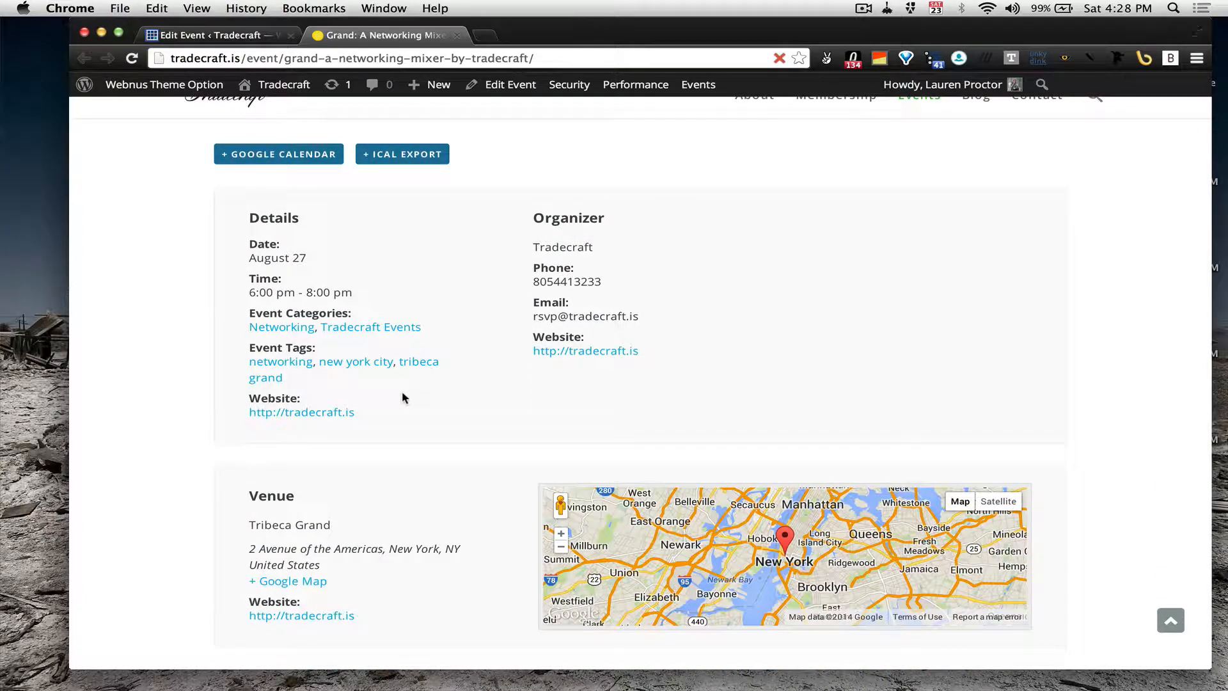
{"action": "mouse_move", "coordinate": [407, 362]}
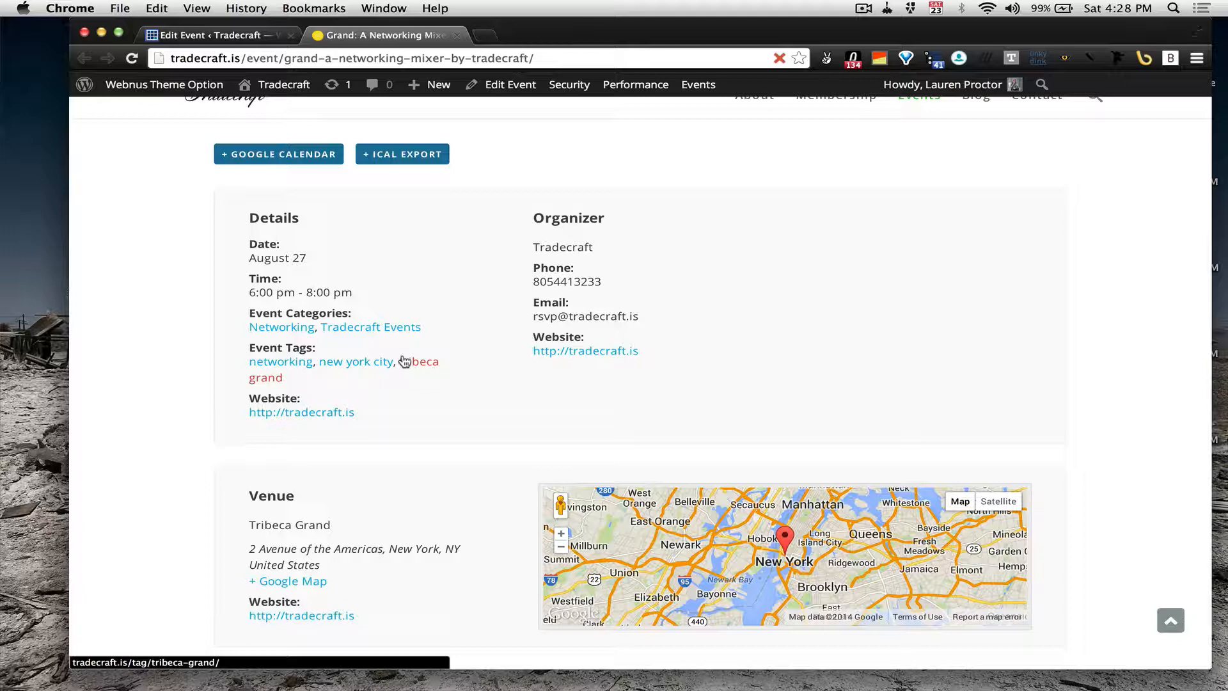
{"action": "mouse_move", "coordinate": [456, 260]}
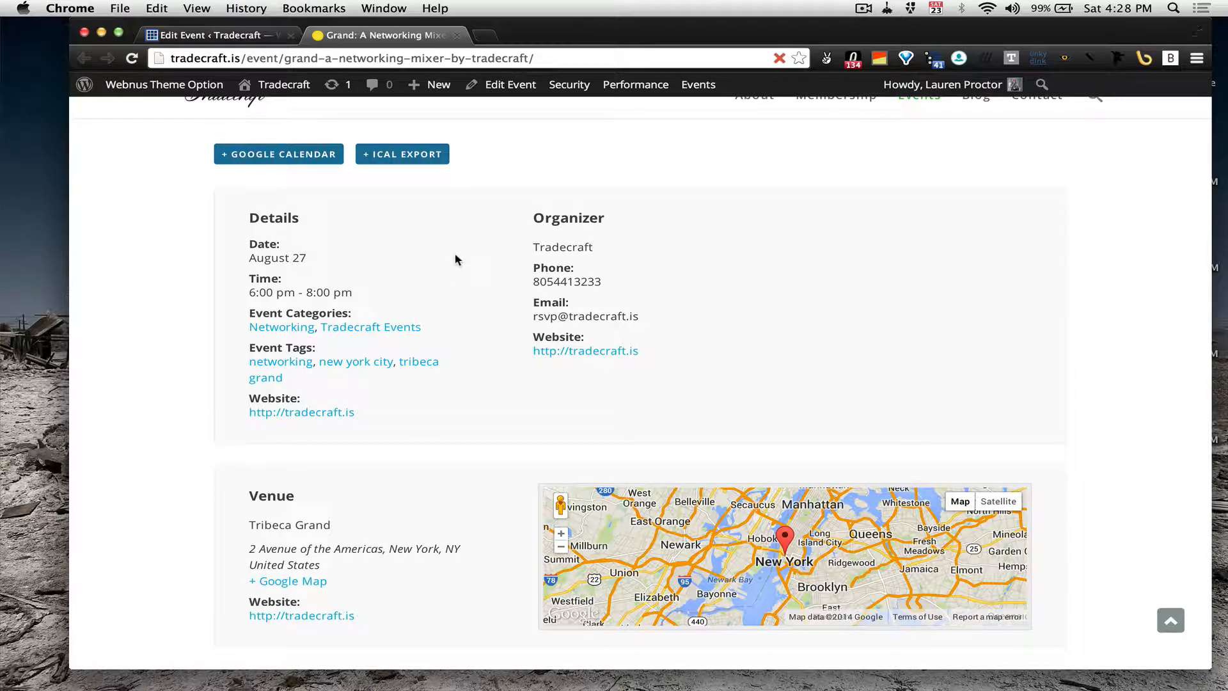
{"action": "mouse_move", "coordinate": [343, 205]}
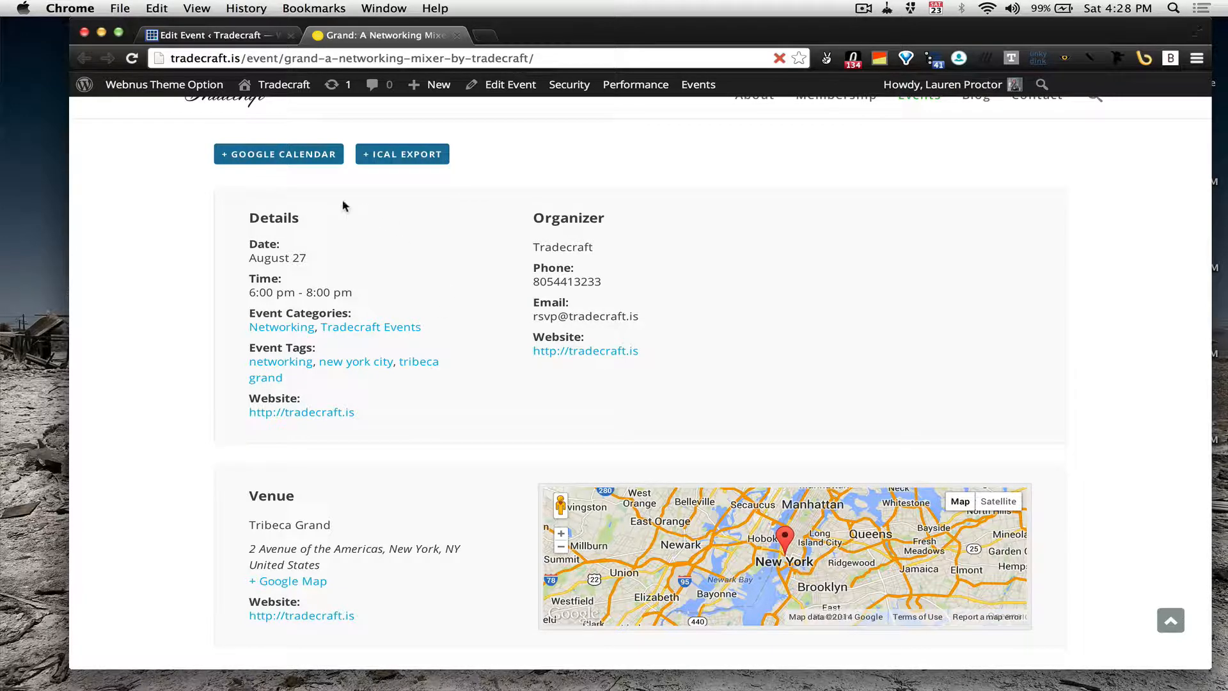
{"action": "mouse_move", "coordinate": [277, 153]}
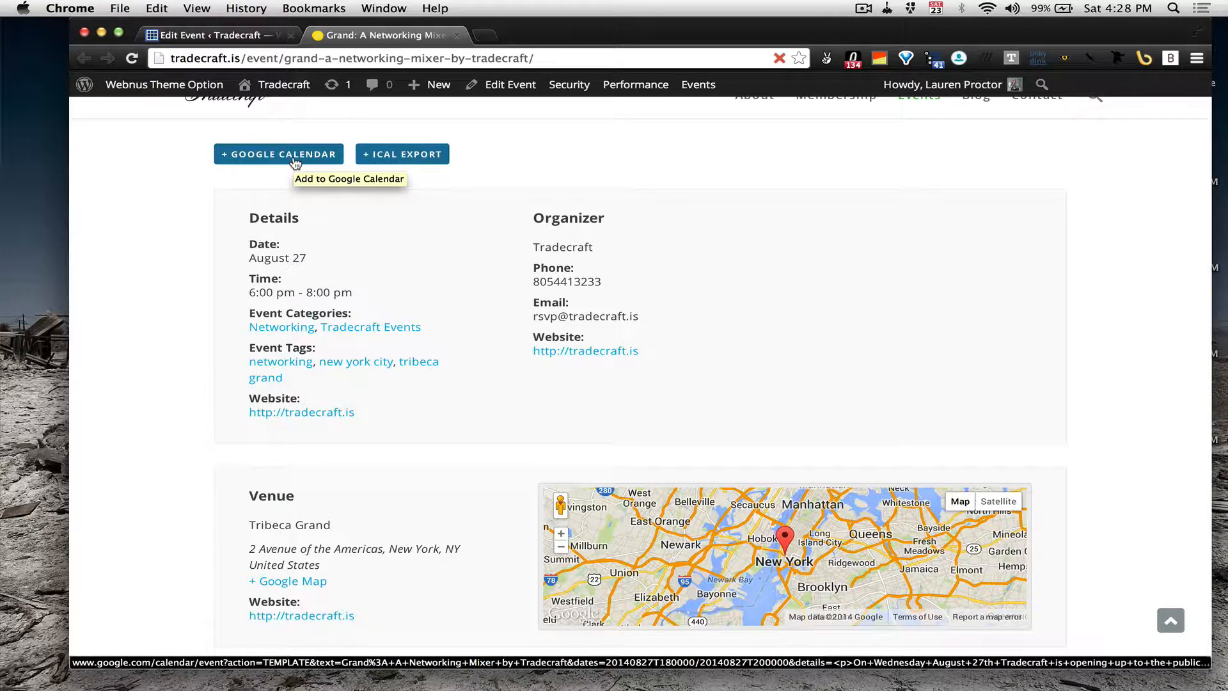
{"action": "mouse_move", "coordinate": [403, 154]}
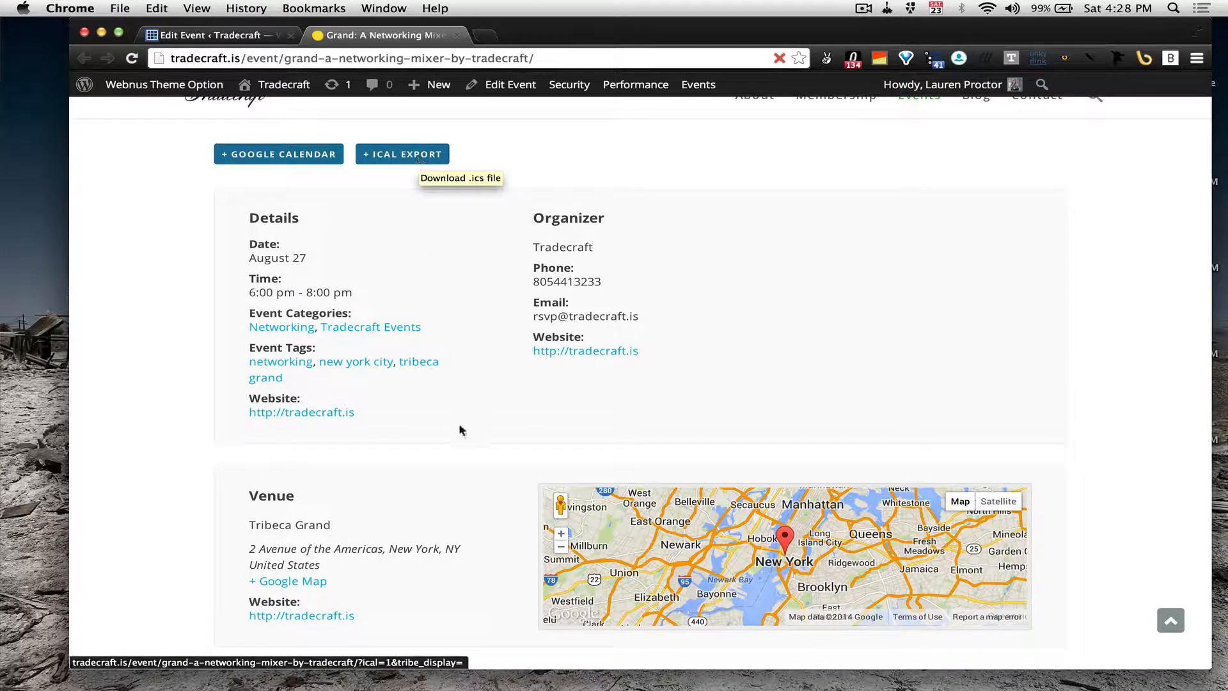
{"action": "scroll", "scroll_direction": "down", "scroll_amount": 3}
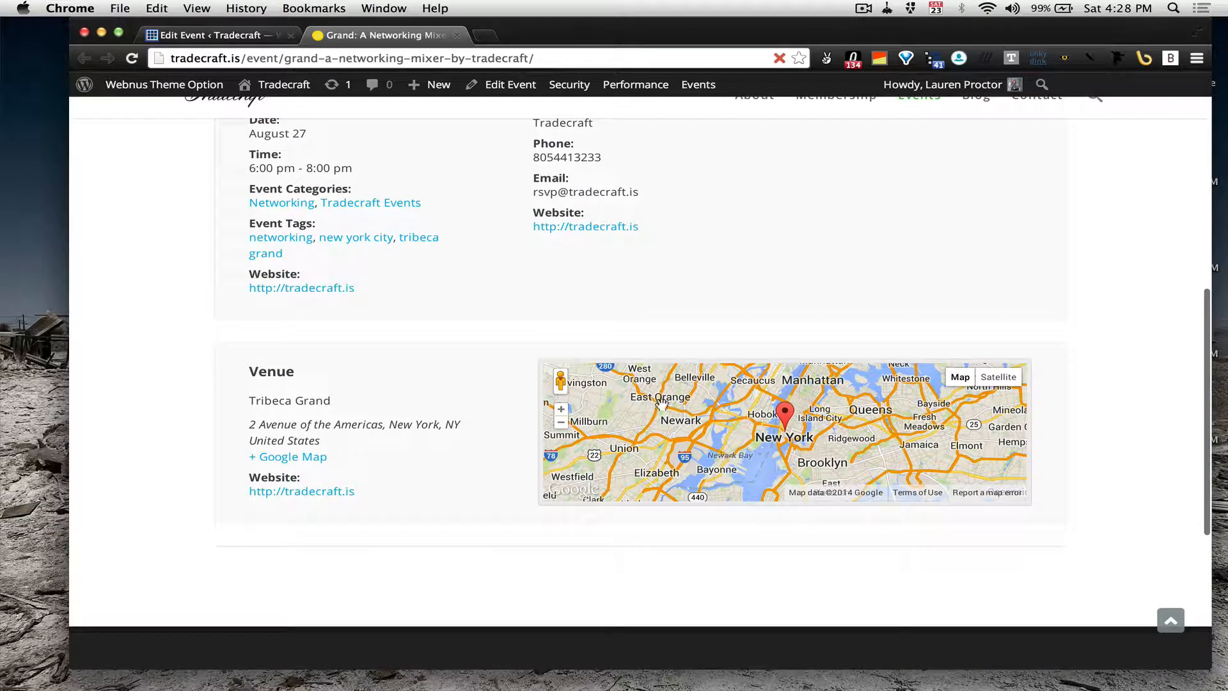
{"action": "left_click", "coordinate": [211, 35]}
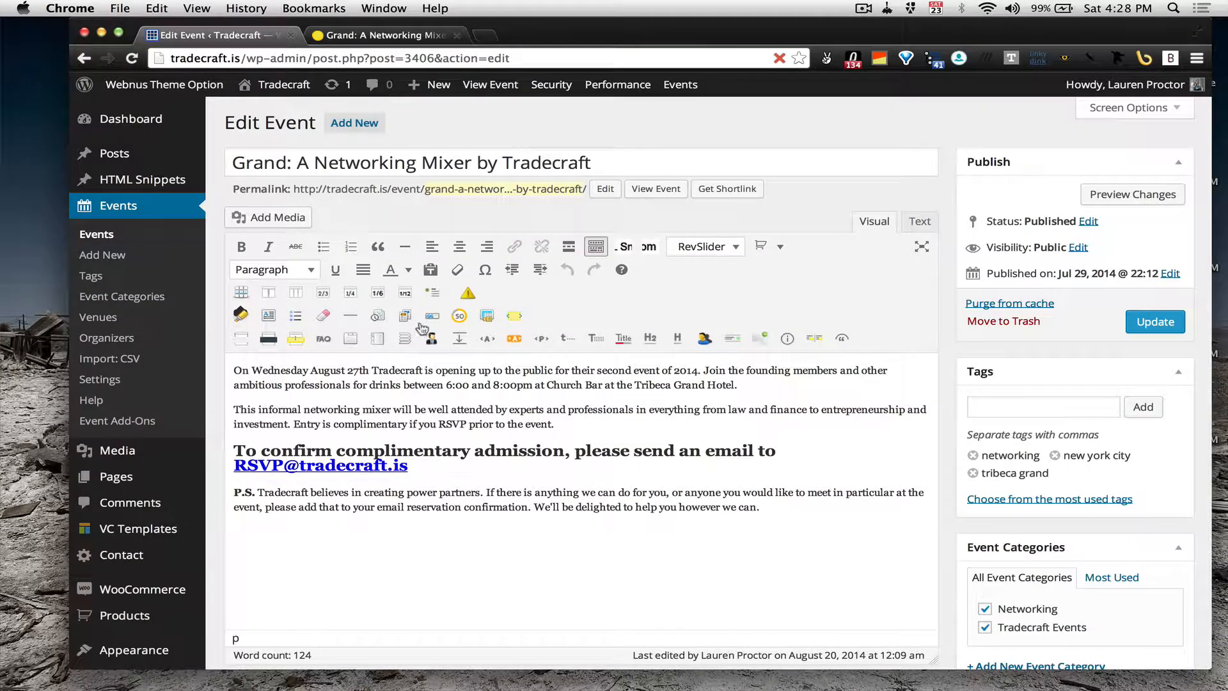
{"action": "left_click", "coordinate": [384, 36]}
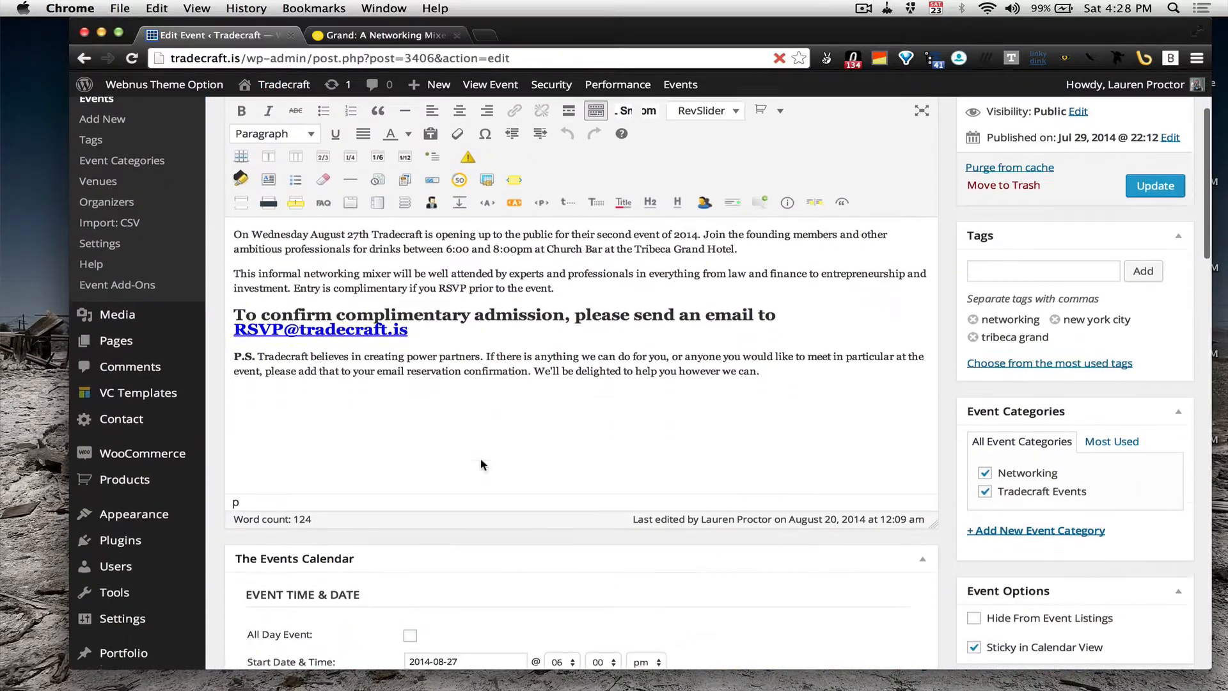
{"action": "scroll", "scroll_direction": "down", "scroll_amount": 3}
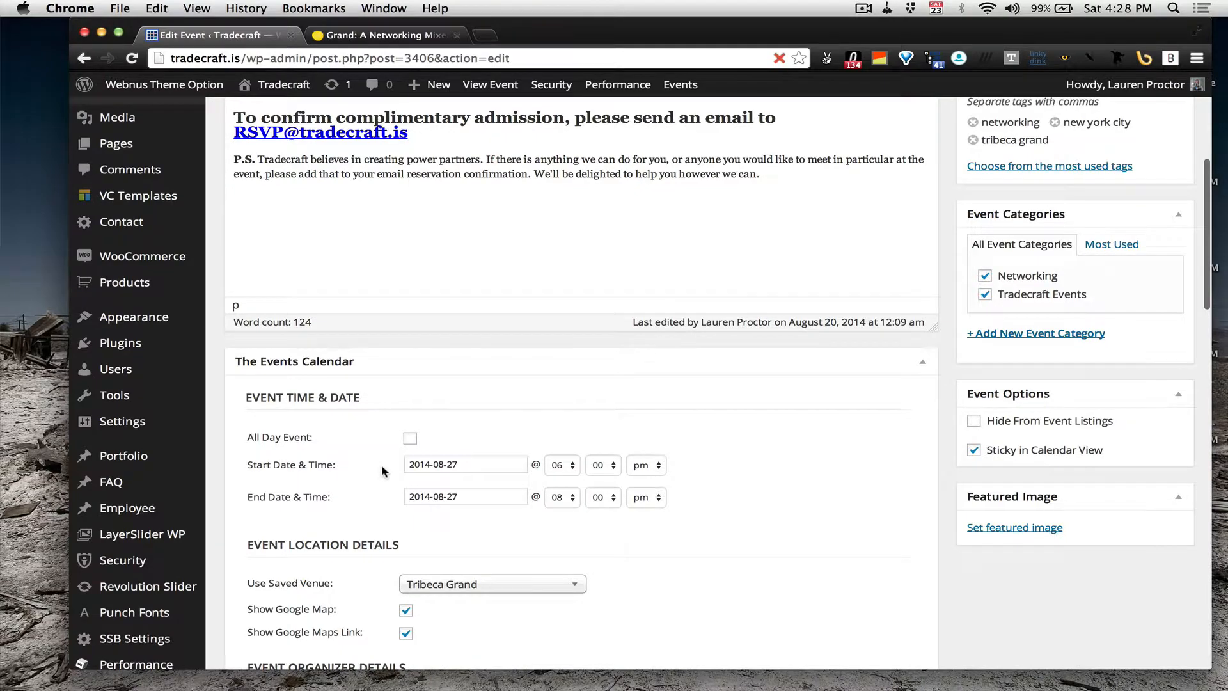
{"action": "scroll", "scroll_direction": "down", "scroll_amount": 3}
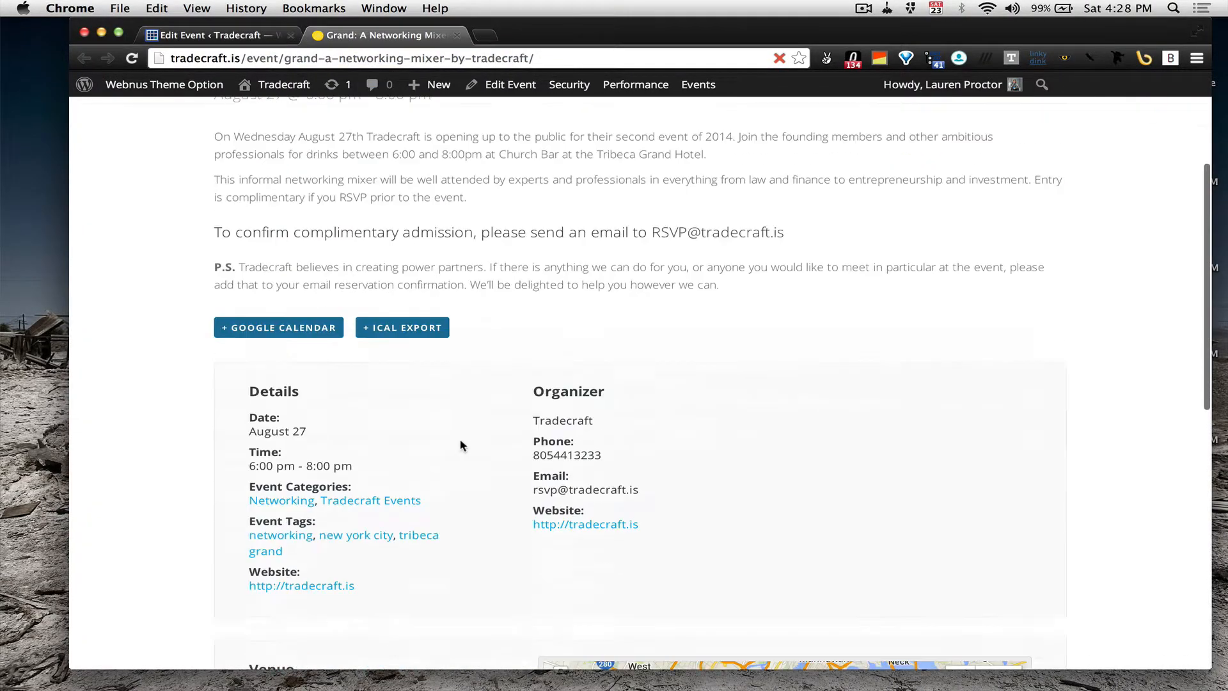
{"action": "scroll", "scroll_direction": "down", "scroll_amount": 3}
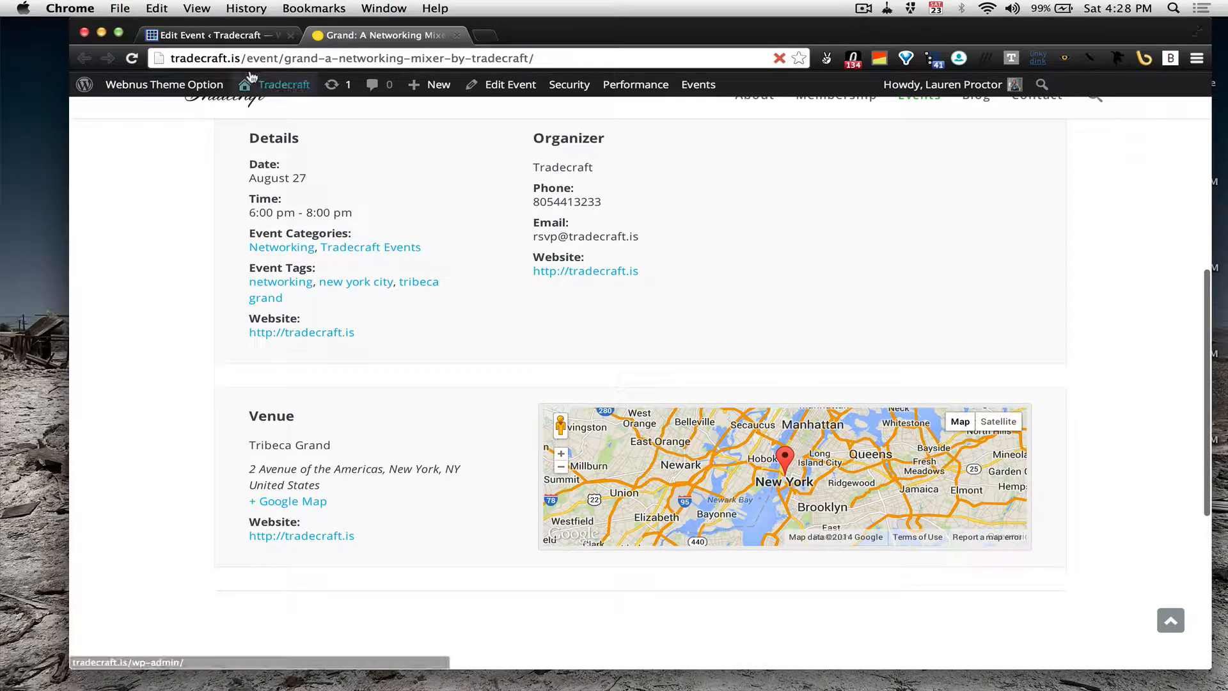
{"action": "left_click", "coordinate": [509, 84]}
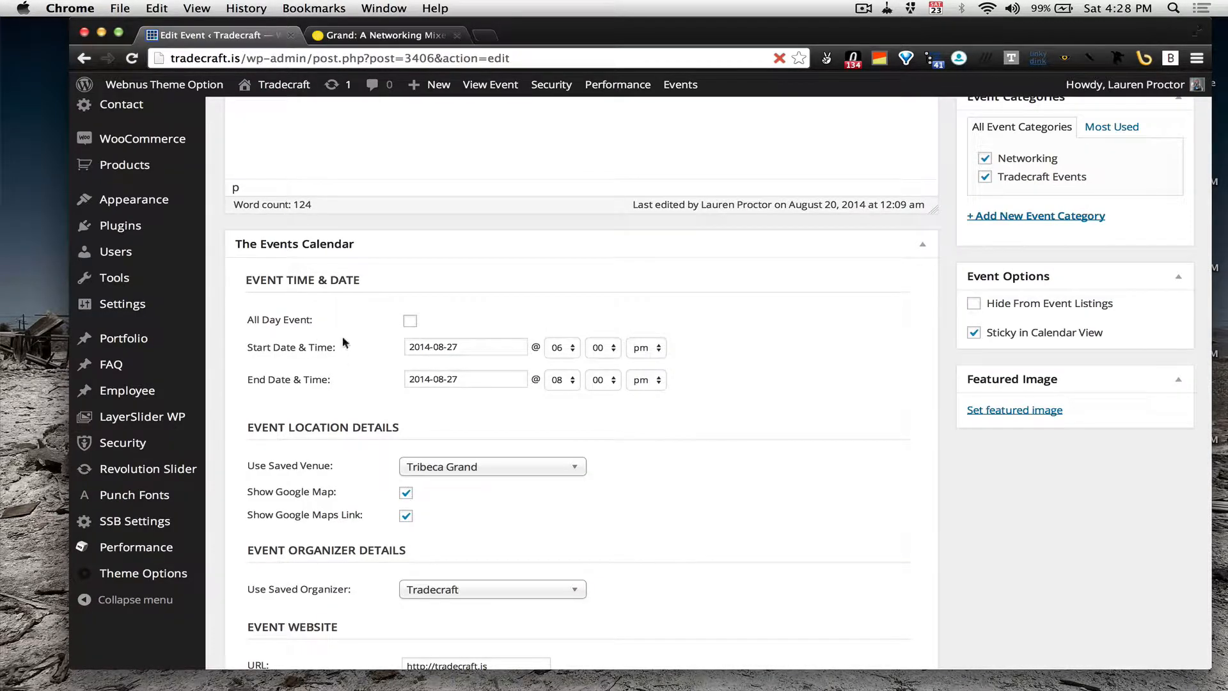
{"action": "scroll", "scroll_direction": "down", "scroll_amount": 3}
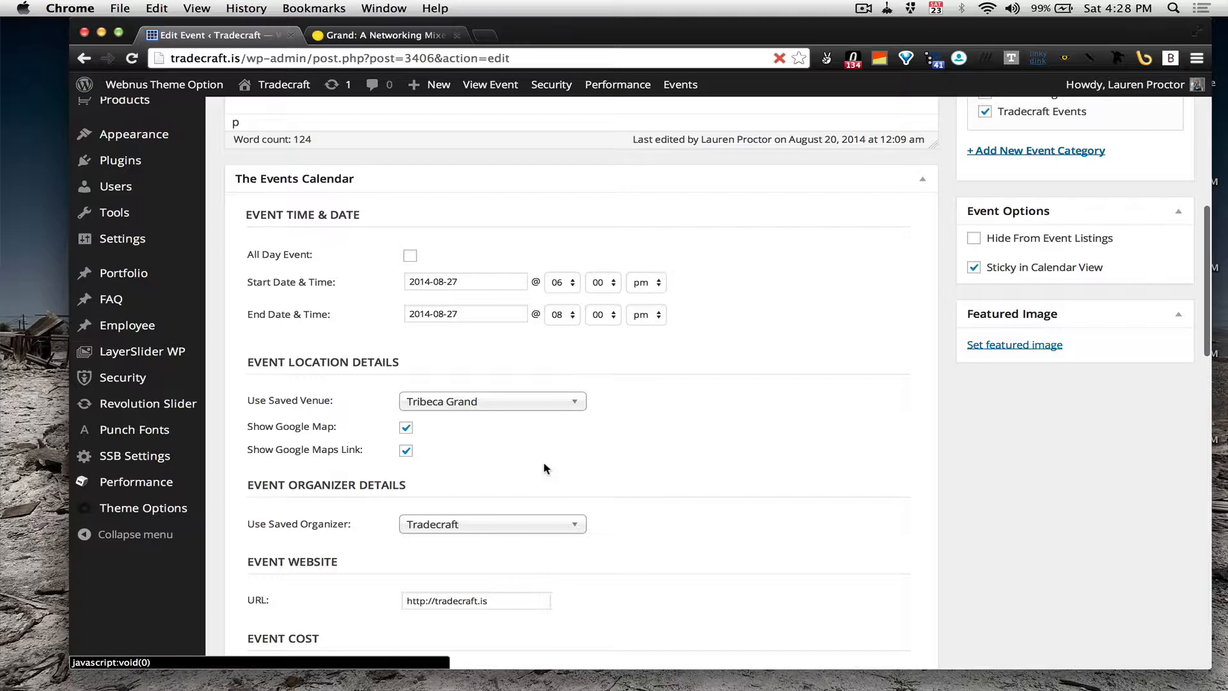
{"action": "scroll", "scroll_direction": "down", "scroll_amount": 3}
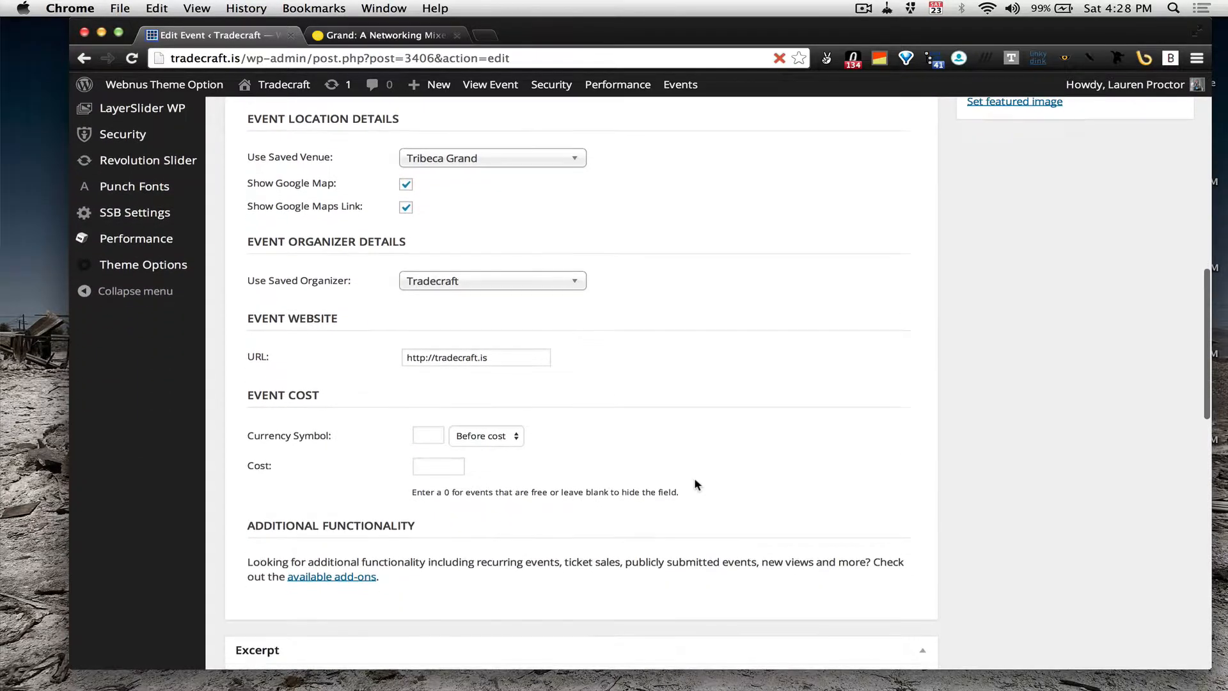
{"action": "scroll", "scroll_direction": "down", "scroll_amount": 3}
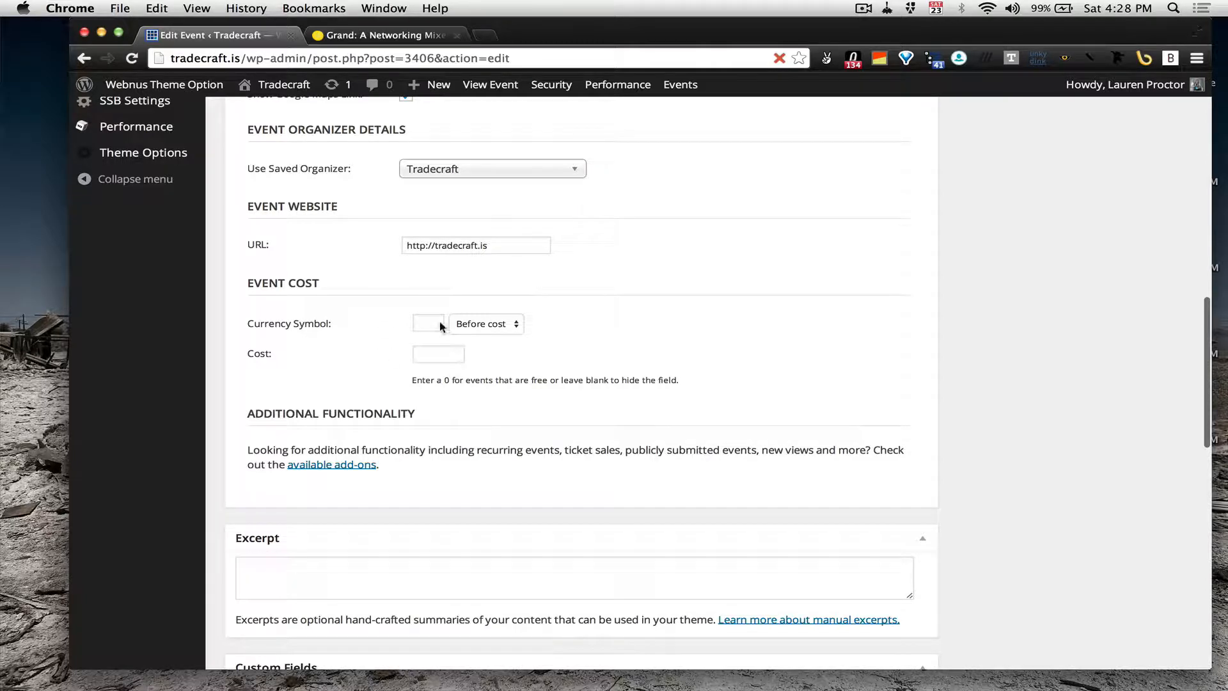
{"action": "scroll", "scroll_direction": "down", "scroll_amount": 3}
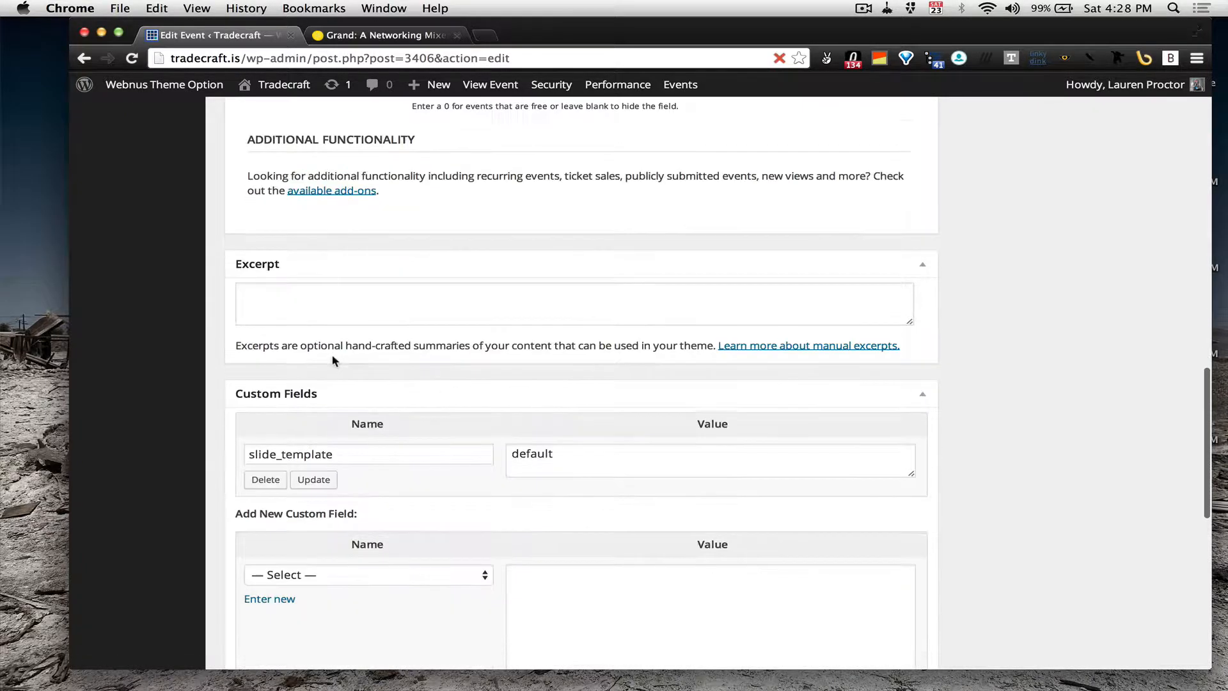
{"action": "scroll", "scroll_direction": "down", "scroll_amount": 3}
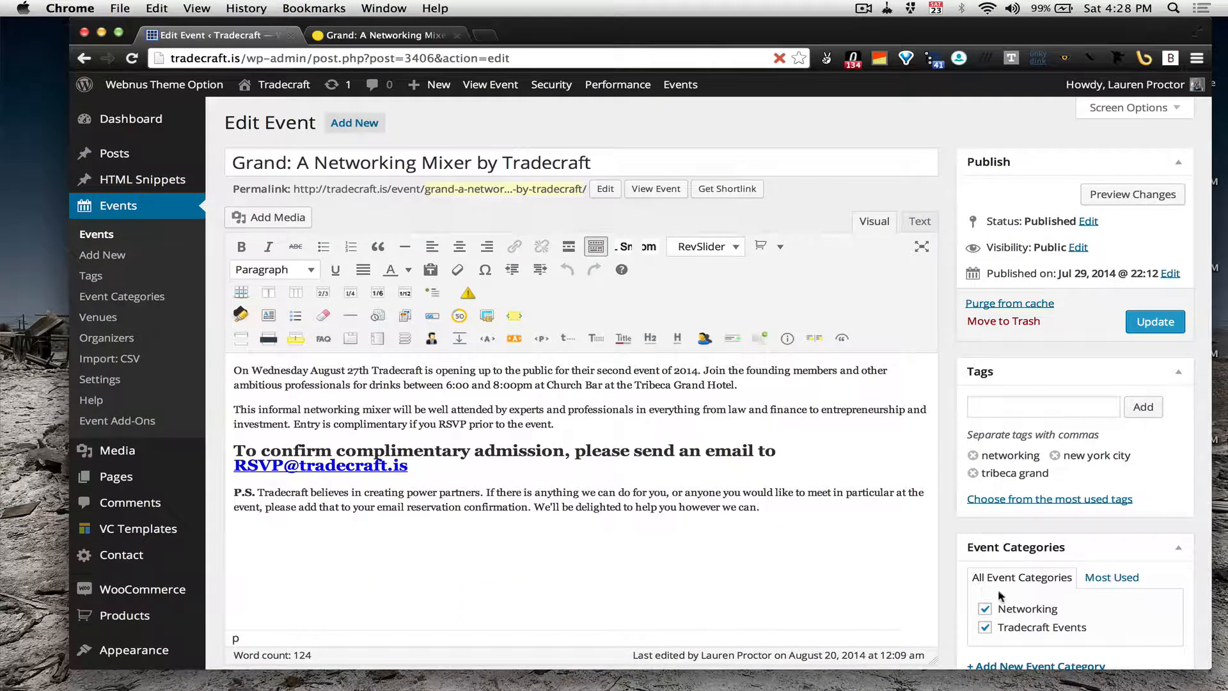
{"action": "mouse_move", "coordinate": [103, 254]}
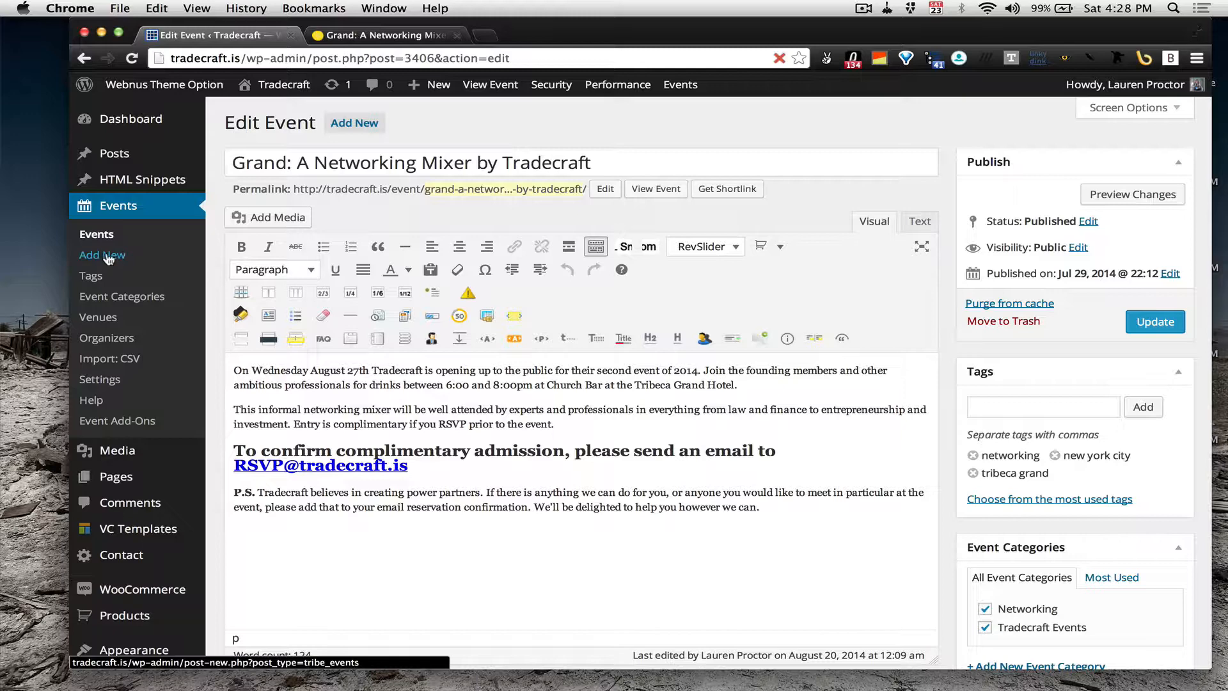
Step: Add a new event titled 'Test Awesome Secret Event' with the description 'This is the best thing you'll ever attend'
{"action": "left_click", "coordinate": [102, 254]}
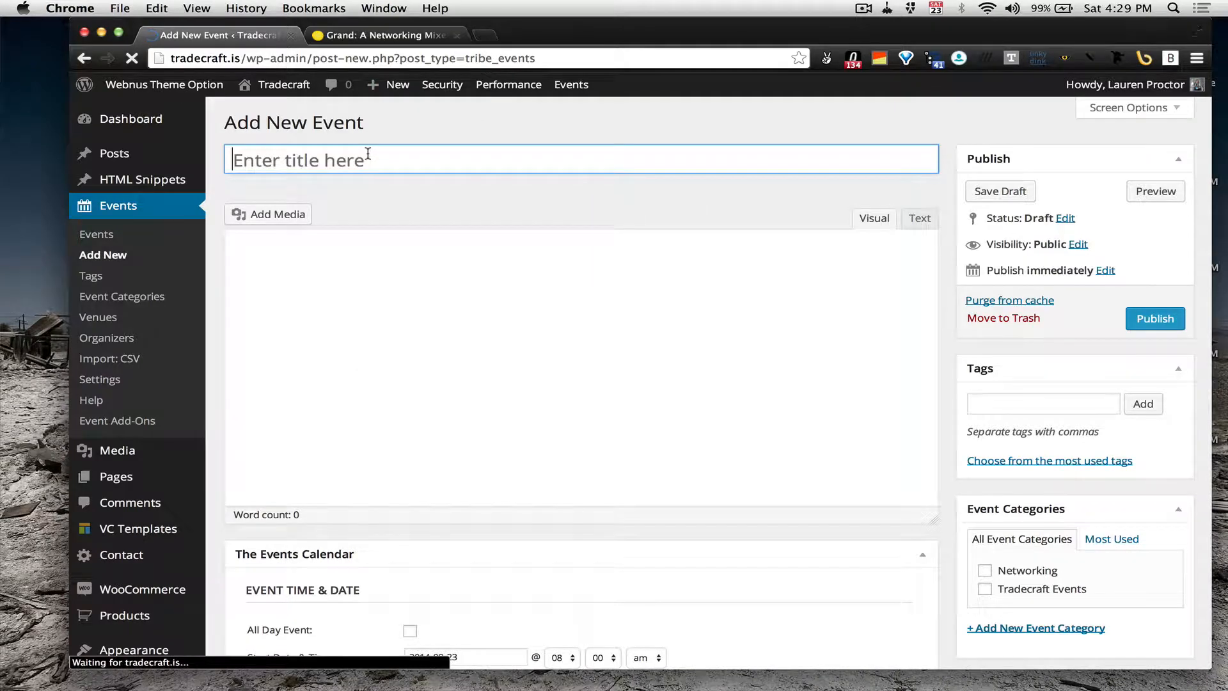
{"action": "type", "text": "Test"}
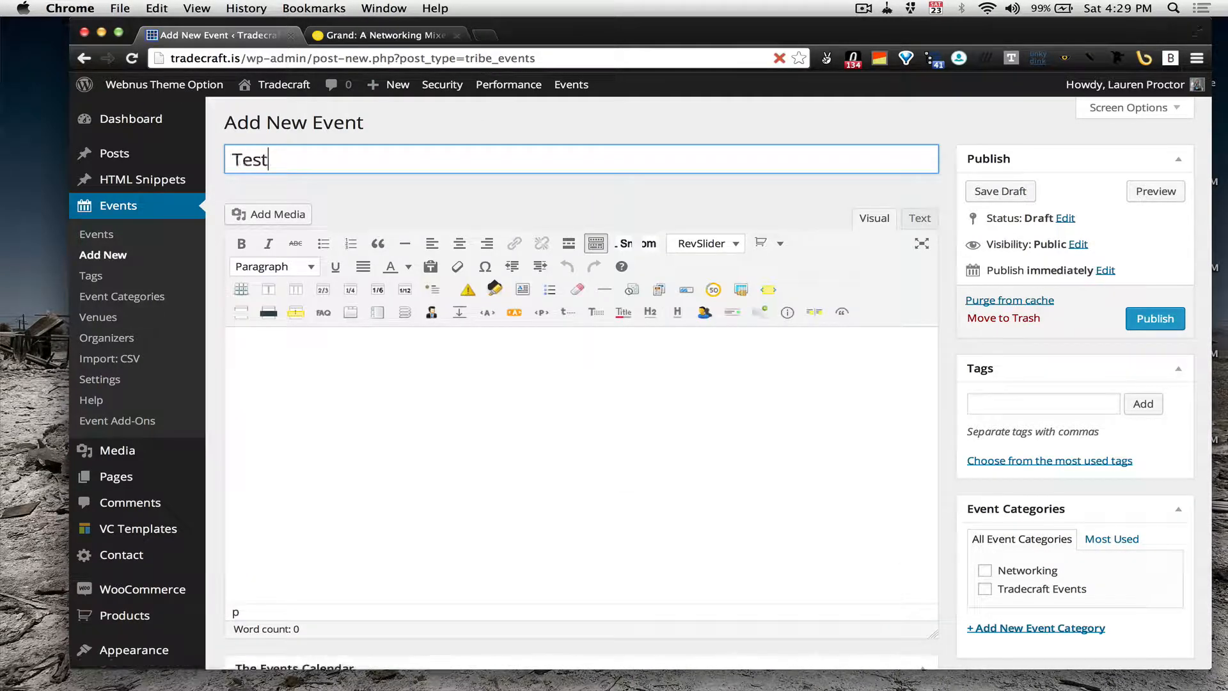
{"action": "type", "text": "Awesome Secret"}
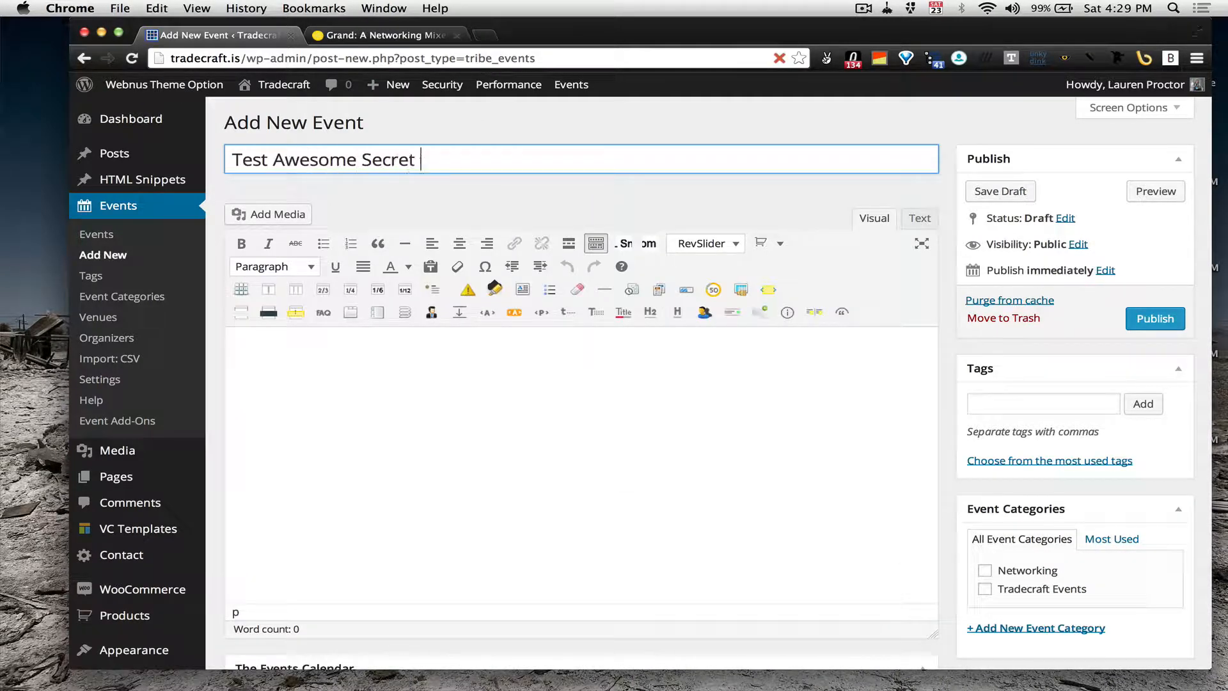
{"action": "type", "text": "Event"}
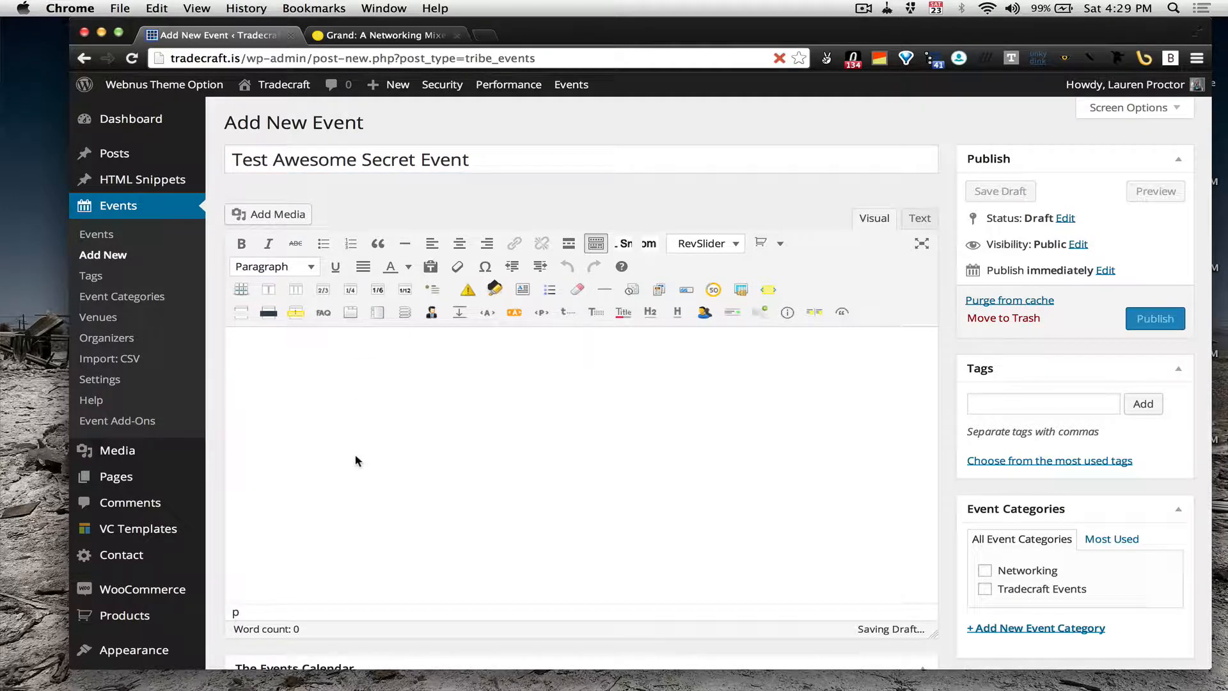
{"action": "type", "text": "This is the best thing you'll ever attend."}
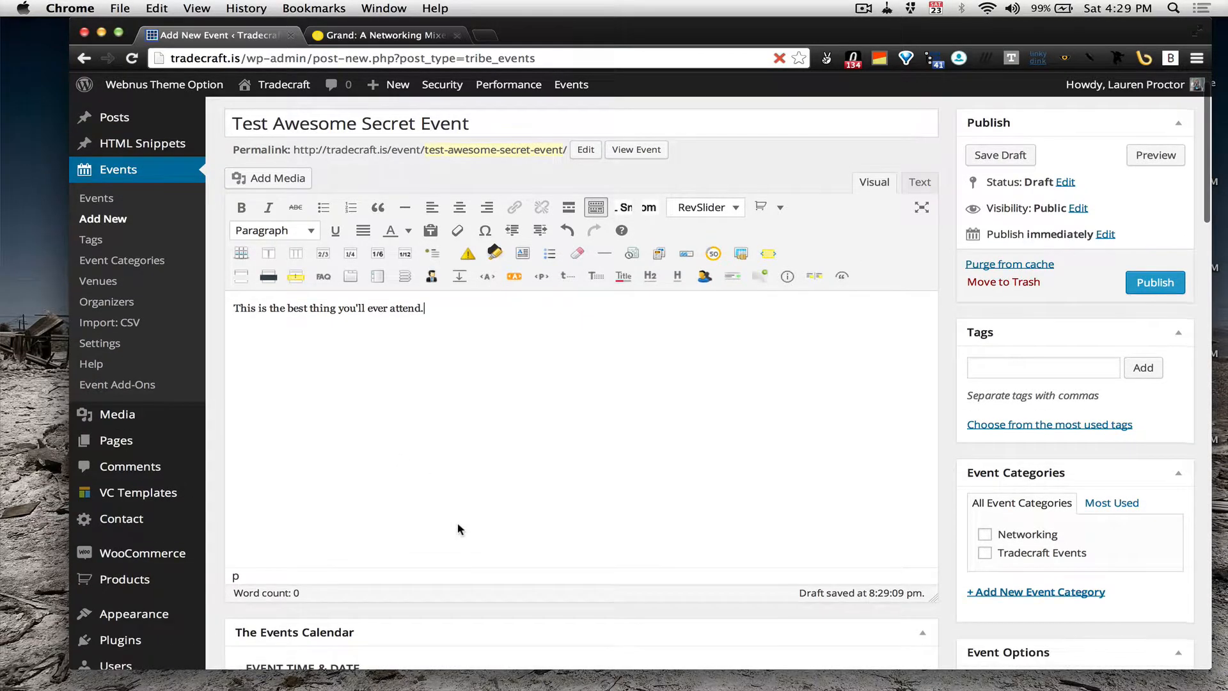
{"action": "left_click", "coordinate": [370, 123]}
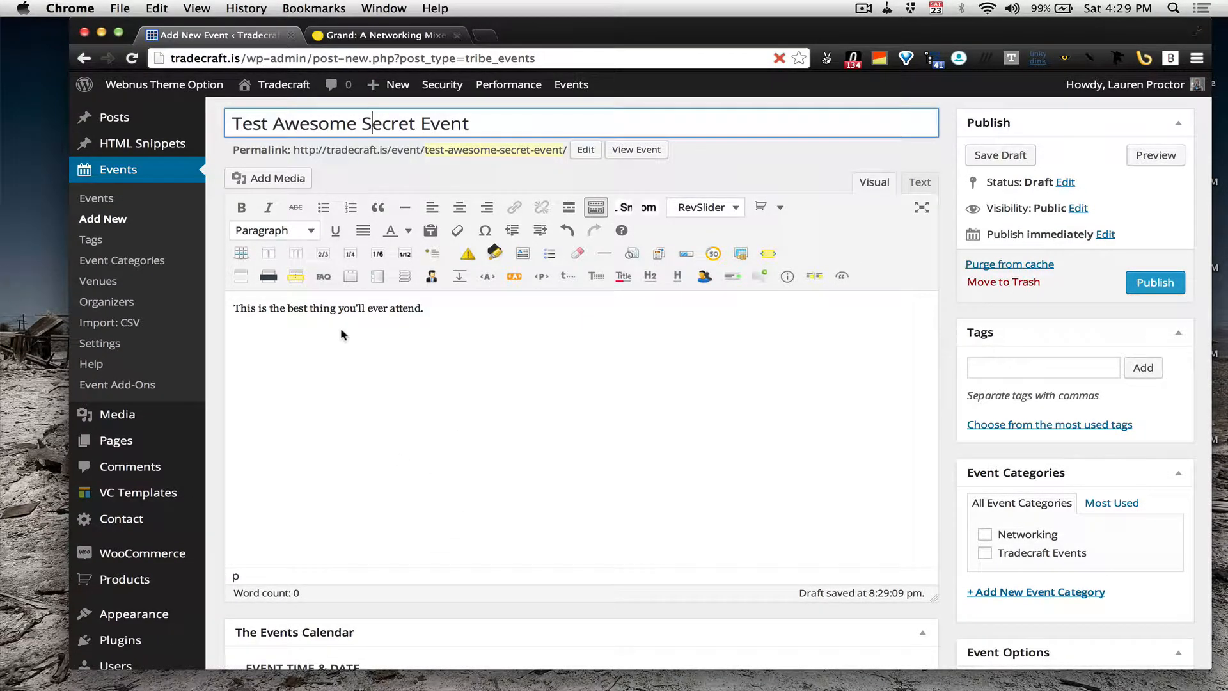
Step: Set the event start date to October 1, 2014, correcting an initial September 1 pick
{"action": "scroll", "scroll_direction": "down", "scroll_amount": 3}
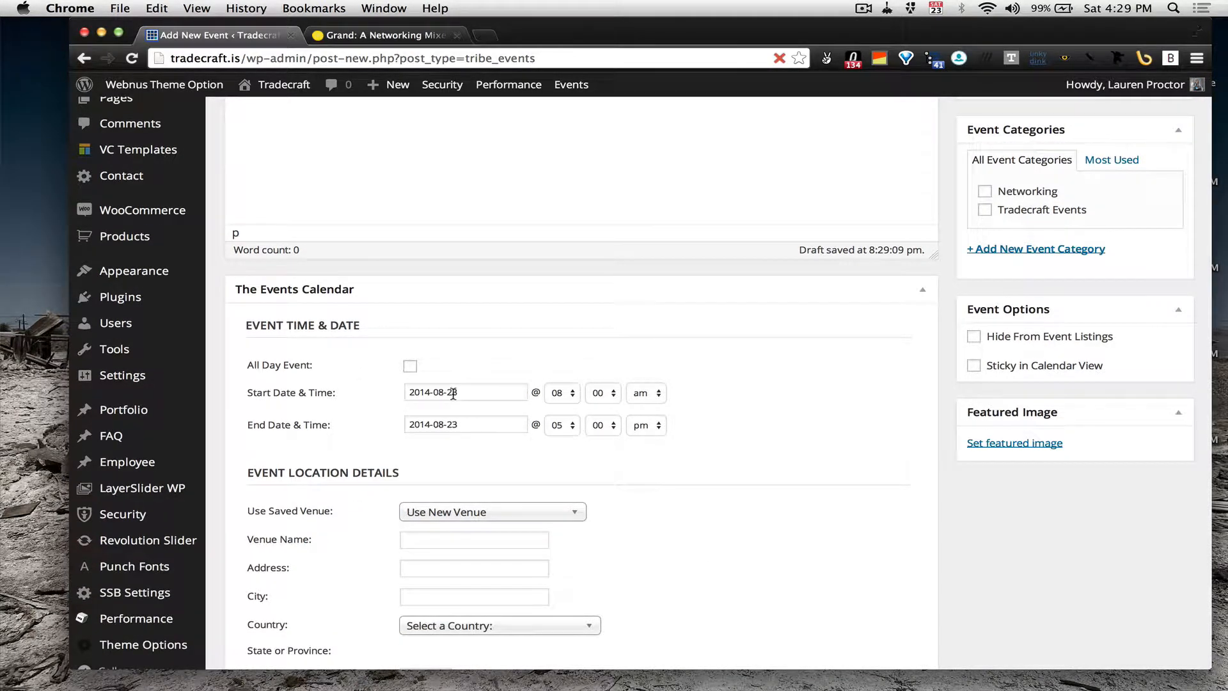
{"action": "left_click", "coordinate": [465, 393]}
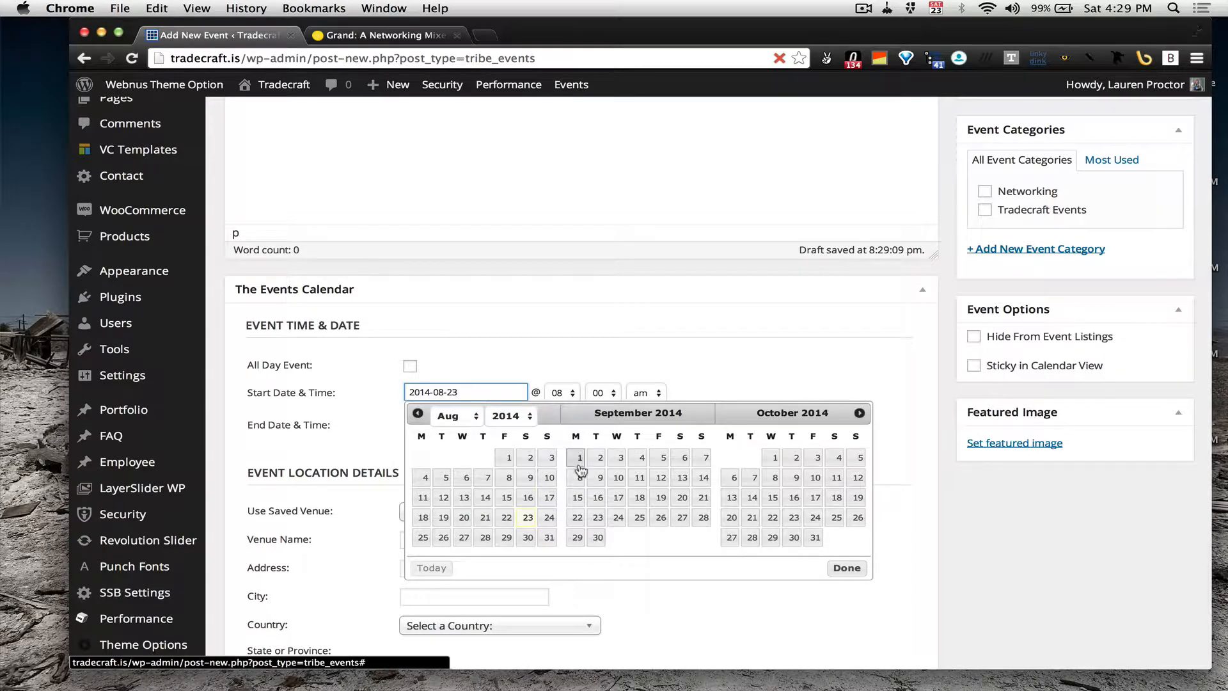
{"action": "left_click", "coordinate": [578, 458]}
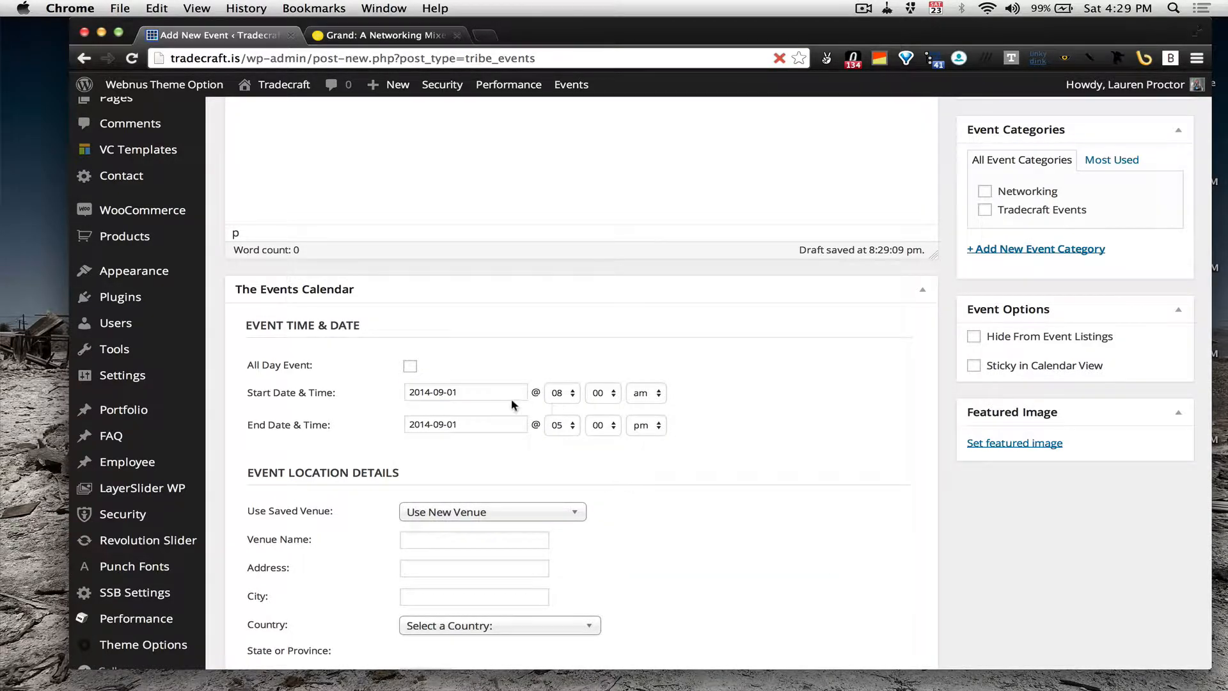
{"action": "left_click", "coordinate": [463, 393]}
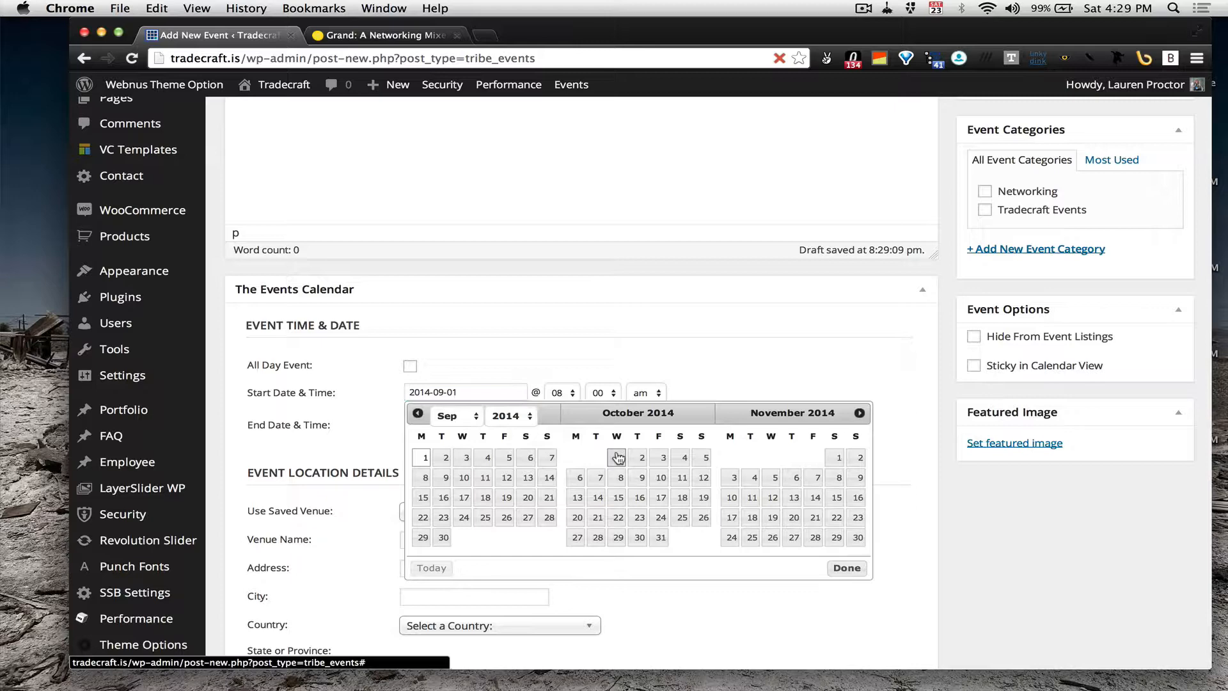
{"action": "left_click", "coordinate": [617, 458]}
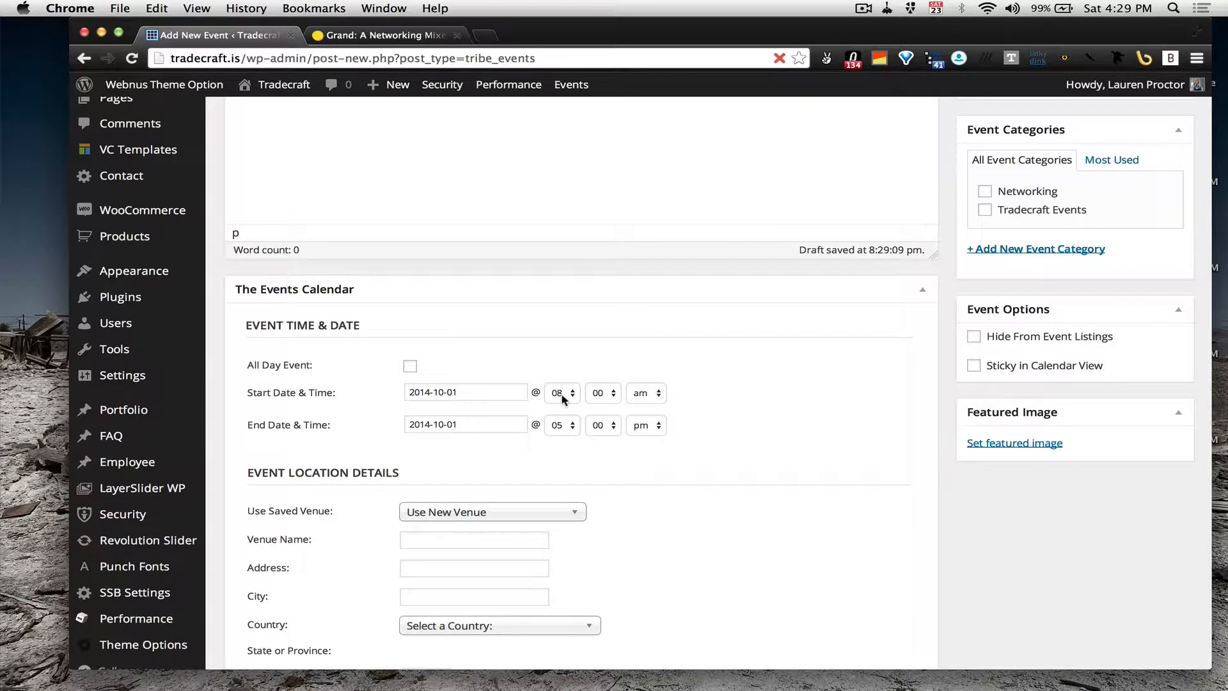
Step: Set the event to start at 01:00 pm and end at 03:00 pm
{"action": "left_click", "coordinate": [556, 393]}
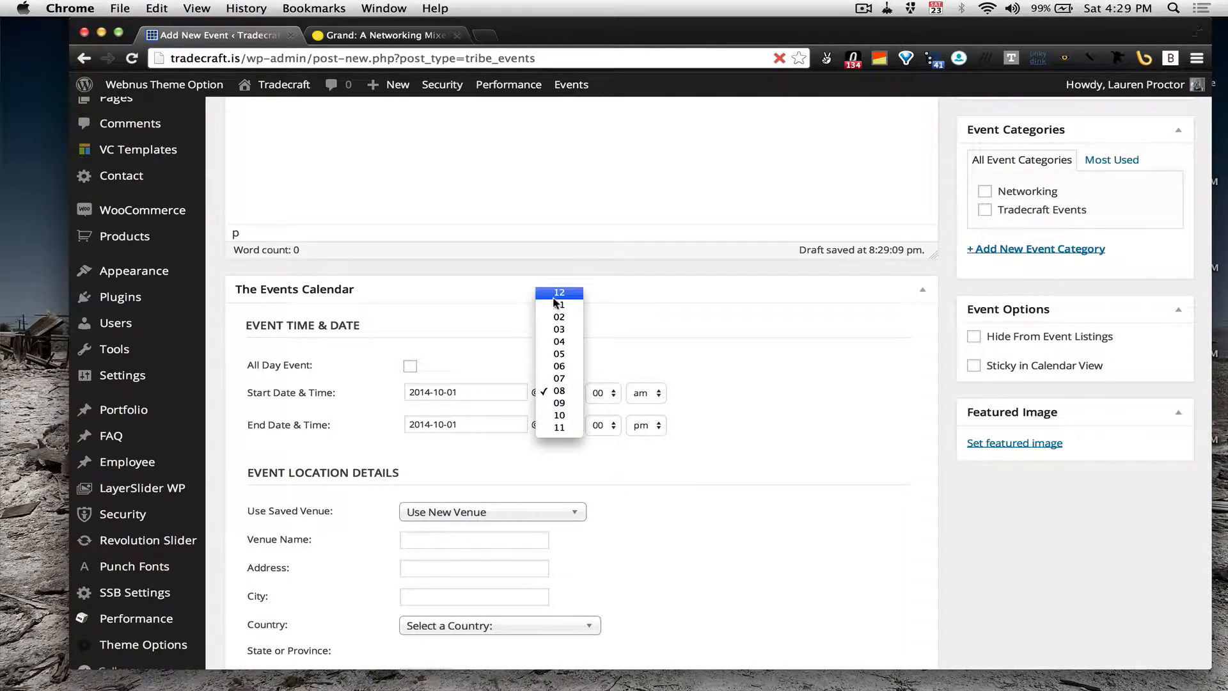
{"action": "left_click", "coordinate": [559, 304]}
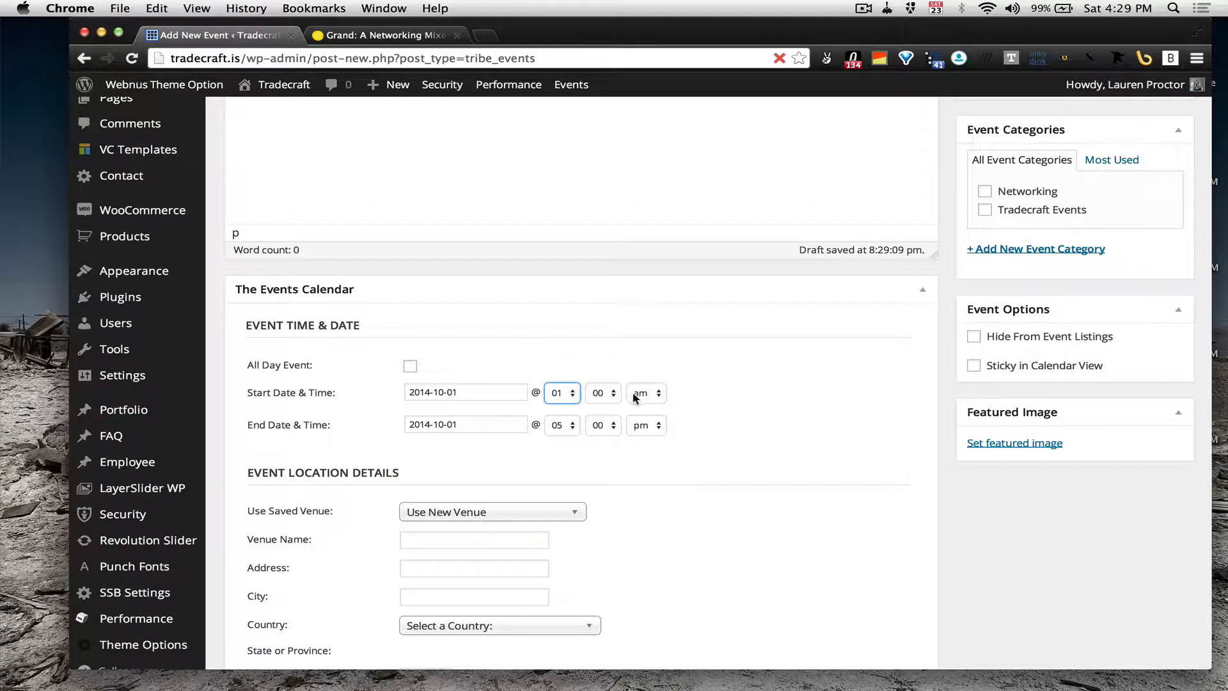
{"action": "left_click", "coordinate": [656, 389]}
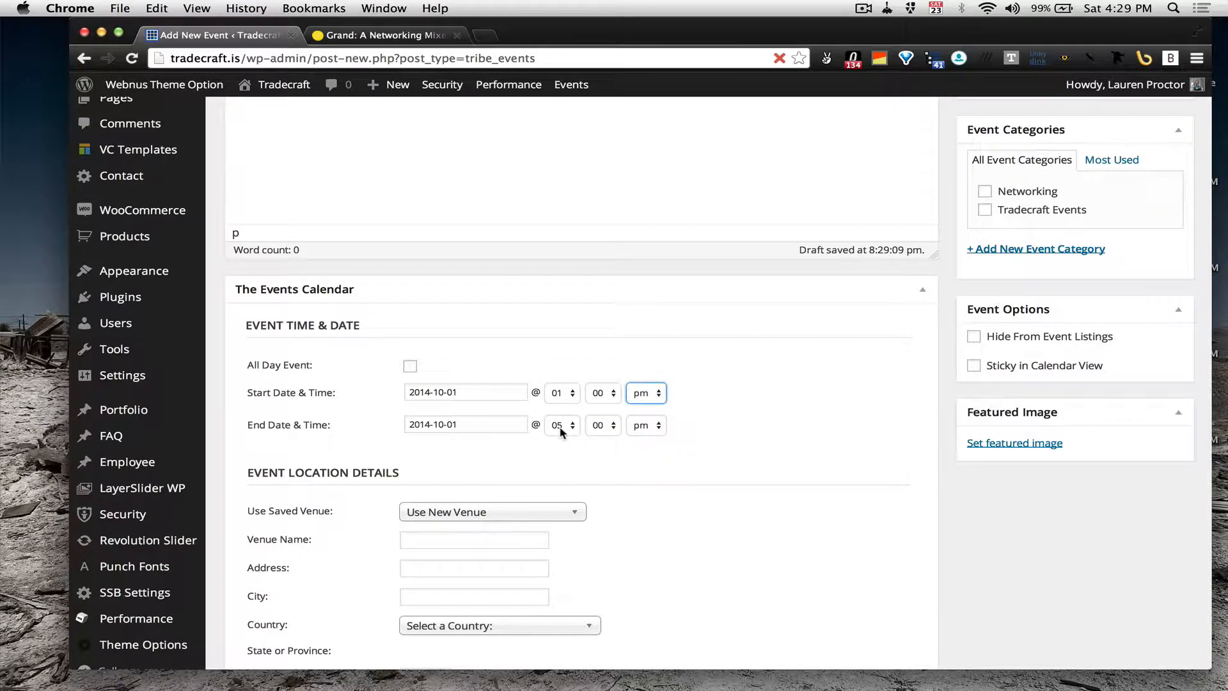
{"action": "left_click", "coordinate": [556, 424]}
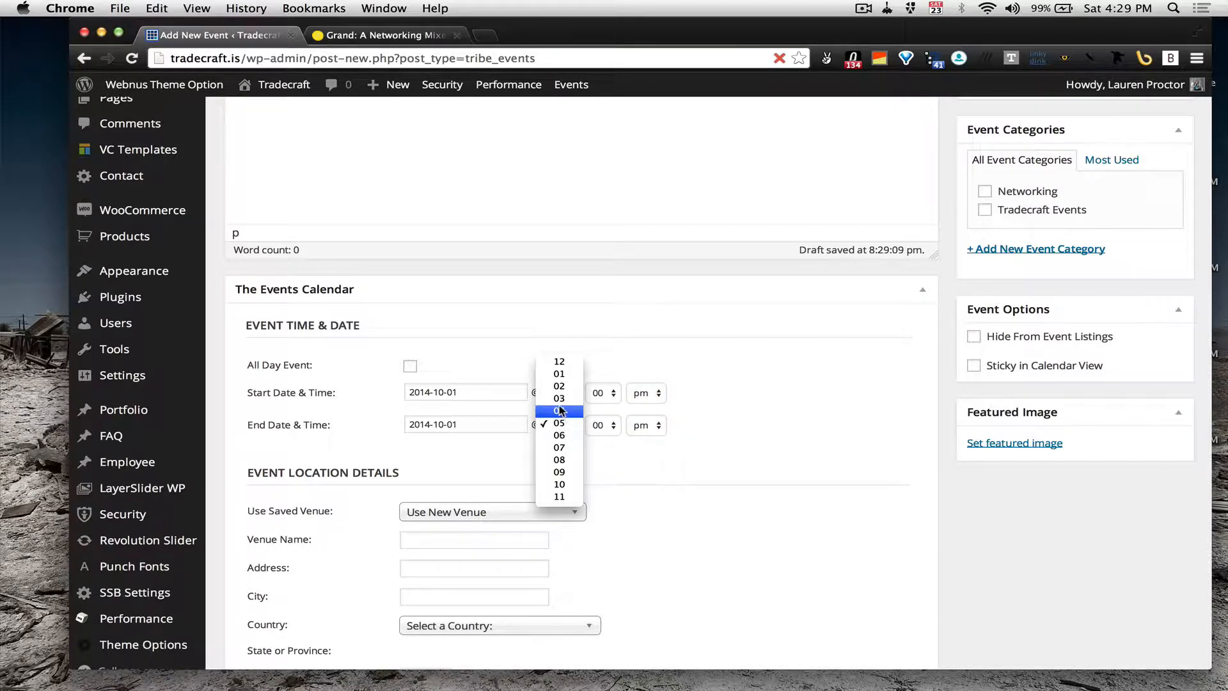
{"action": "left_click", "coordinate": [559, 373]}
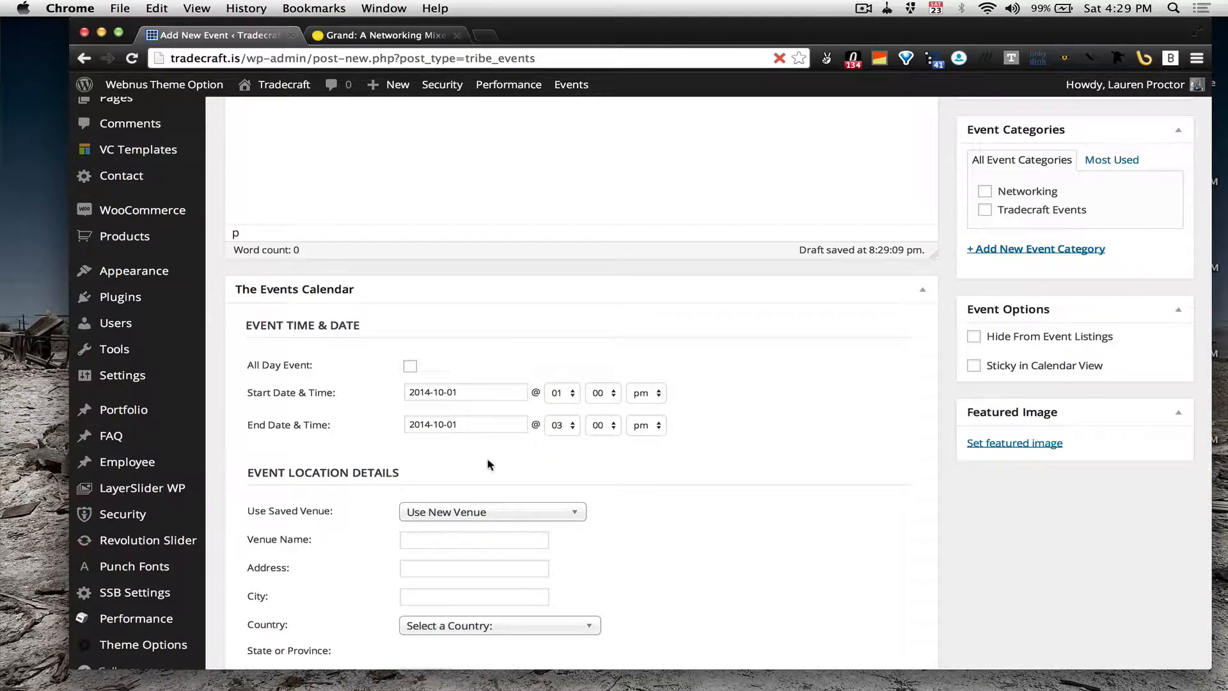
{"action": "scroll", "scroll_direction": "down", "scroll_amount": 3}
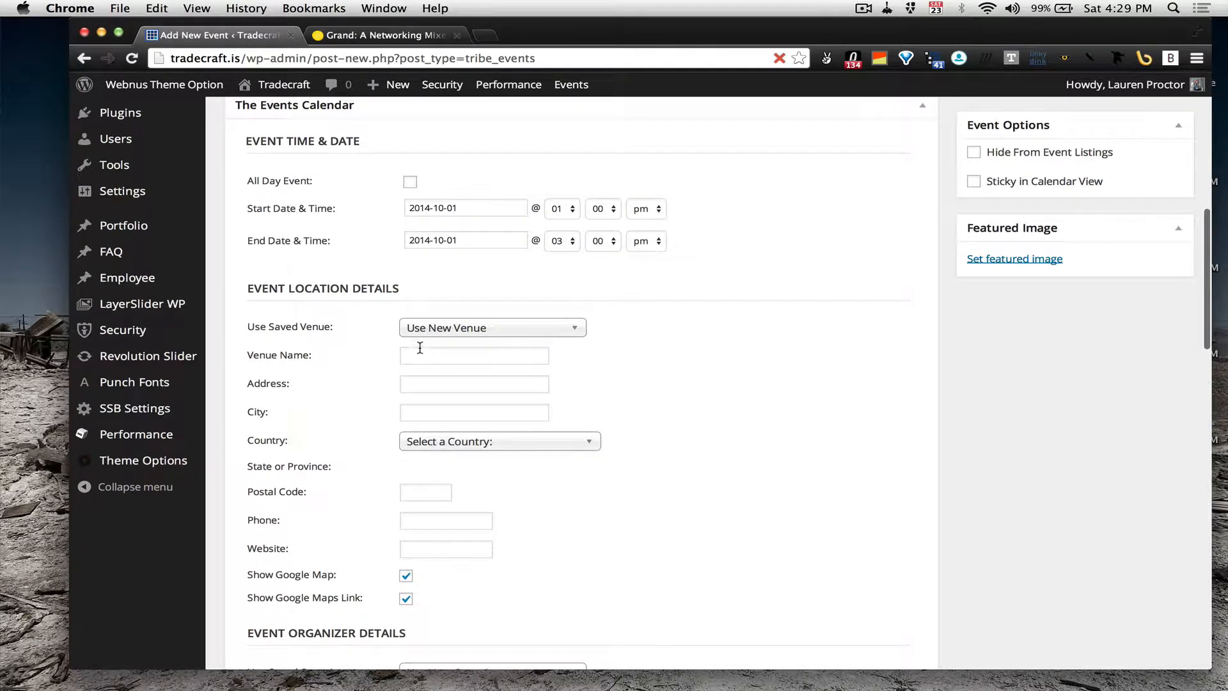
{"action": "scroll", "scroll_direction": "down", "scroll_amount": 3}
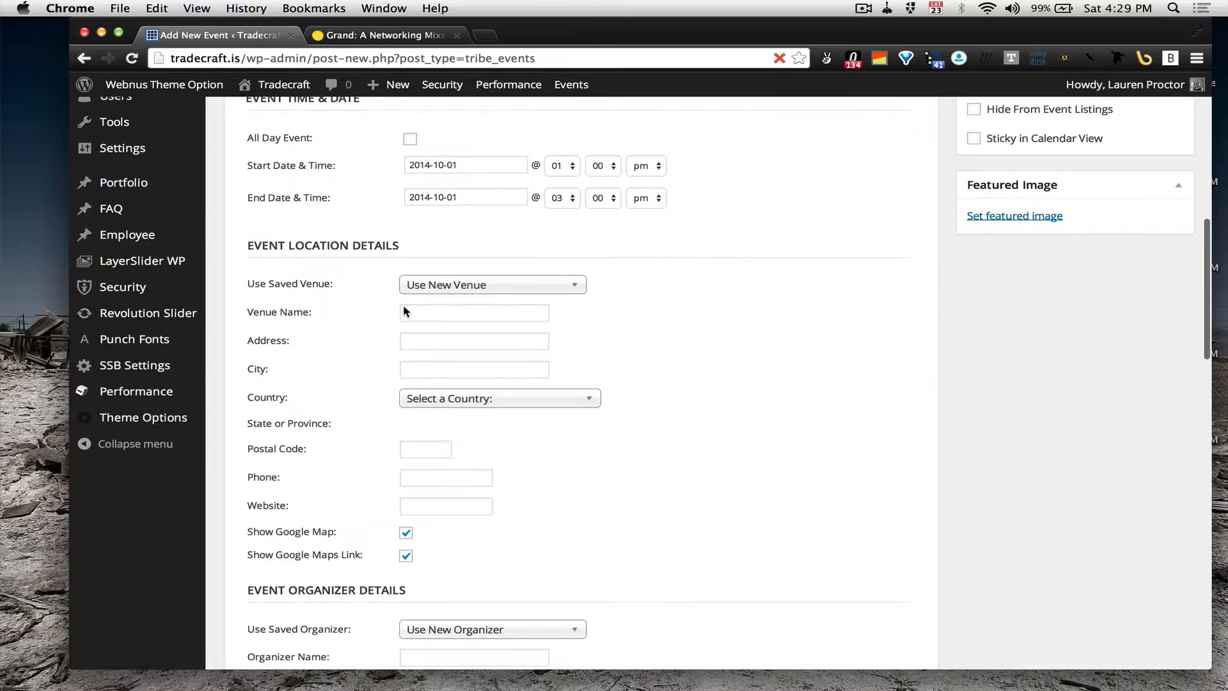
{"action": "left_click", "coordinate": [491, 284]}
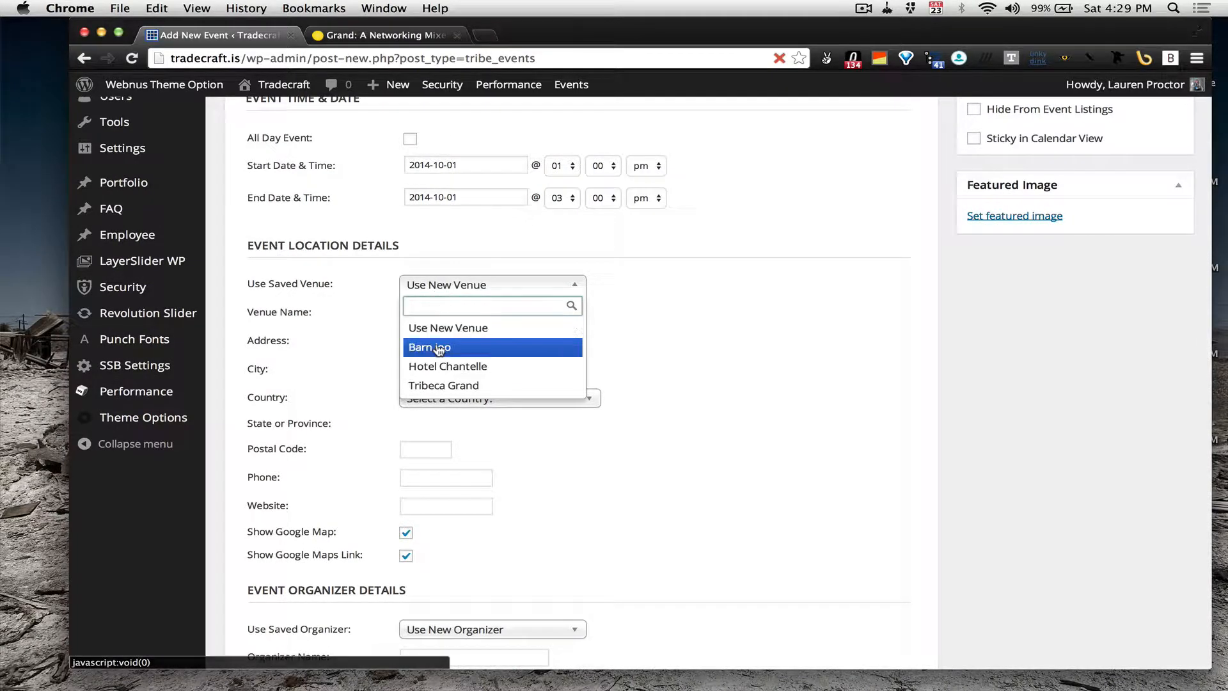
{"action": "mouse_move", "coordinate": [443, 385]}
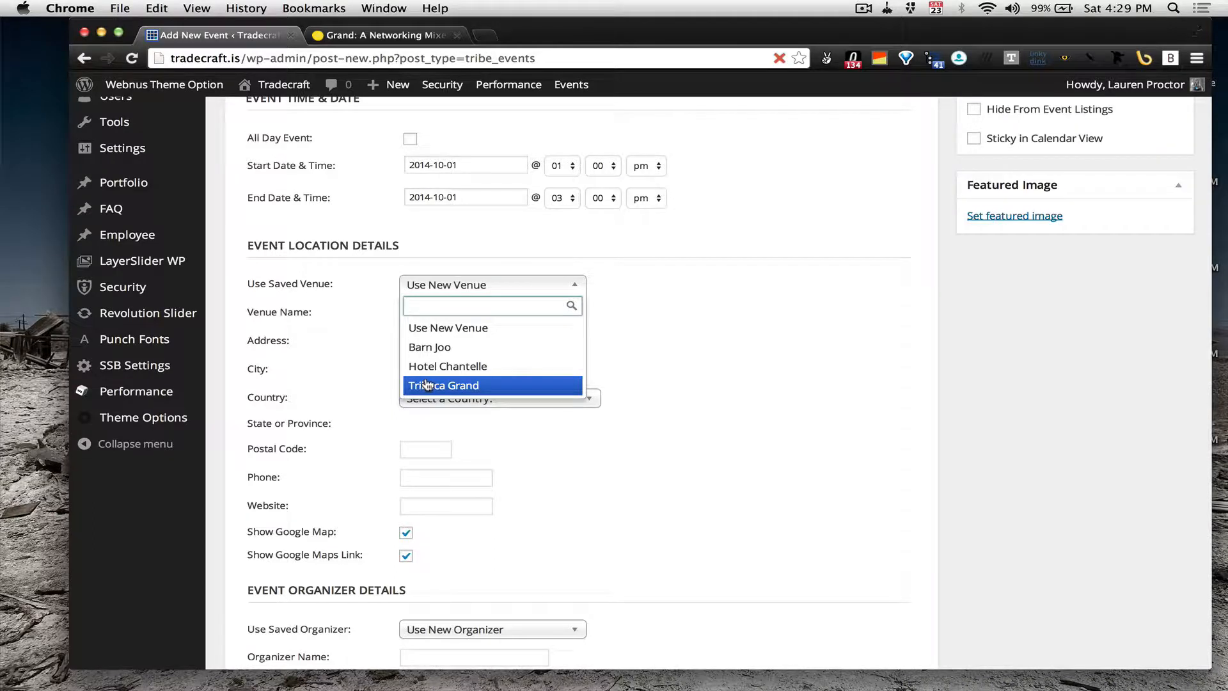
{"action": "mouse_move", "coordinate": [771, 361]}
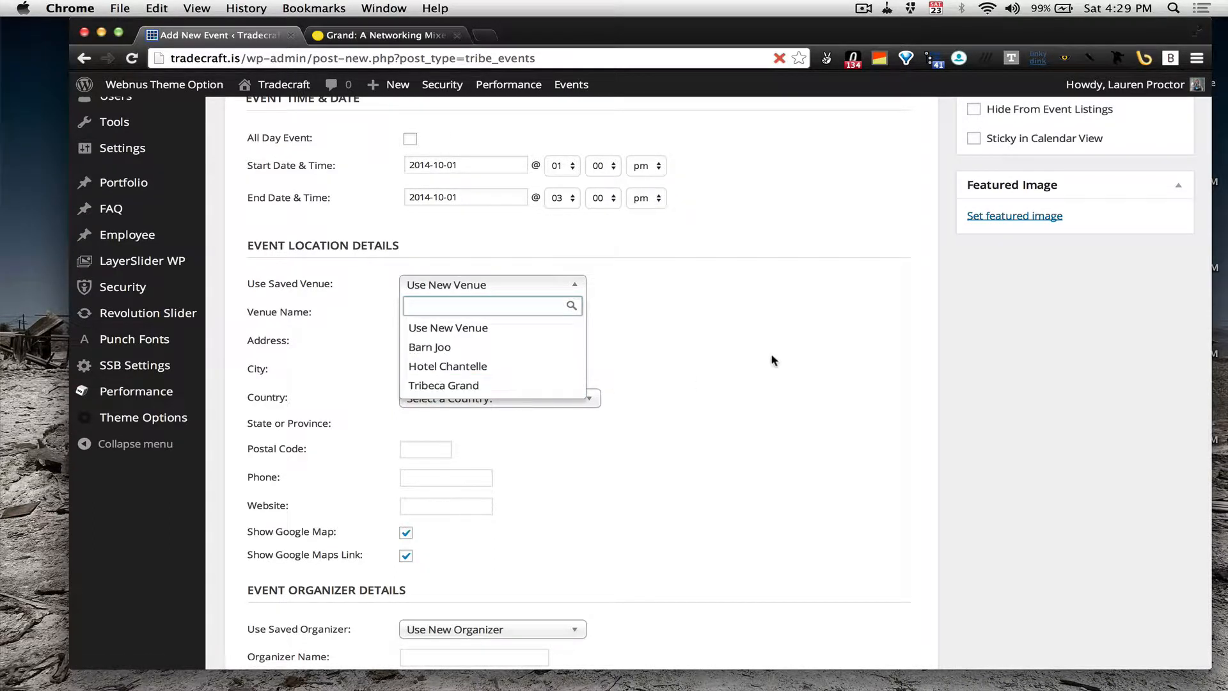
{"action": "left_click", "coordinate": [448, 327]}
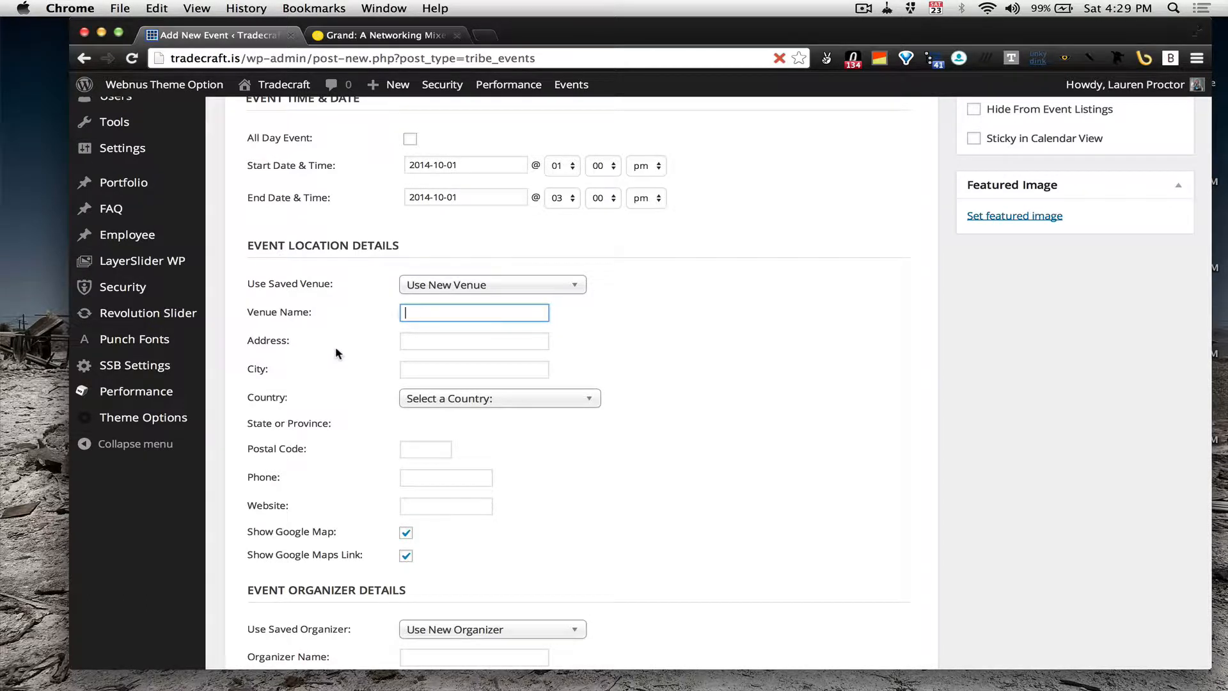
{"action": "left_click", "coordinate": [491, 284]}
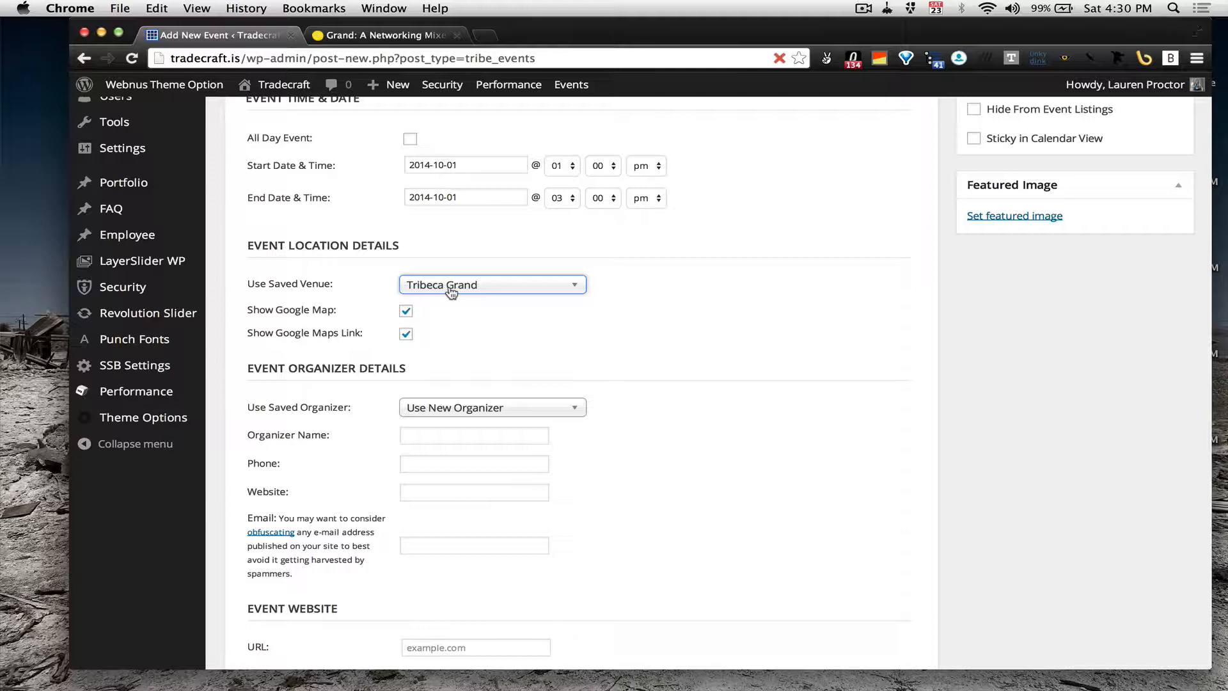
{"action": "left_click", "coordinate": [491, 284]}
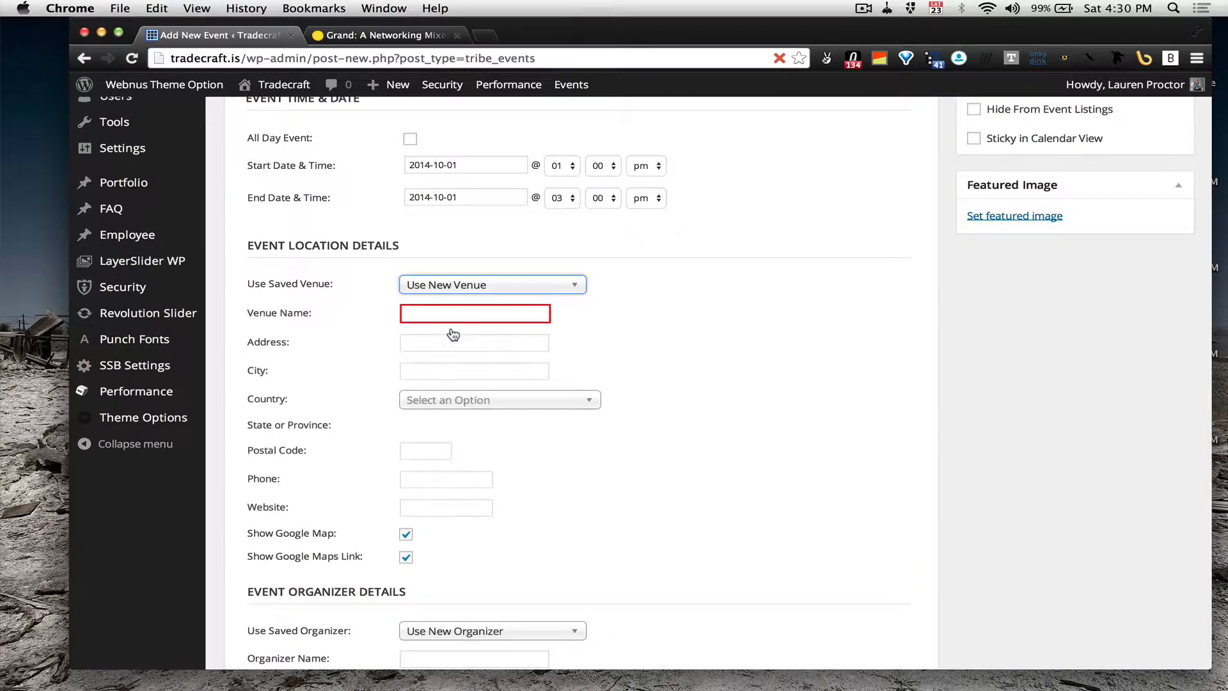
Step: Enter venue Secret Warehouse at 100 West Broadway, New York, country United States
{"action": "left_click", "coordinate": [474, 313]}
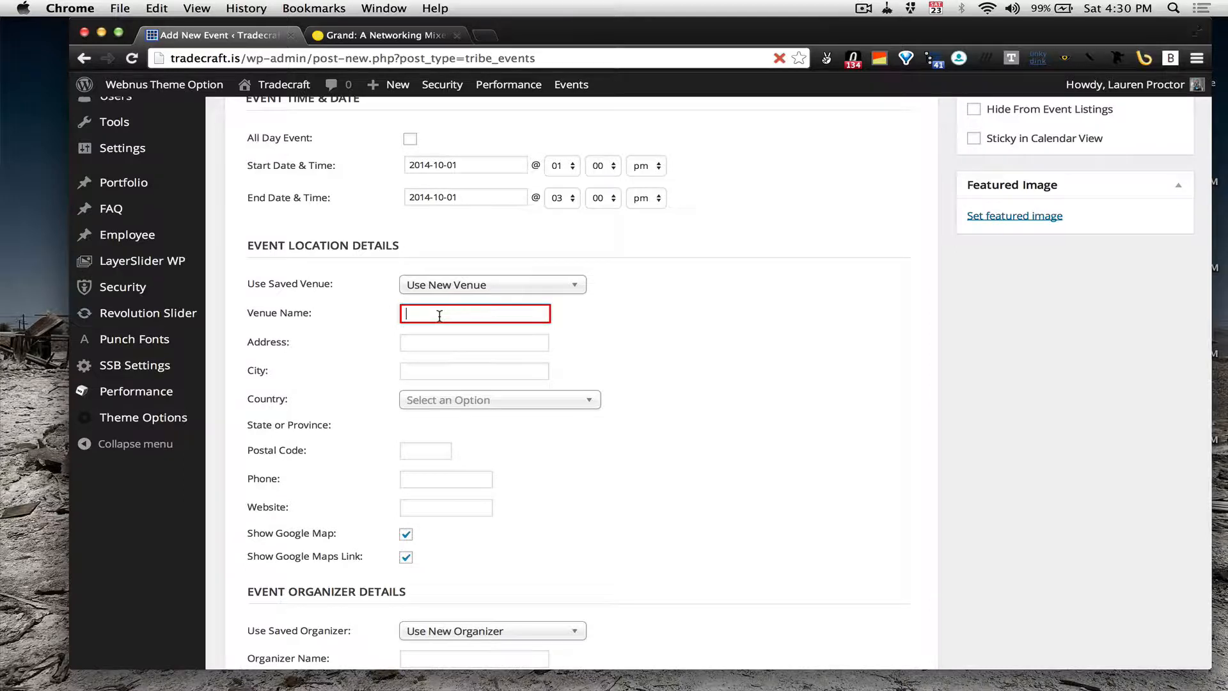
{"action": "type", "text": "Secret L"}
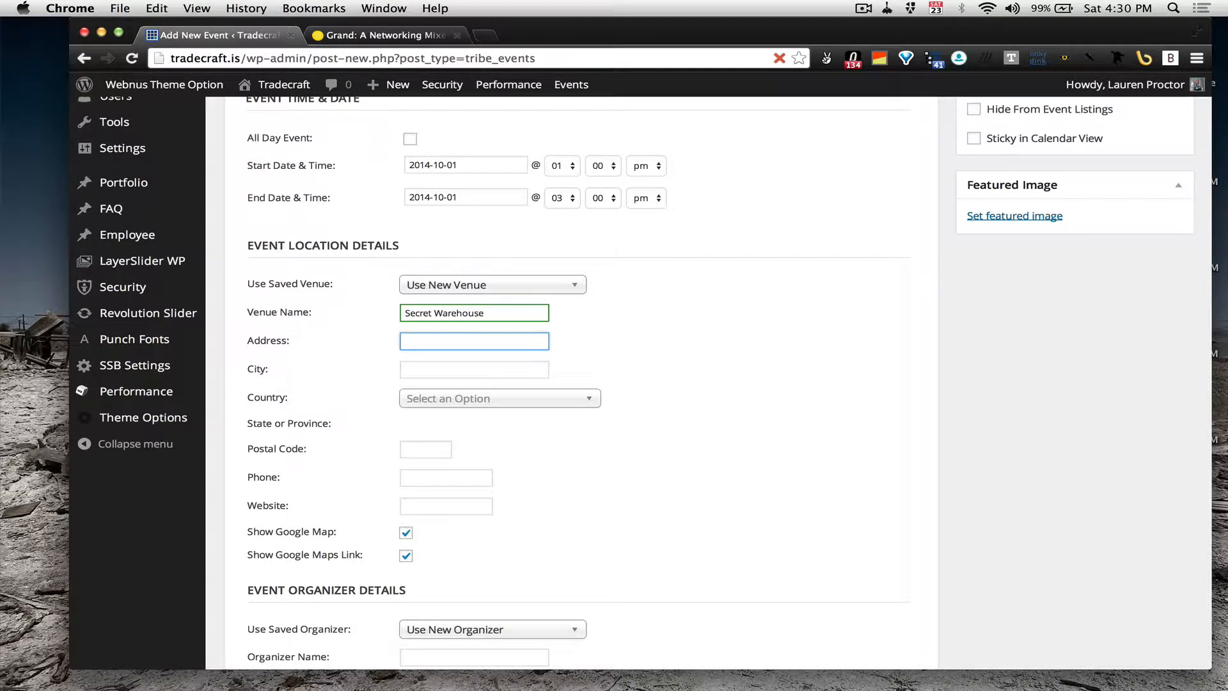
{"action": "type", "text": "100 West B"}
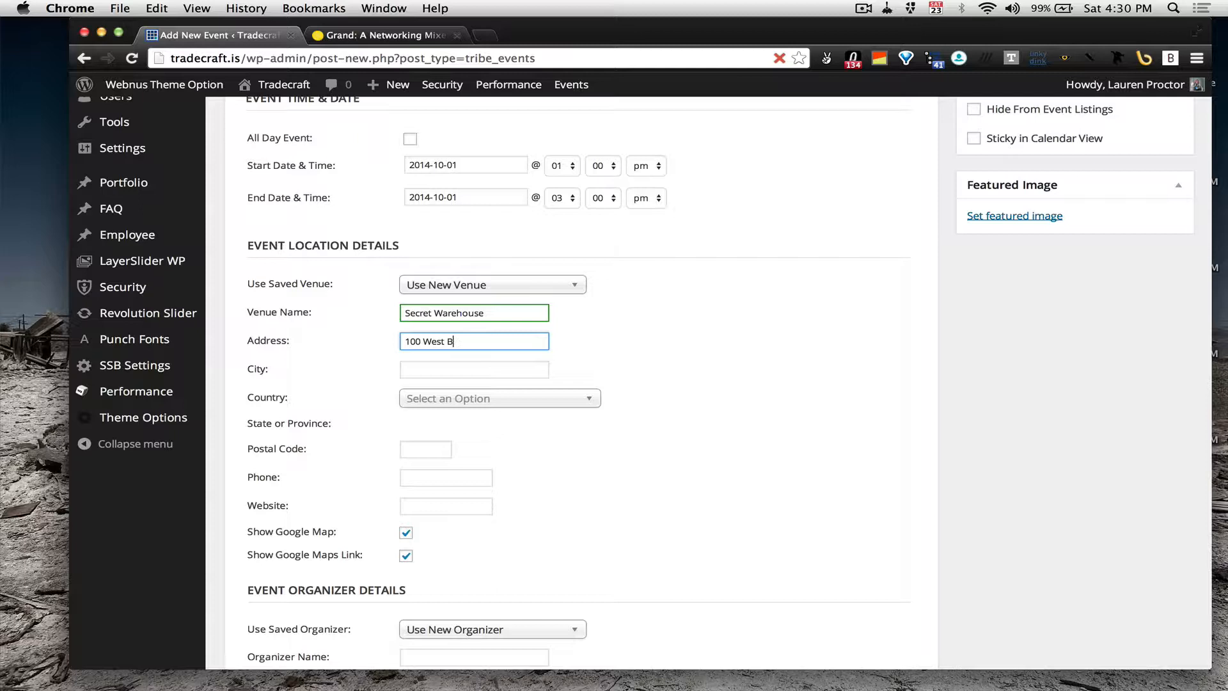
{"action": "type", "text": "New York"}
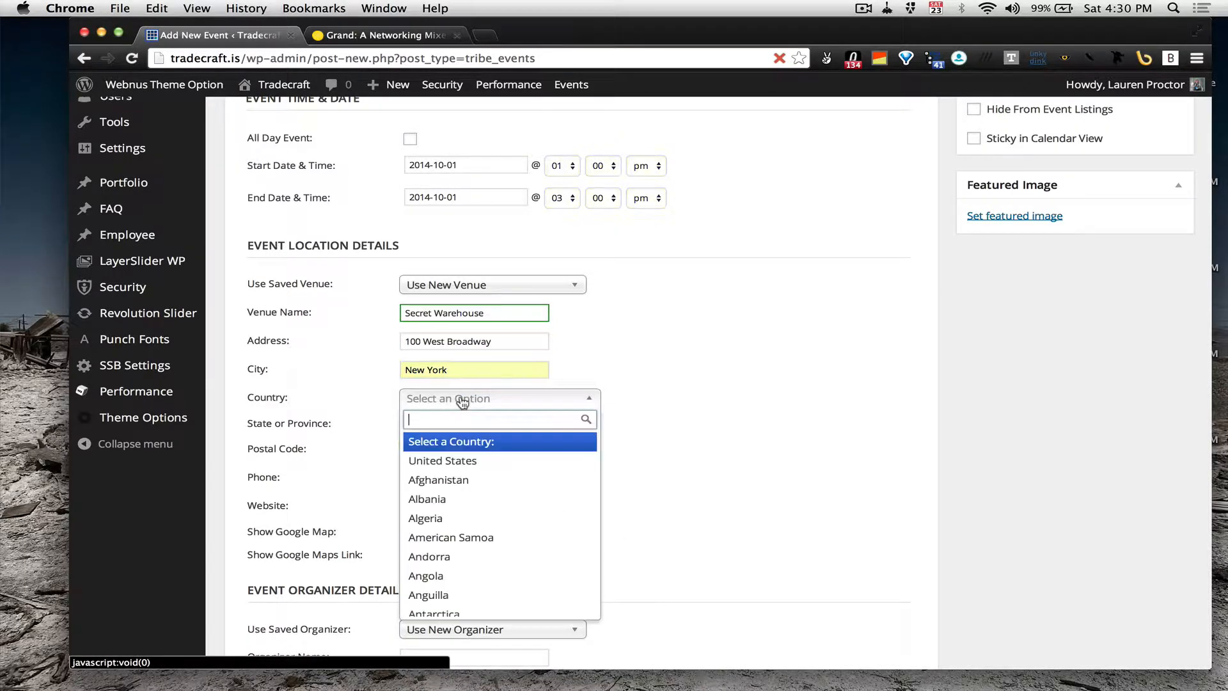
{"action": "left_click", "coordinate": [443, 460]}
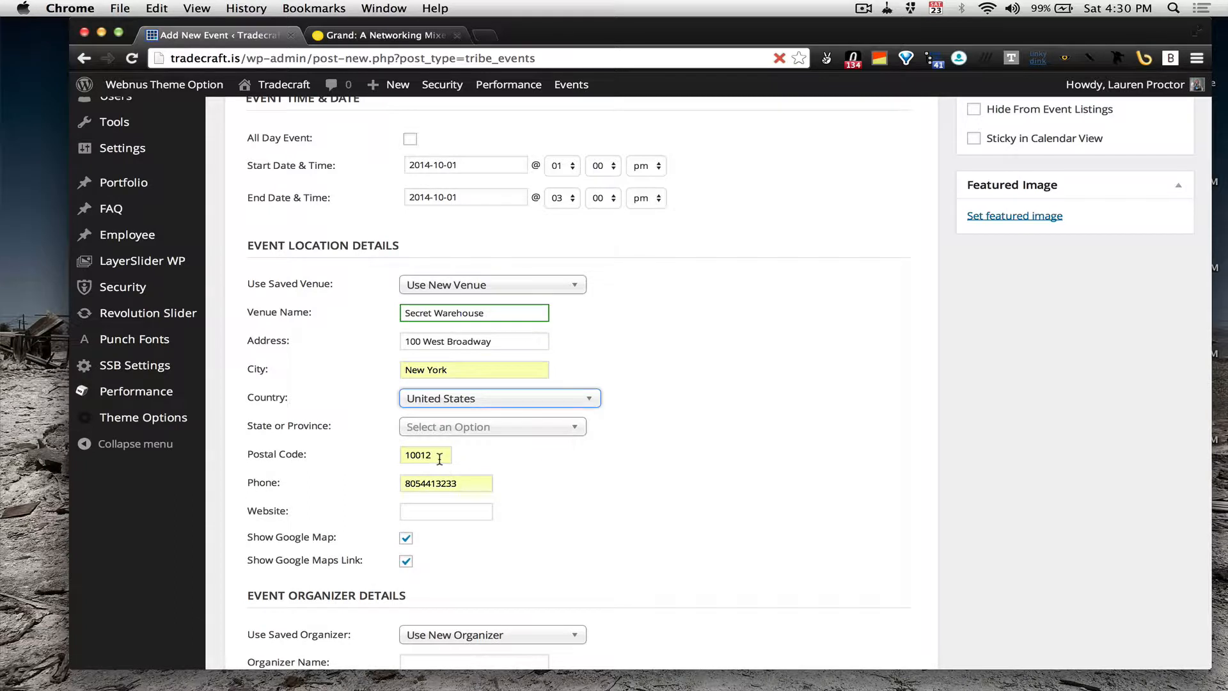
{"action": "scroll", "scroll_direction": "down", "scroll_amount": 3}
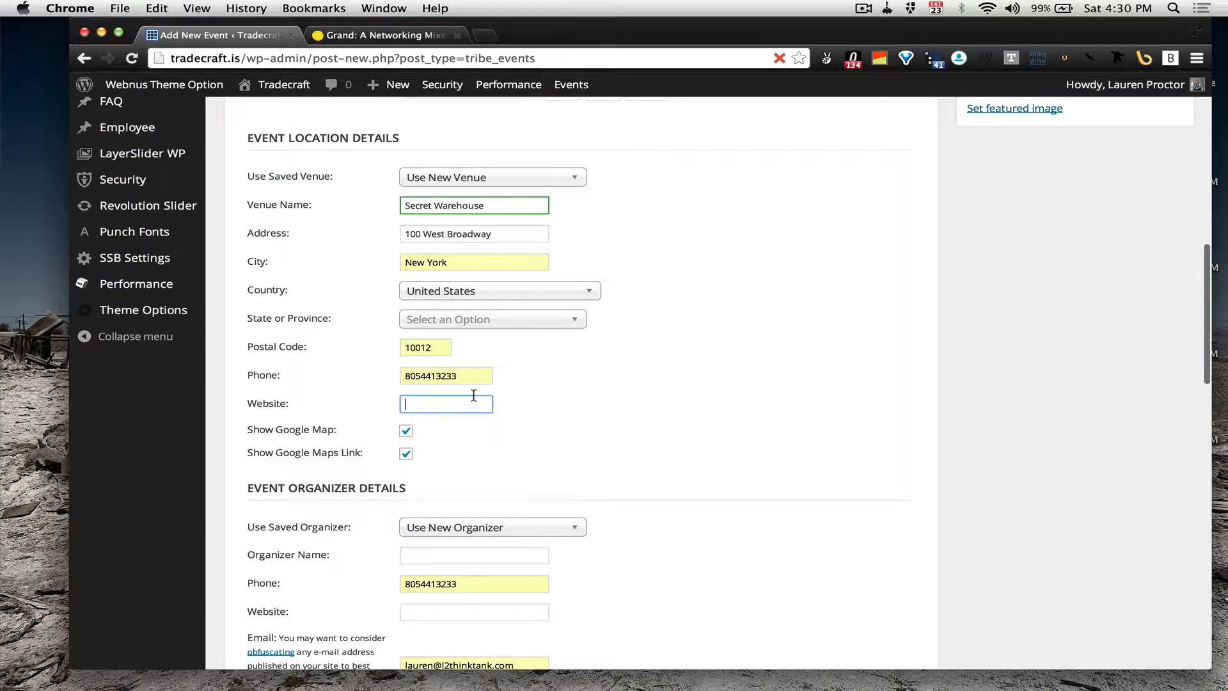
{"action": "type", "text": "http://tradecraft.is"}
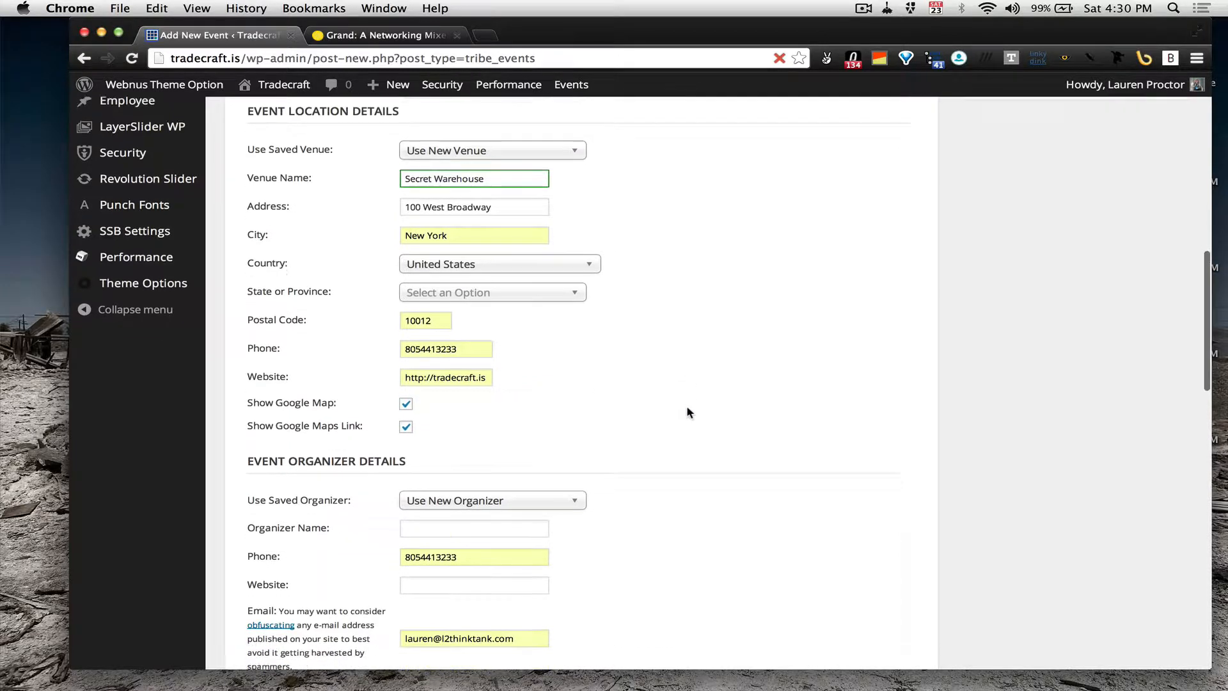
{"action": "scroll", "scroll_direction": "down", "scroll_amount": 3}
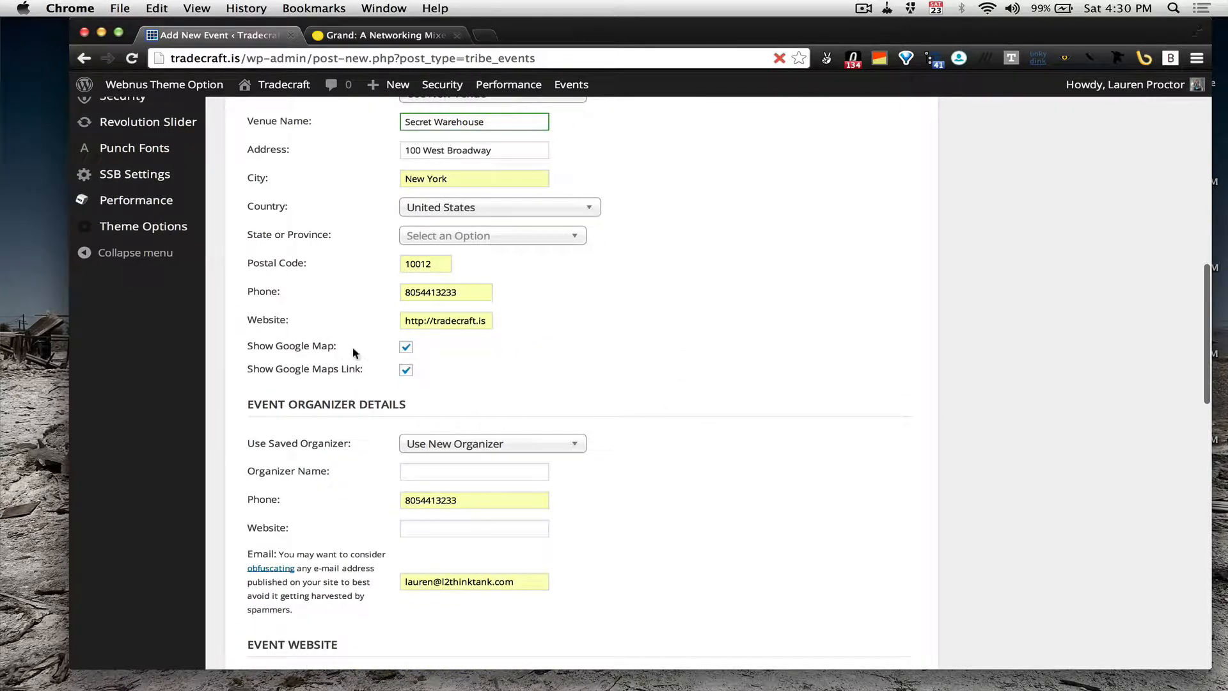
{"action": "scroll", "scroll_direction": "down", "scroll_amount": 3}
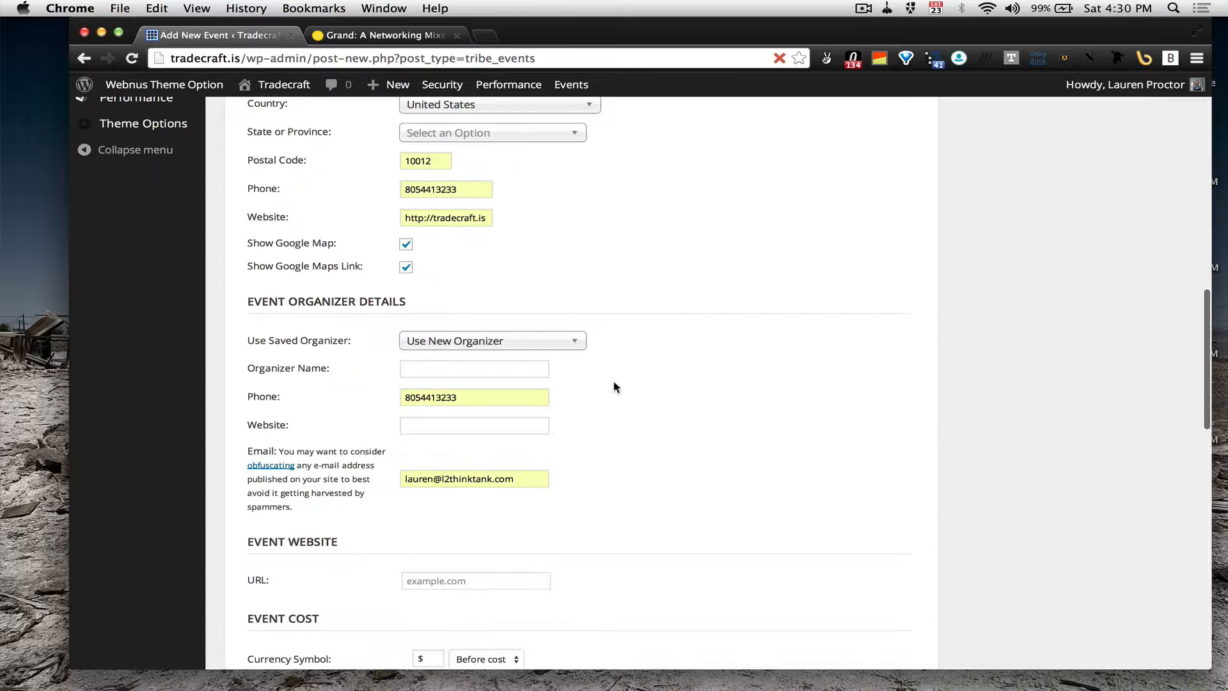
Step: Choose saved organizer Tradecraft, after briefly typing 'Elevate' as a new organizer
{"action": "left_click", "coordinate": [491, 340]}
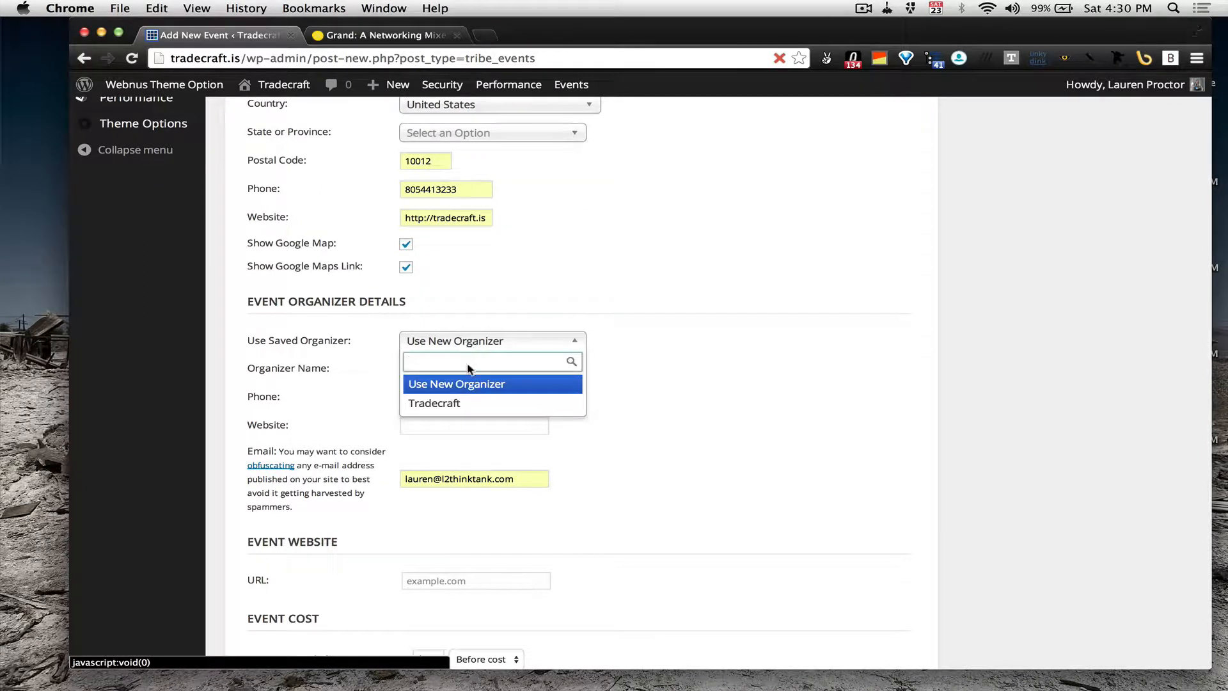
{"action": "left_click", "coordinate": [434, 403]}
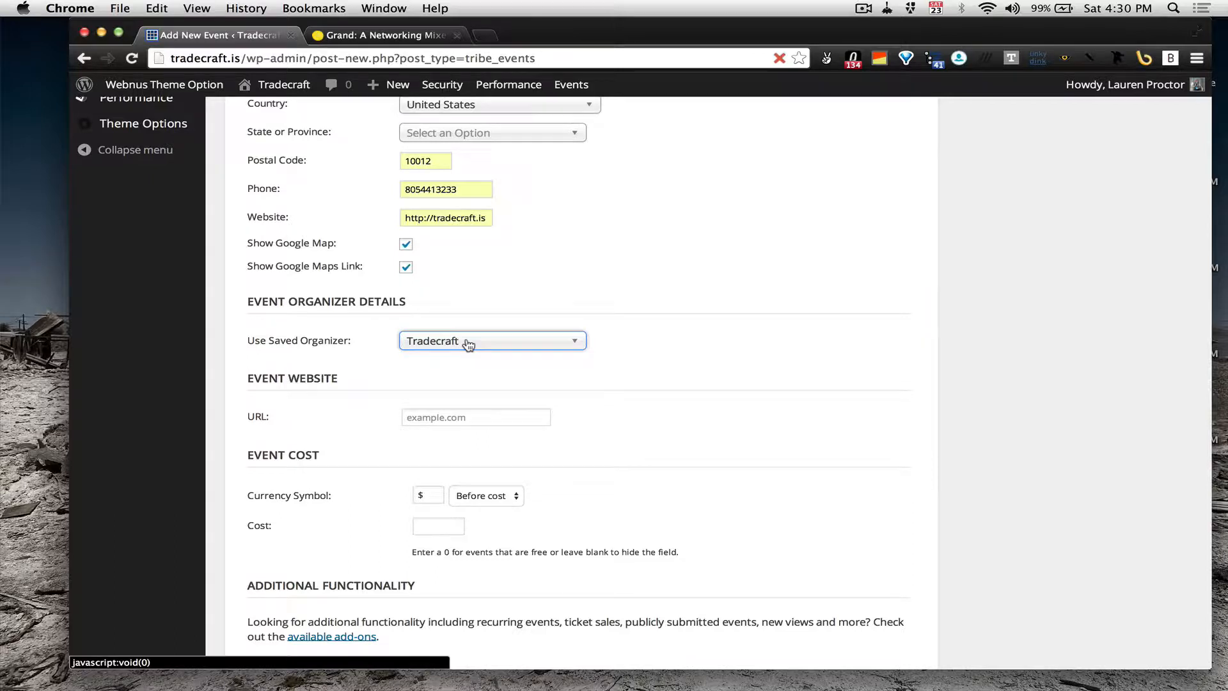
{"action": "left_click", "coordinate": [491, 340]}
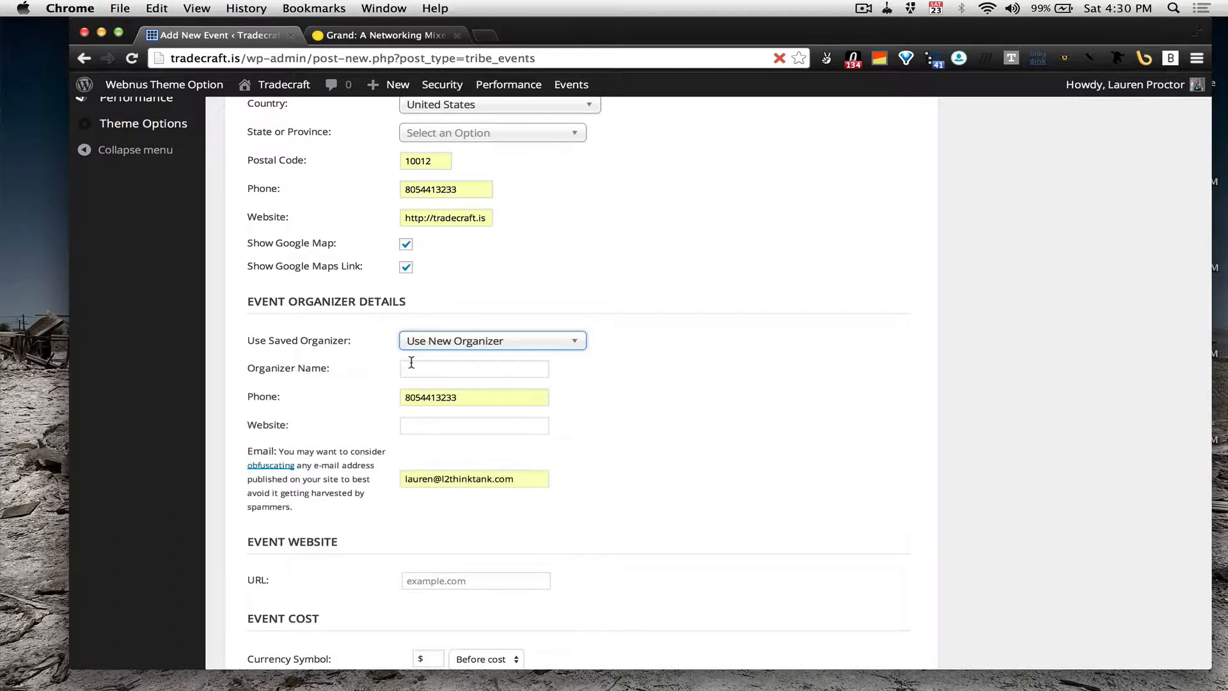
{"action": "type", "text": "E"}
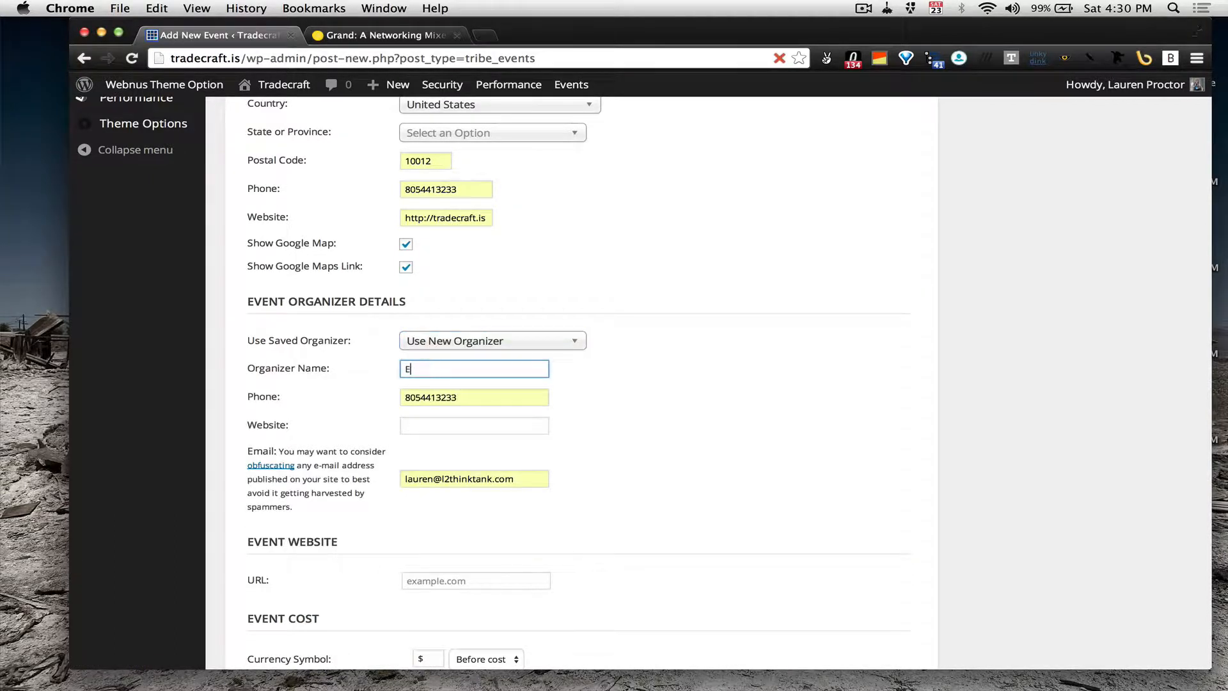
{"action": "type", "text": "levate"}
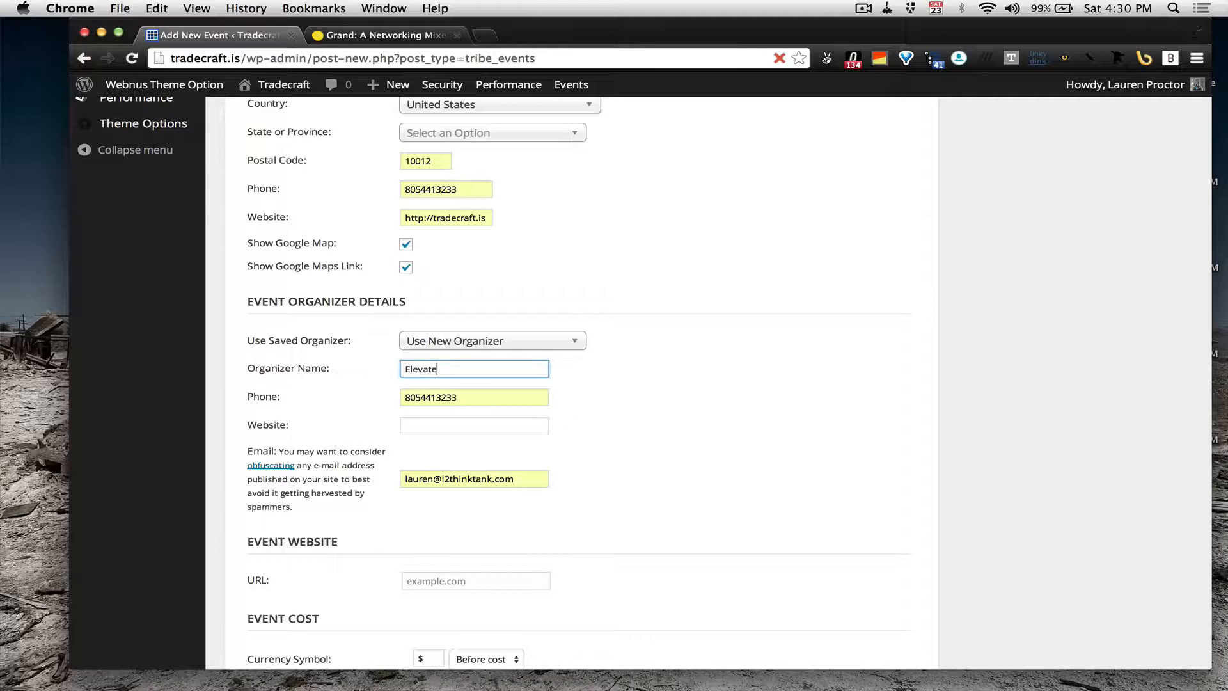
{"action": "left_click", "coordinate": [492, 340]}
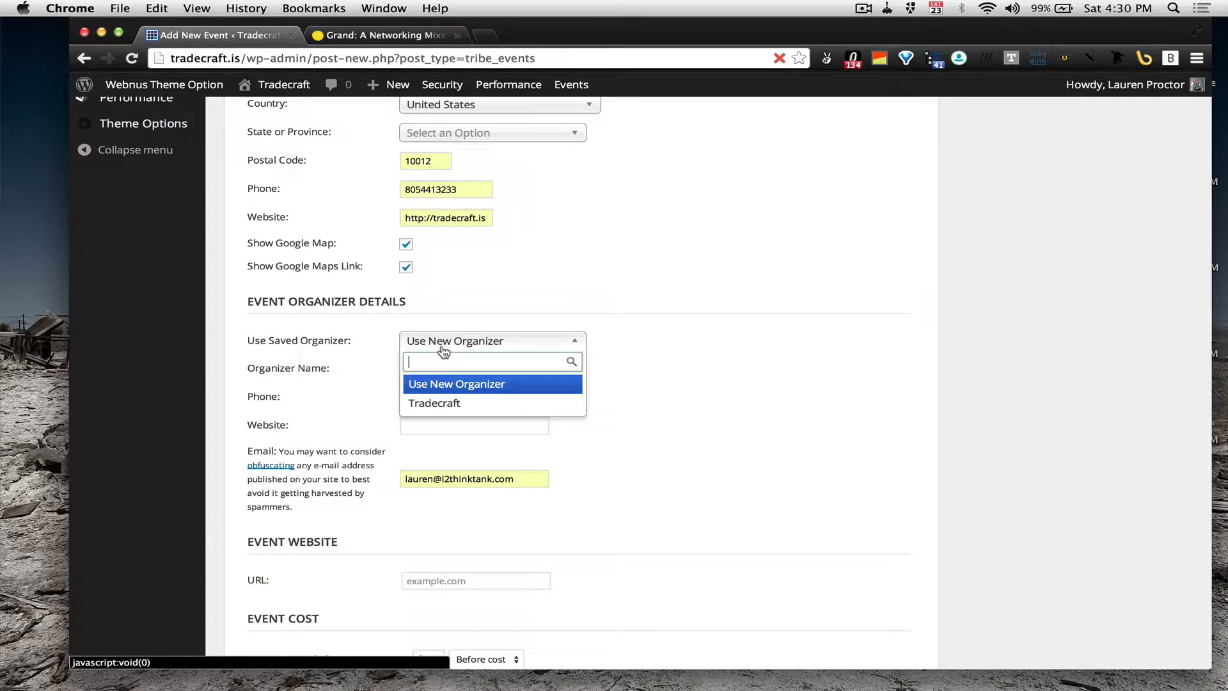
{"action": "left_click", "coordinate": [435, 403]}
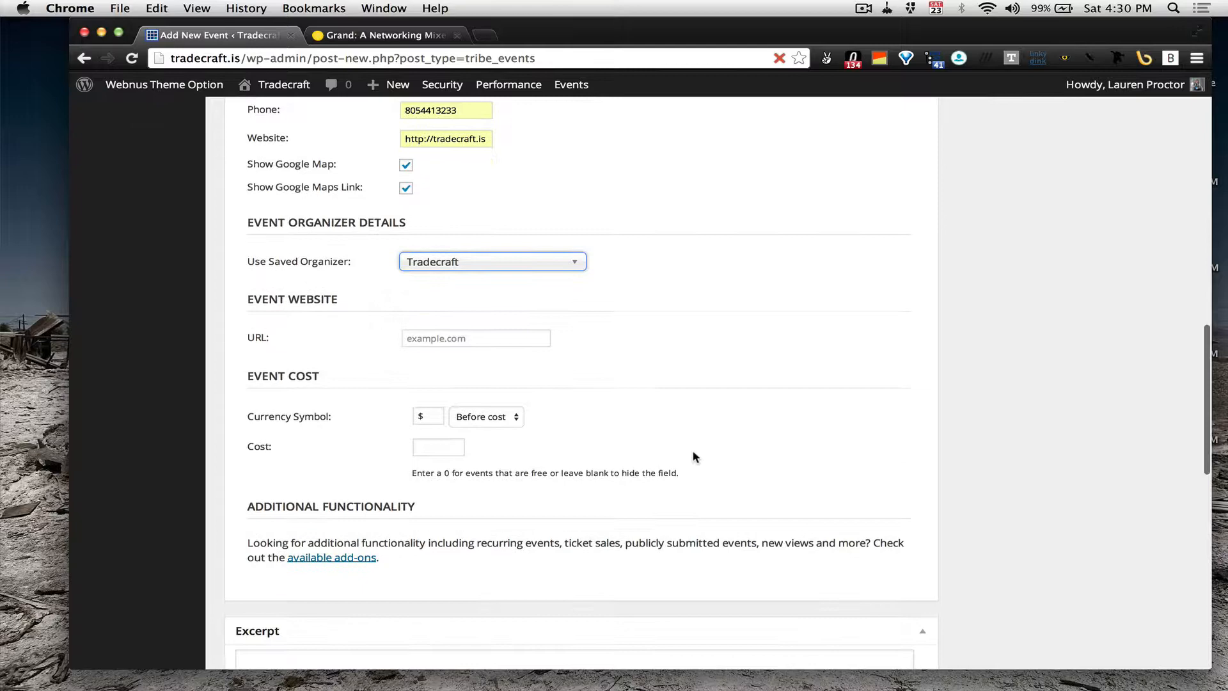
{"action": "left_click", "coordinate": [476, 333]}
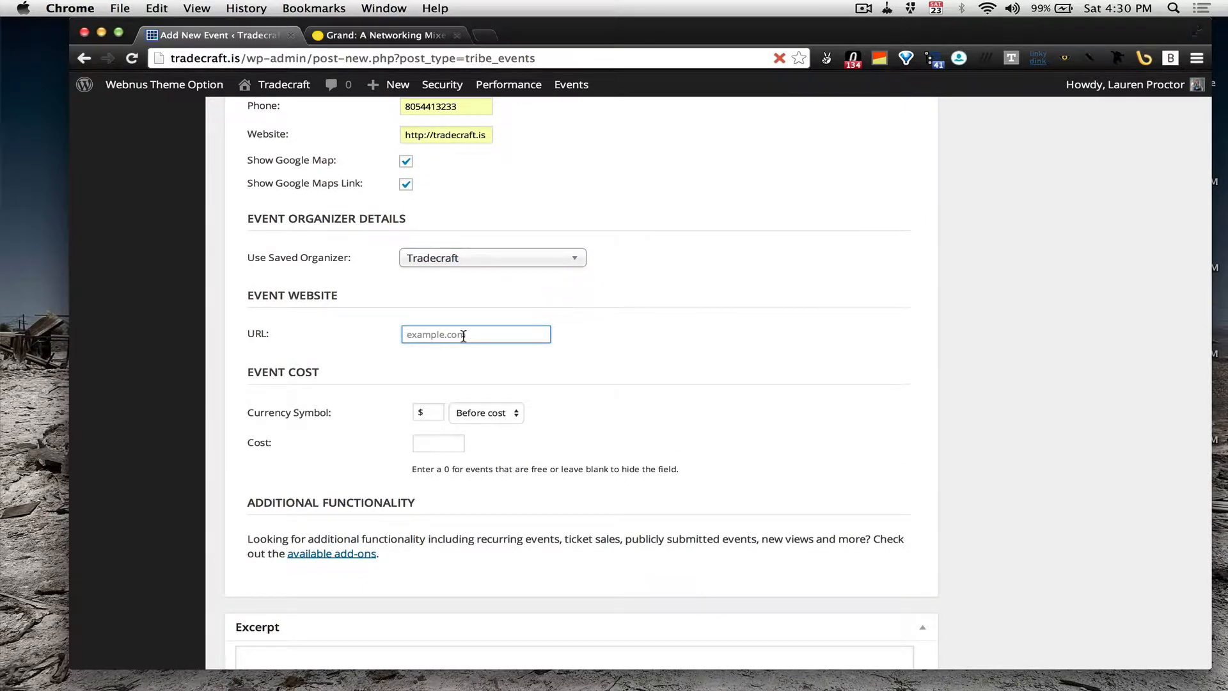
{"action": "scroll", "scroll_direction": "down", "scroll_amount": 3}
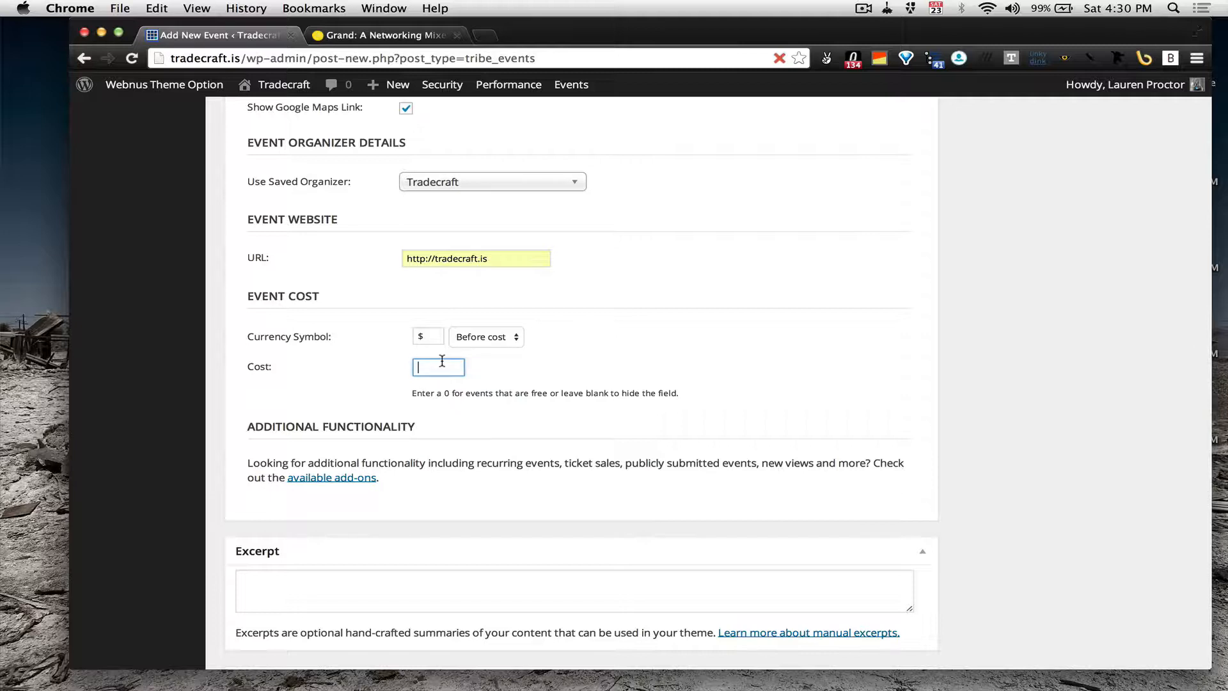
{"action": "type", "text": "10"}
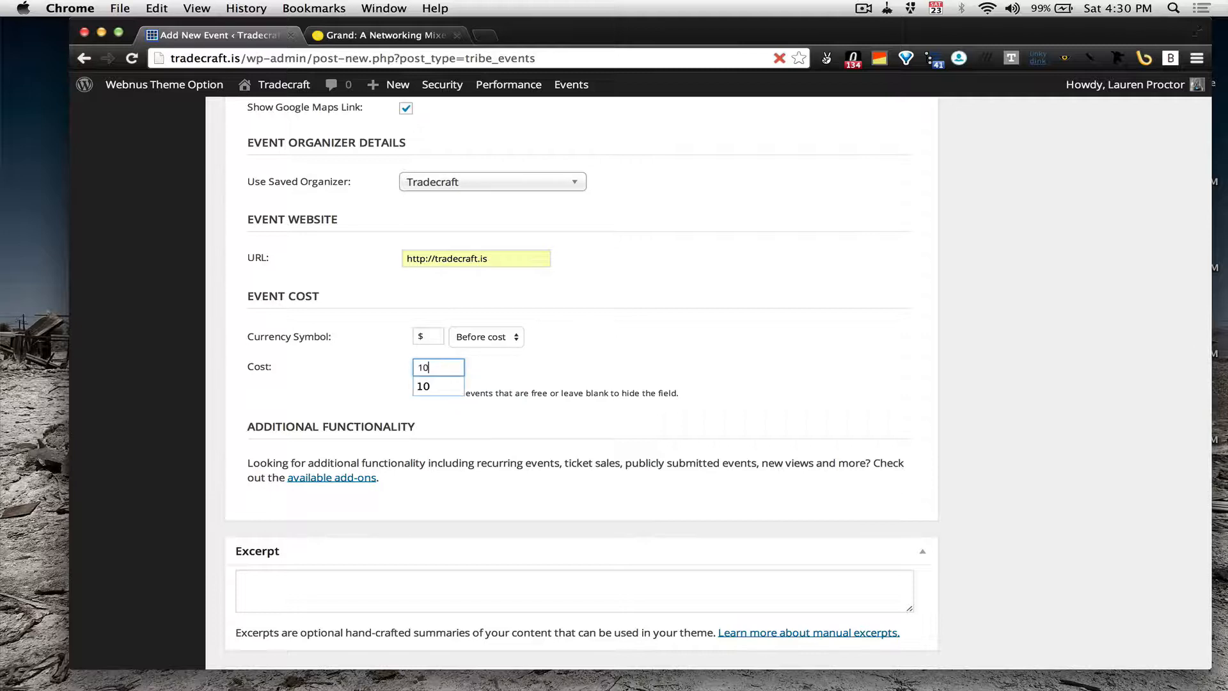
{"action": "type", "text": "100000"}
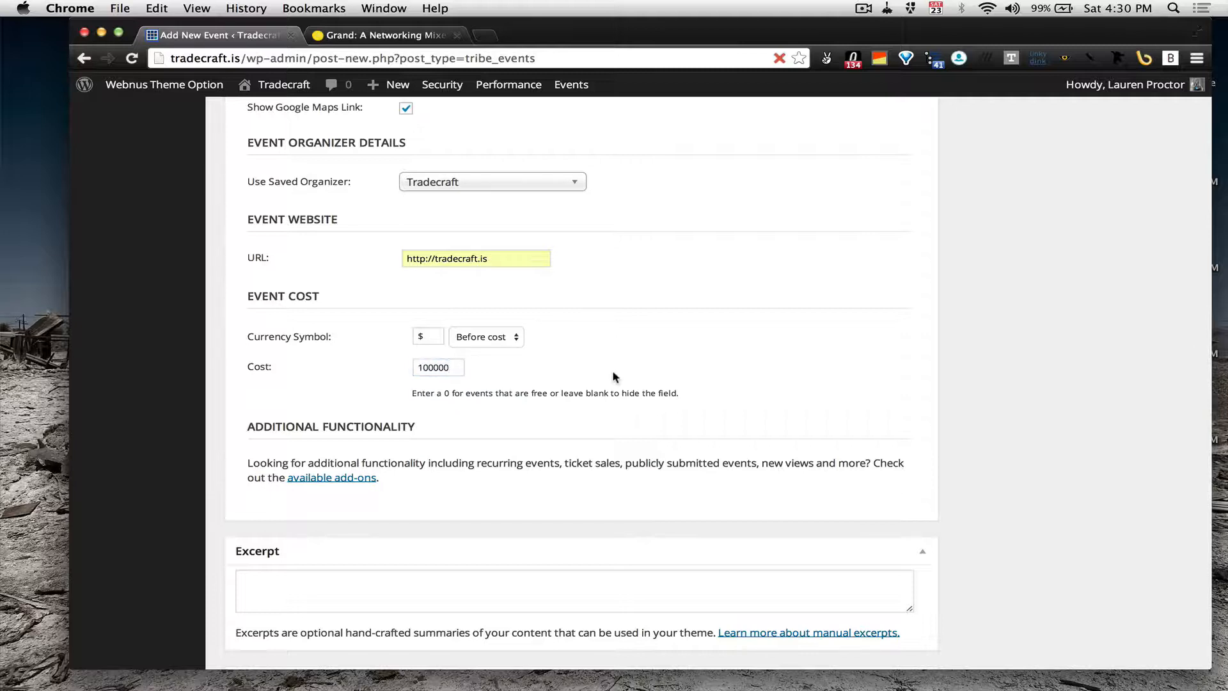
{"action": "scroll", "scroll_direction": "down", "scroll_amount": 3}
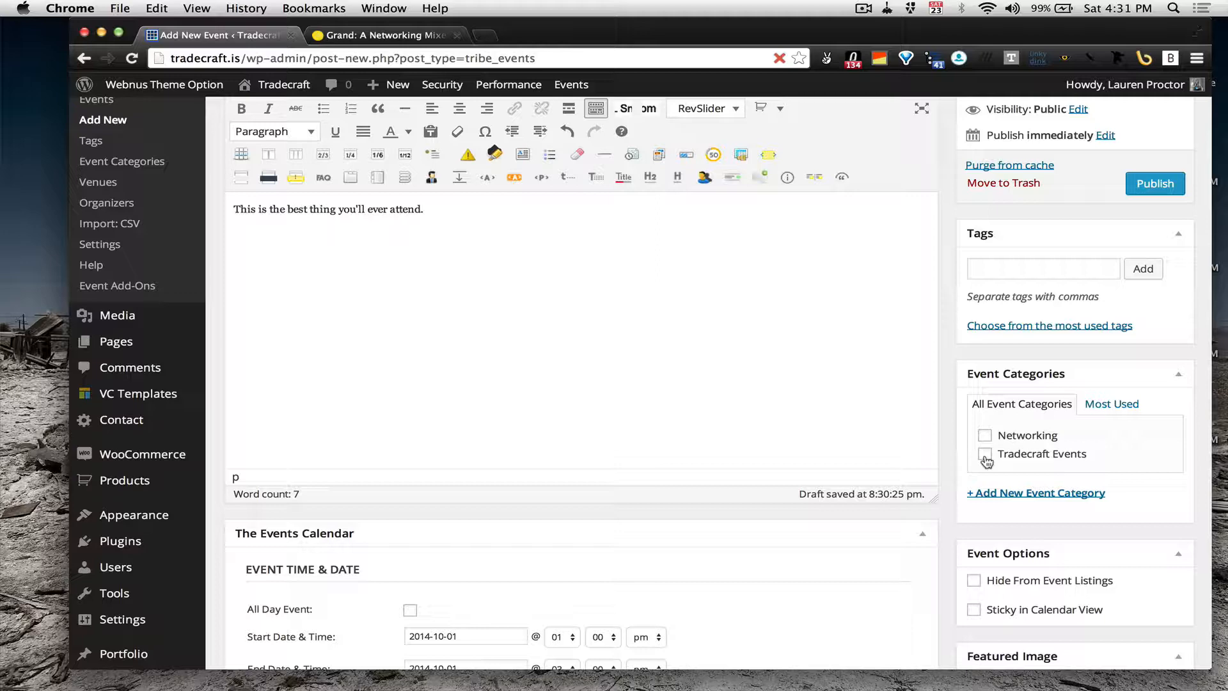
{"action": "left_click", "coordinate": [1035, 493]}
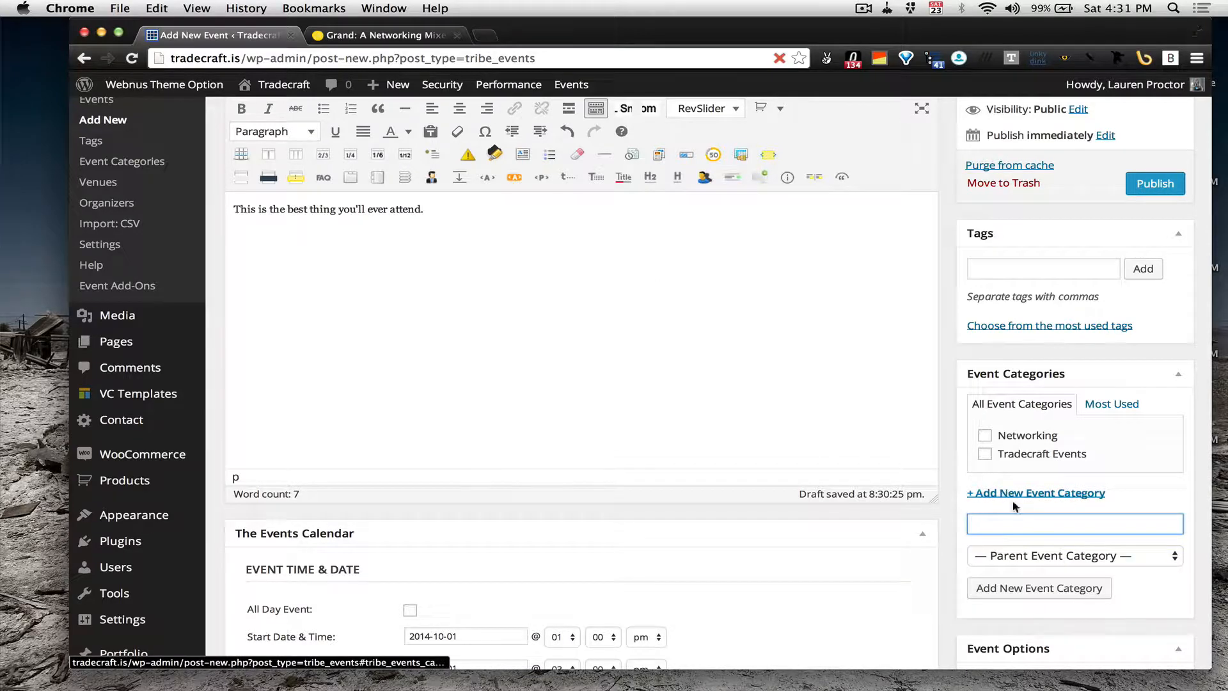
{"action": "type", "text": "Educational"}
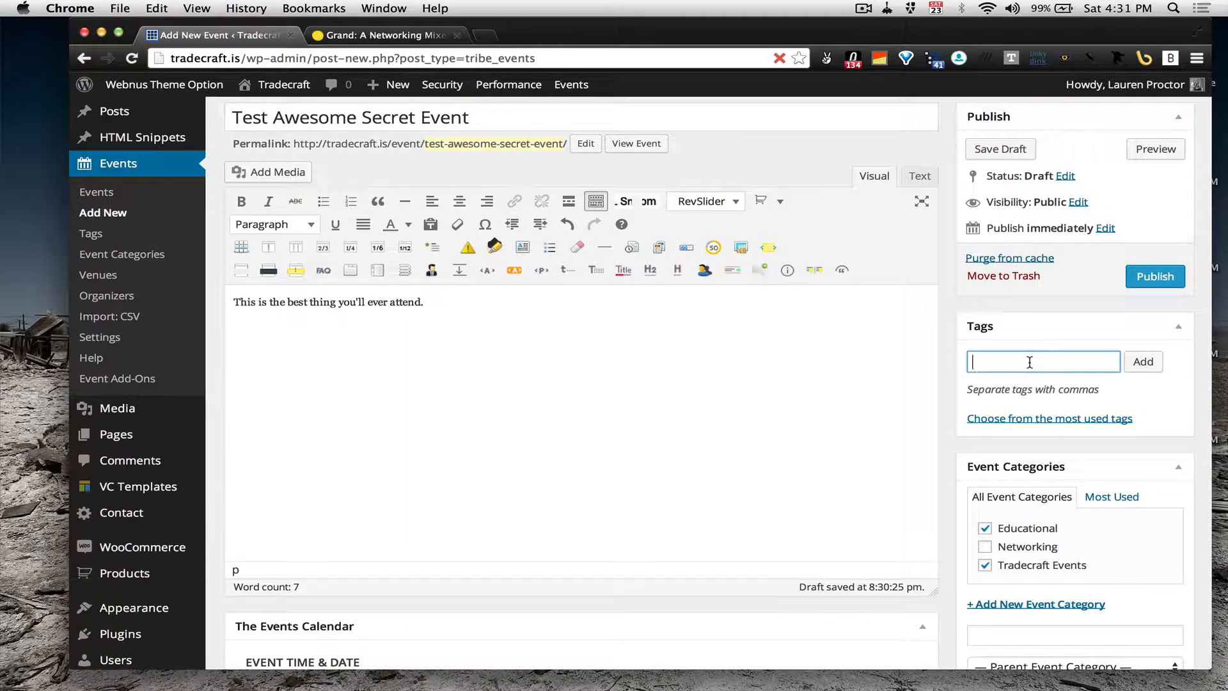
{"action": "mouse_move", "coordinate": [1034, 500]}
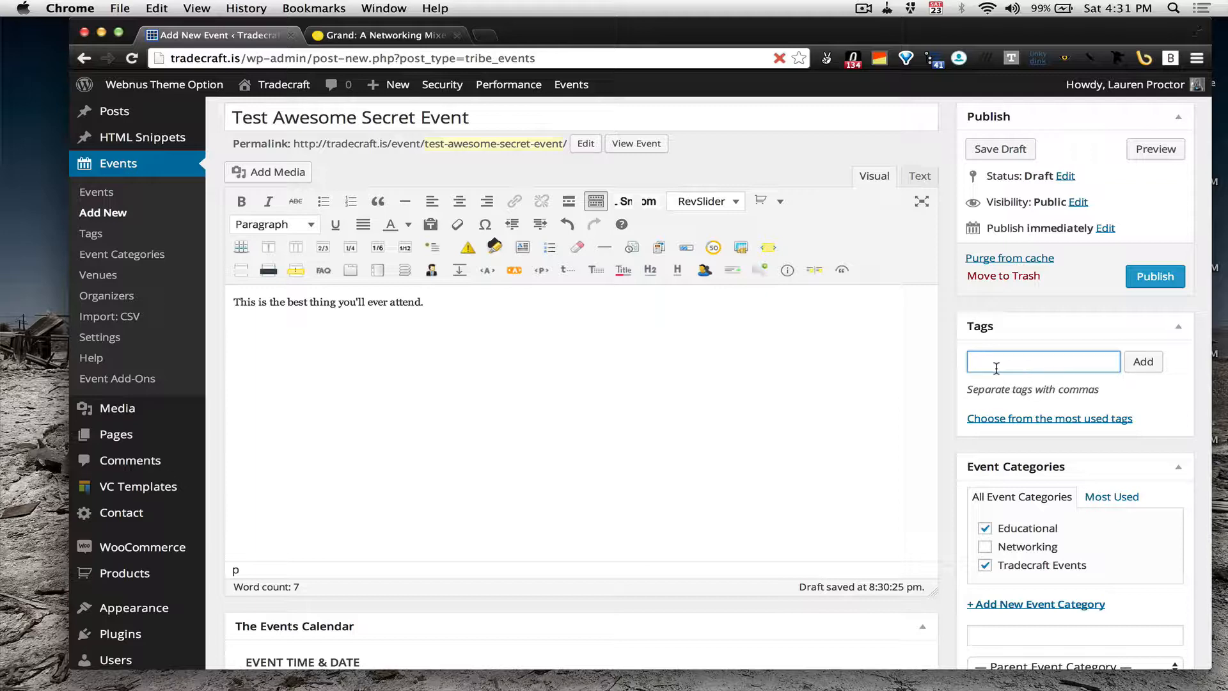
Step: Add tags Secret, Education and Warehouse, removing a Mixer tag added in between
{"action": "type", "text": "Secret"}
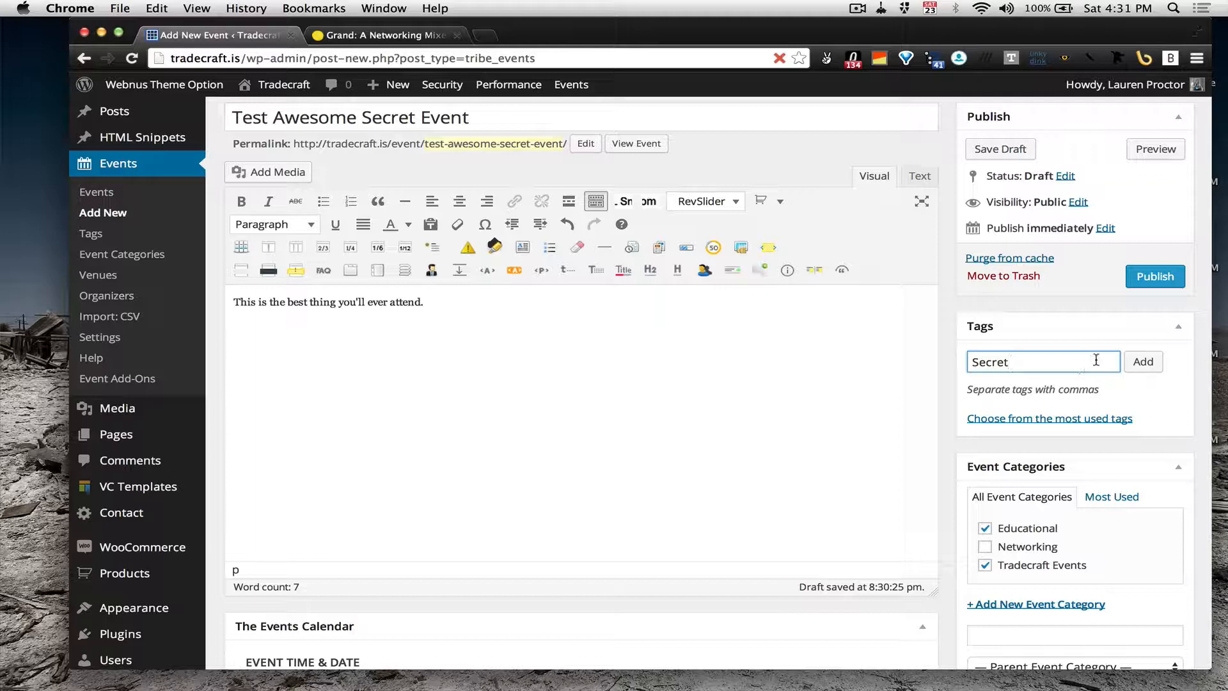
{"action": "left_click", "coordinate": [1142, 361]}
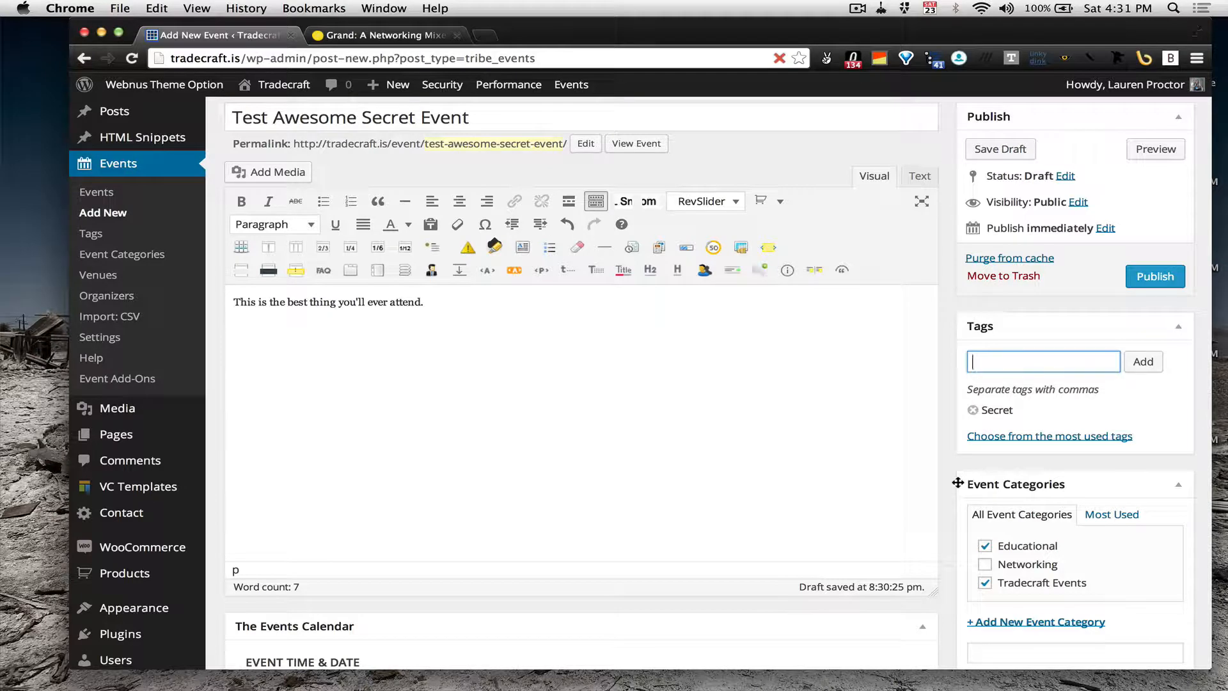
{"action": "type", "text": "Mixer"}
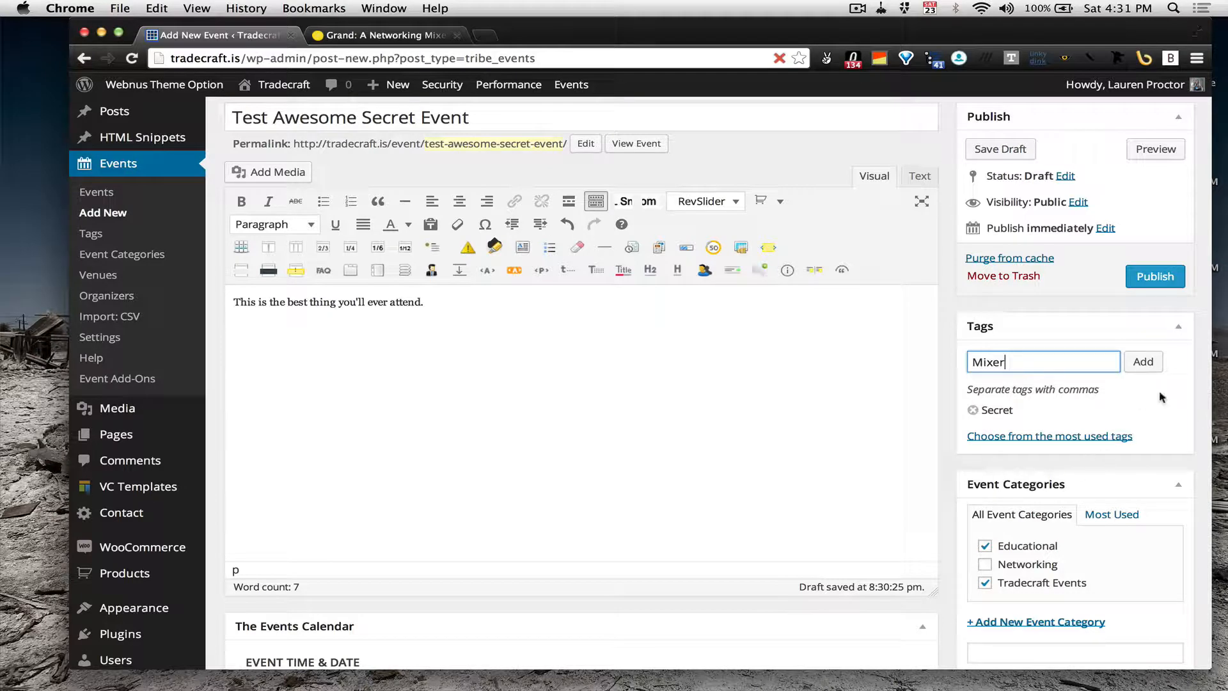
{"action": "left_click", "coordinate": [1142, 360]}
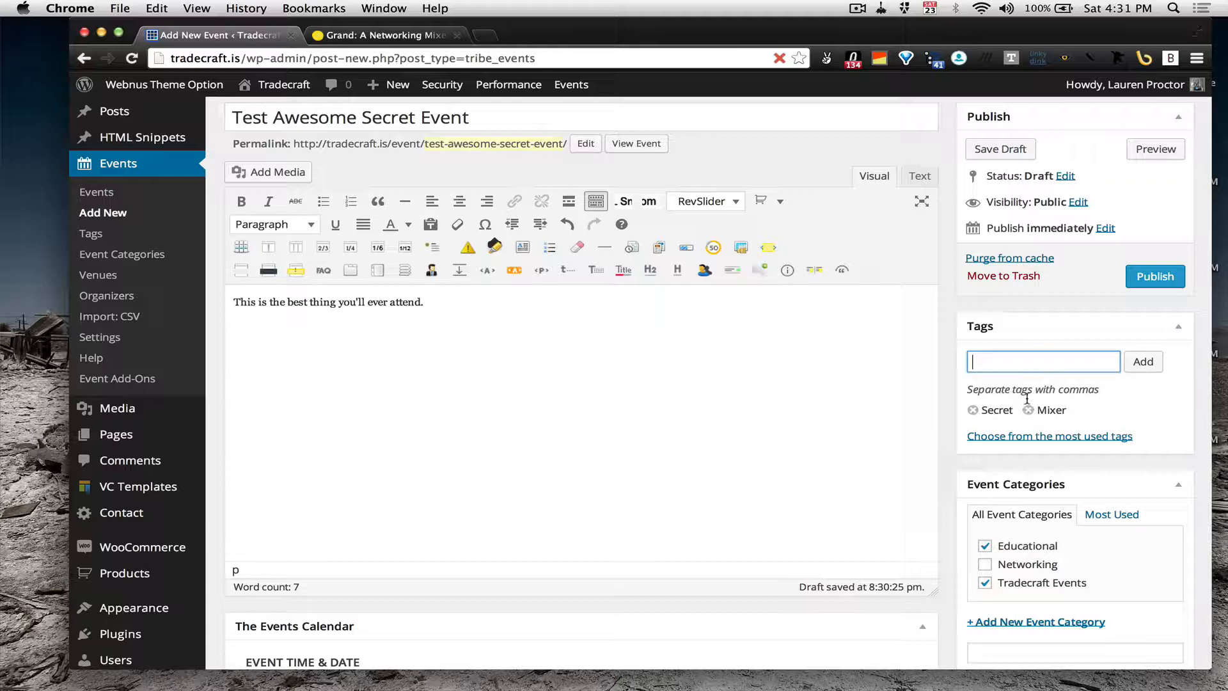
{"action": "left_click", "coordinate": [1027, 411]}
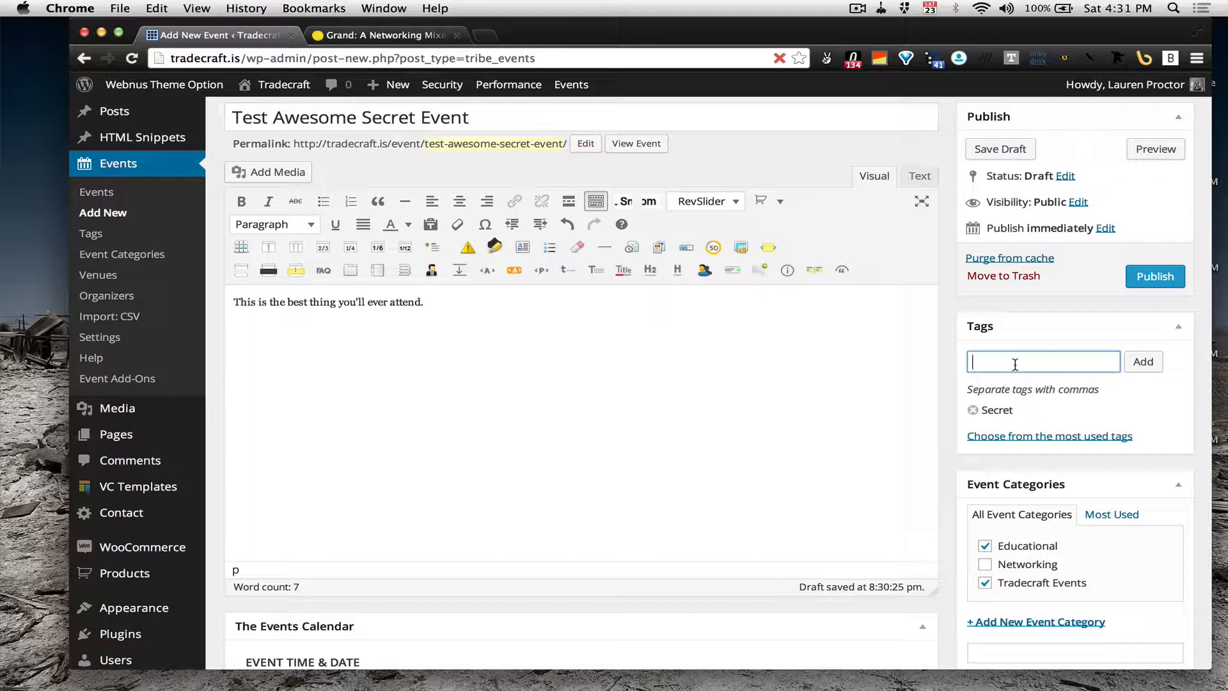
{"action": "type", "text": "Education"}
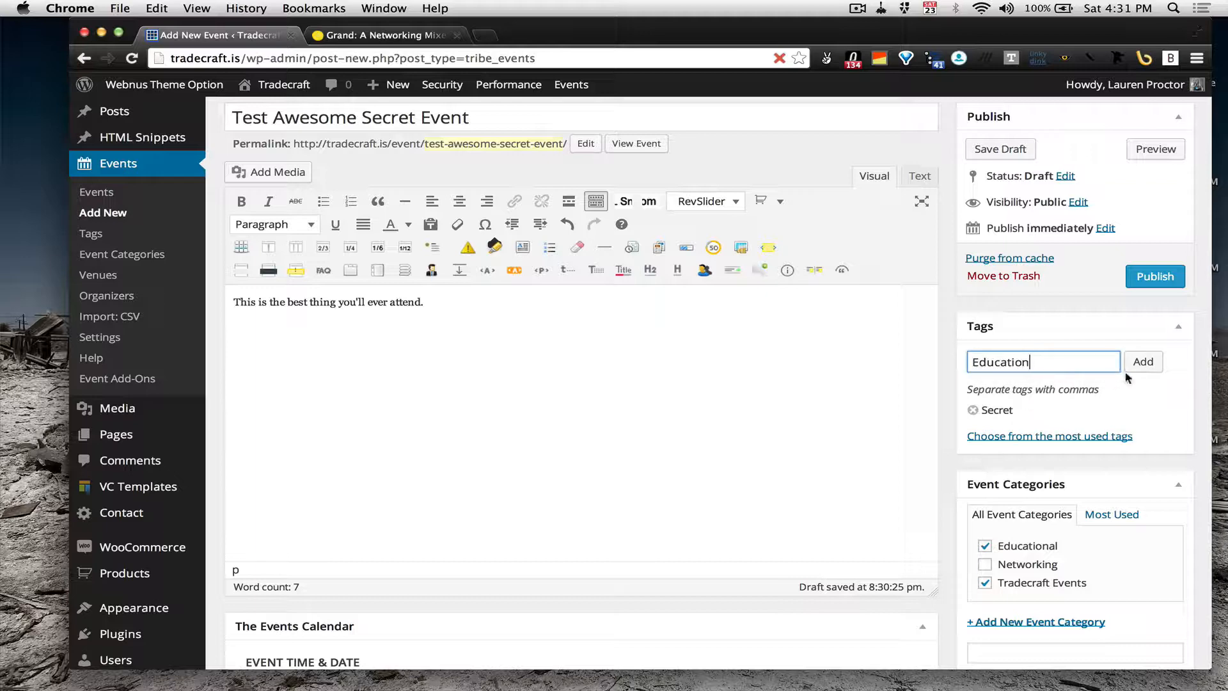
{"action": "left_click", "coordinate": [1142, 360]}
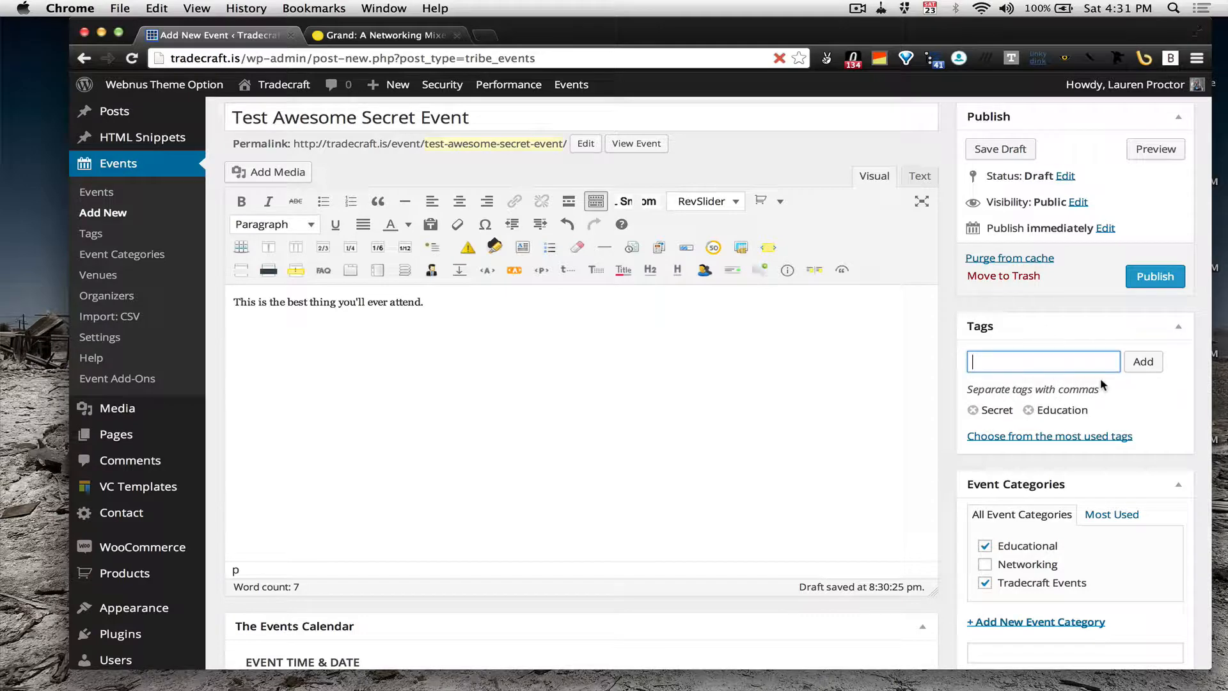
{"action": "type", "text": "Warehouse"}
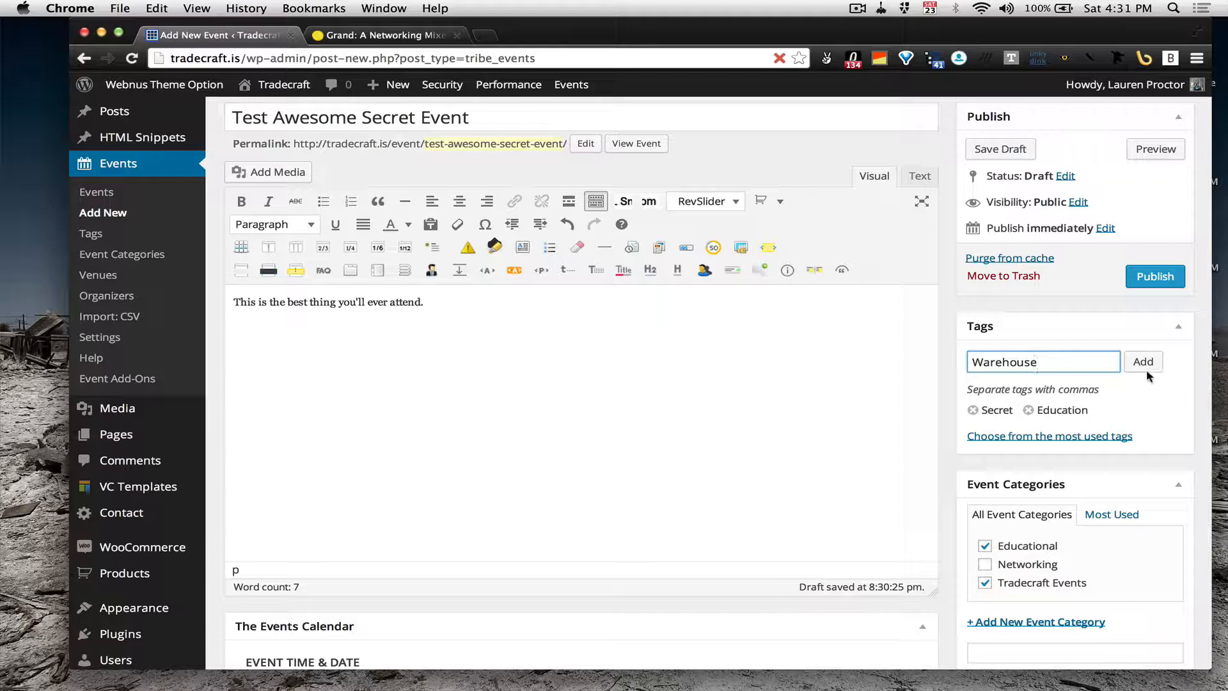
{"action": "left_click", "coordinate": [1142, 361]}
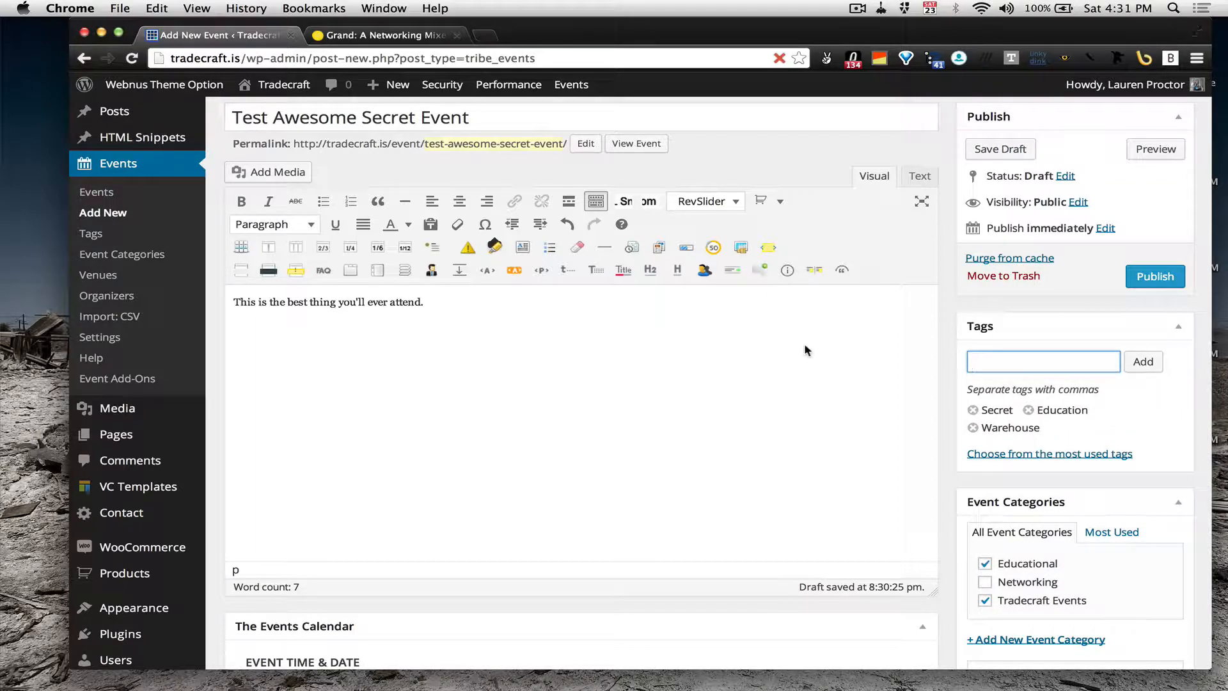
Step: Scroll to the Featured Image box and start setting a featured image
{"action": "scroll", "scroll_direction": "down", "scroll_amount": 3}
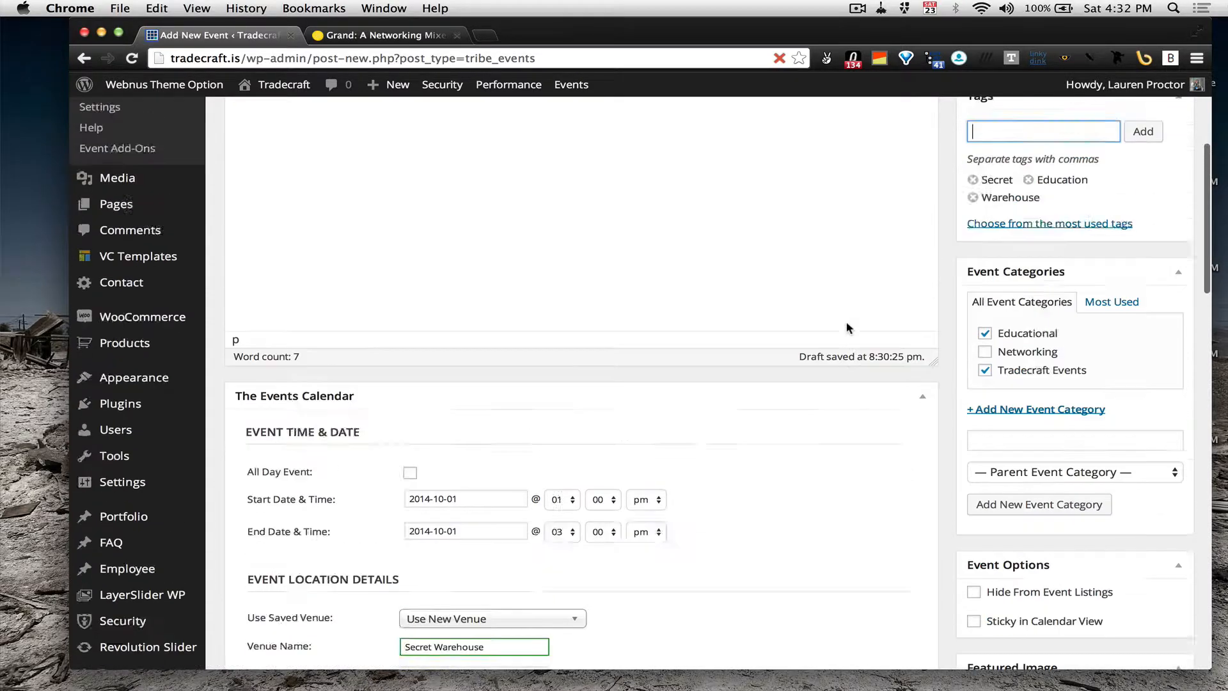
{"action": "left_click", "coordinate": [1111, 623]}
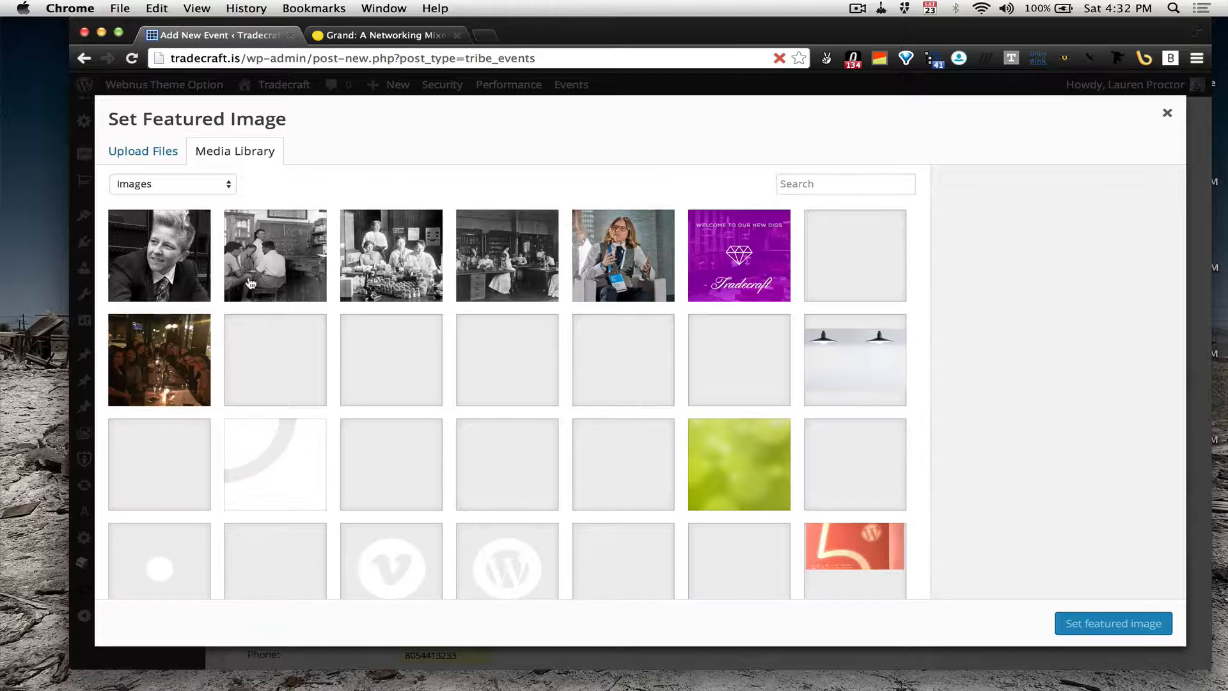
{"action": "left_click", "coordinate": [275, 254]}
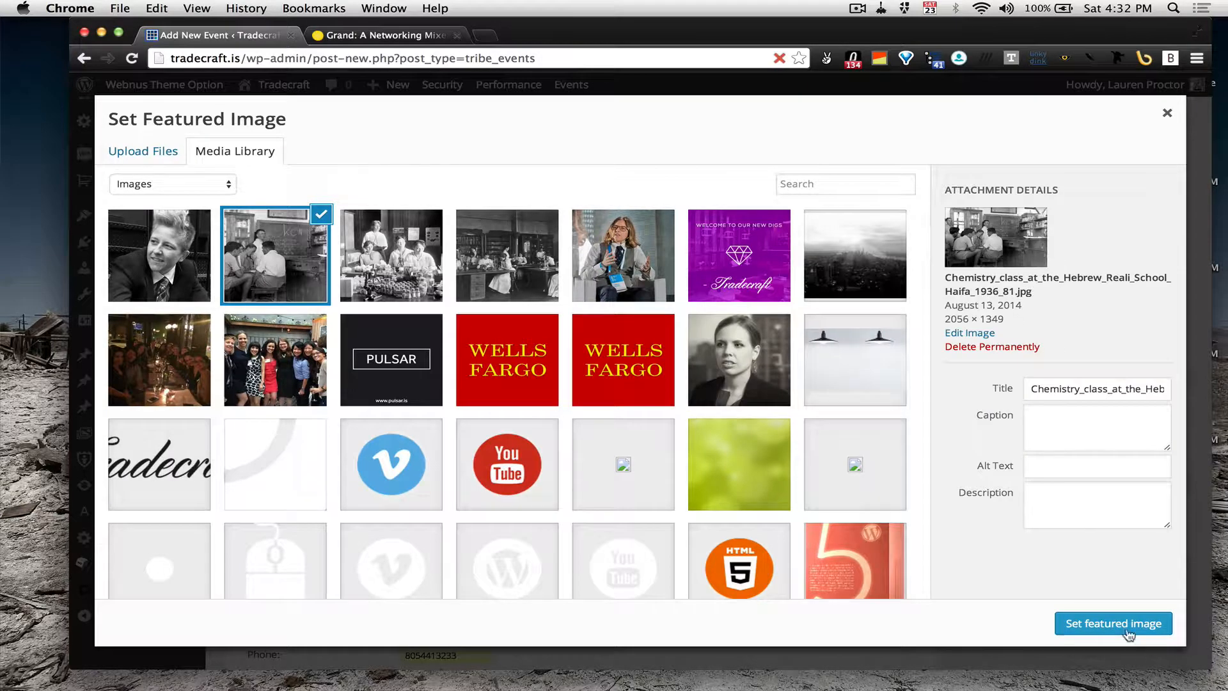
{"action": "left_click", "coordinate": [1113, 623]}
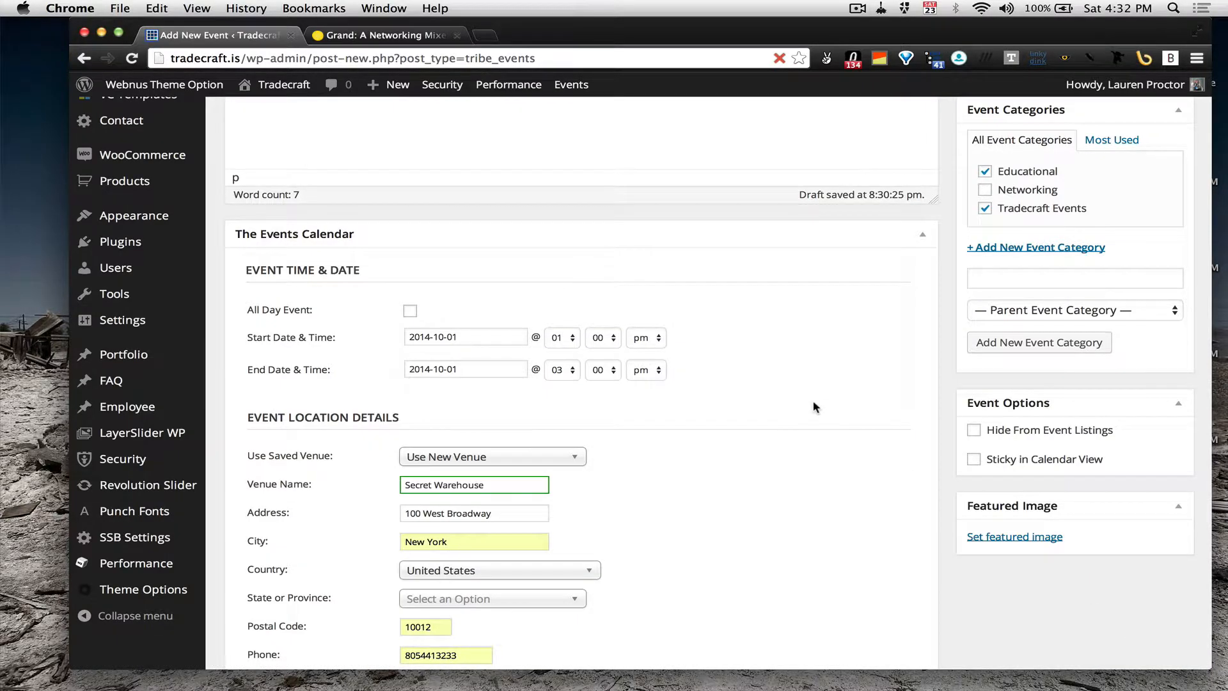
{"action": "left_click", "coordinate": [1014, 536]}
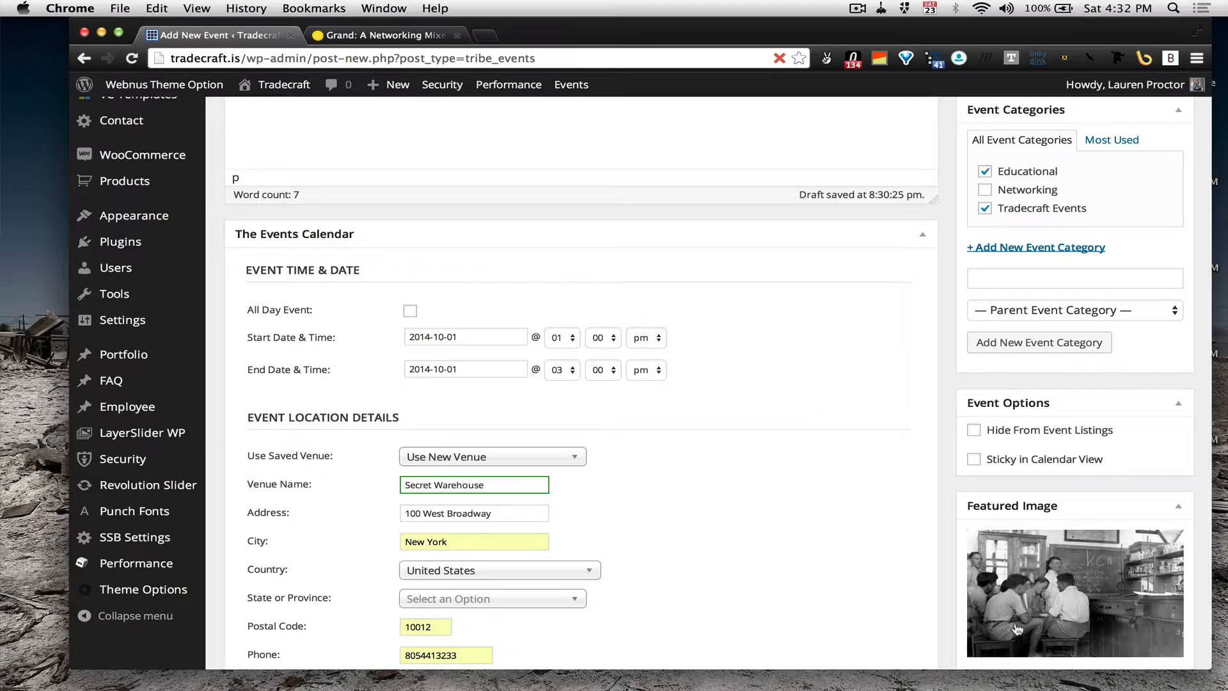
{"action": "scroll", "scroll_direction": "down", "scroll_amount": 3}
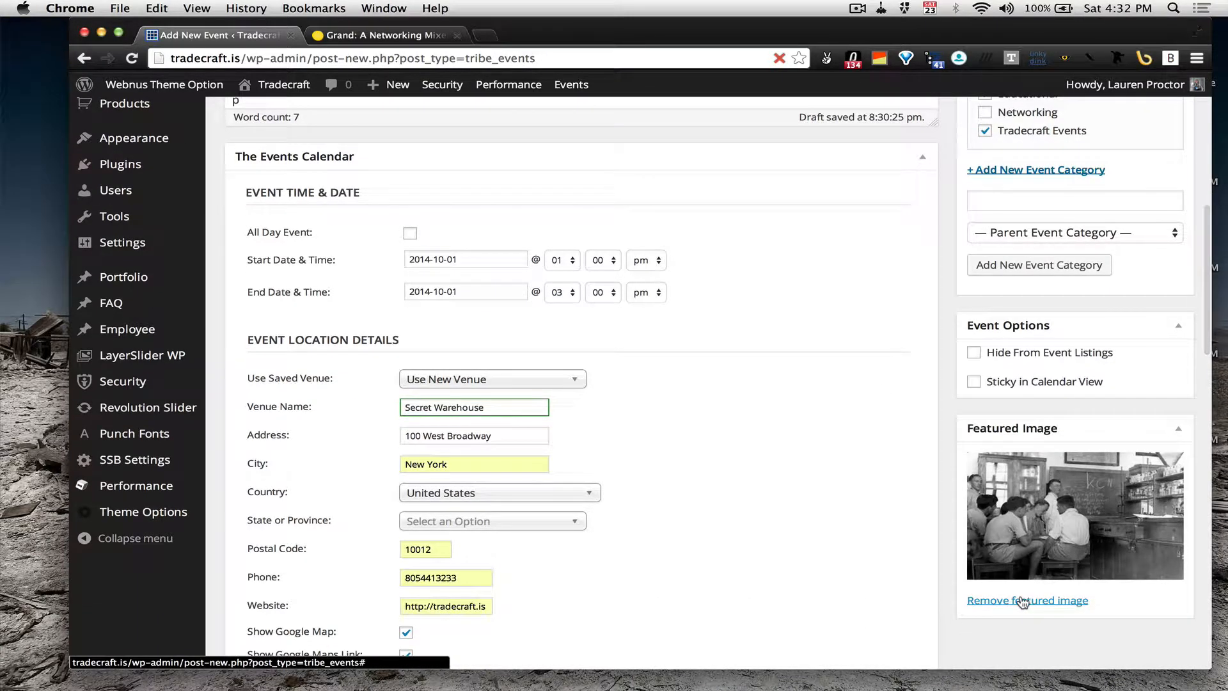
{"action": "left_click", "coordinate": [1027, 600]}
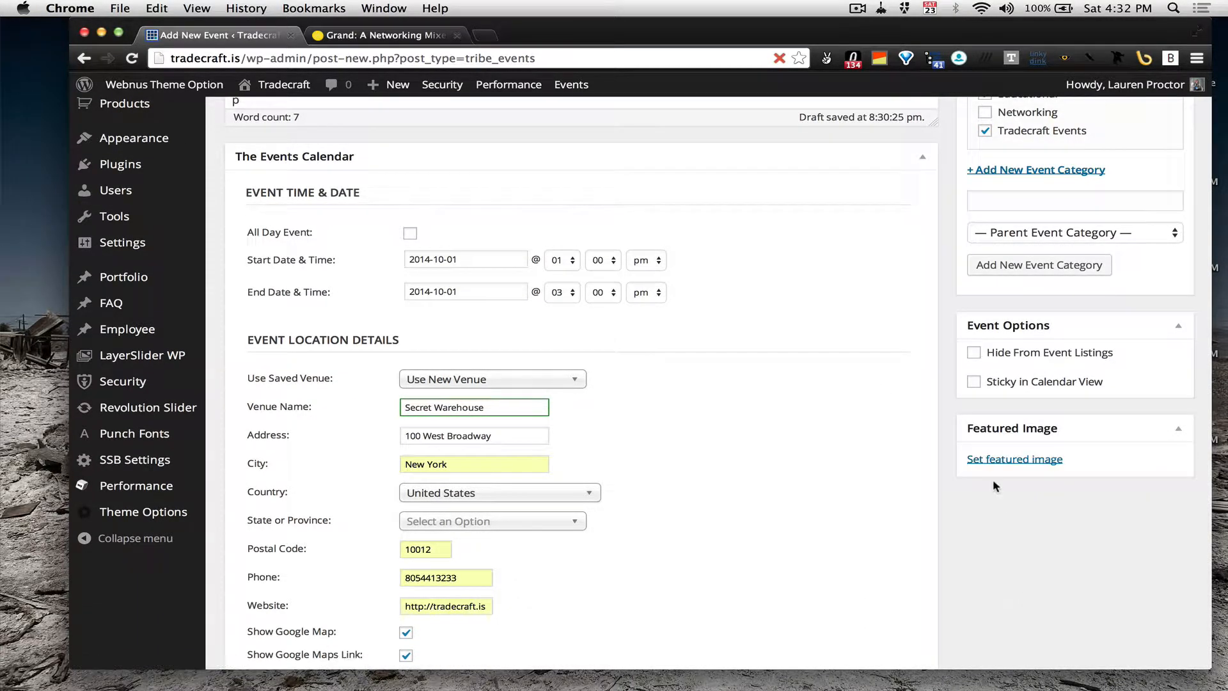
{"action": "left_click", "coordinate": [1015, 458]}
{"action": "type", "text": "awesome im"}
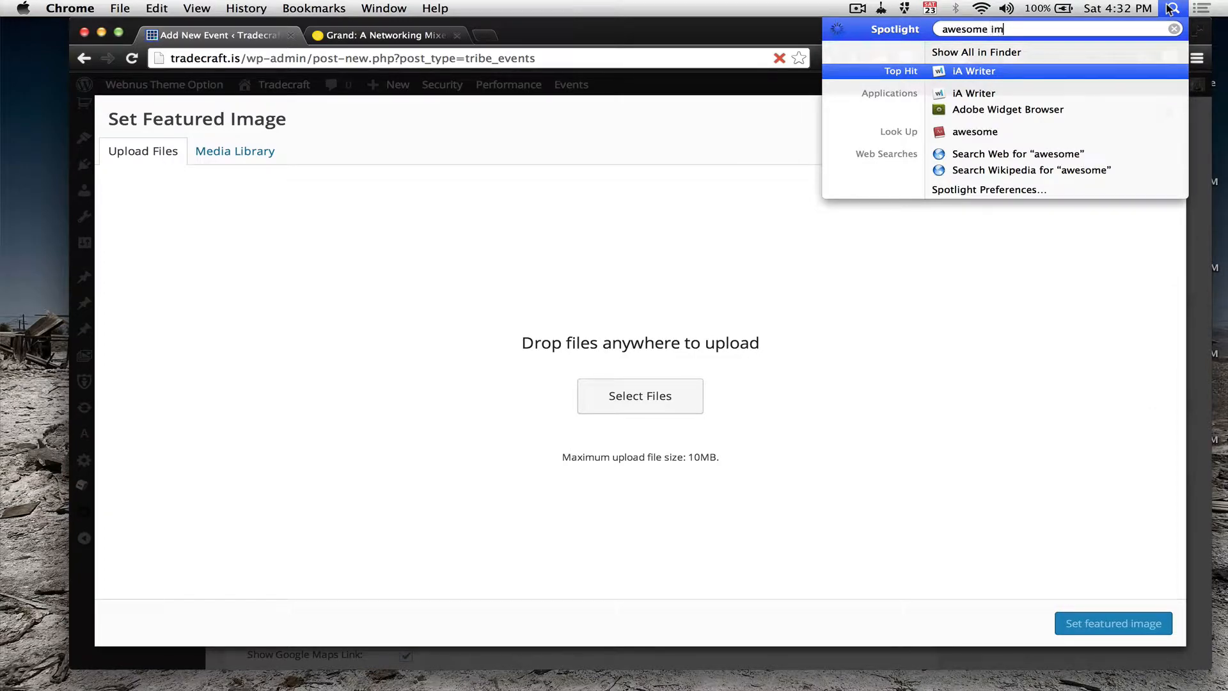
Step: From the Awesome Imagery folder, drag Screen Shot 2014-06-06 at 2.55.43 PM into the uploader
{"action": "key", "text": "backspace"}
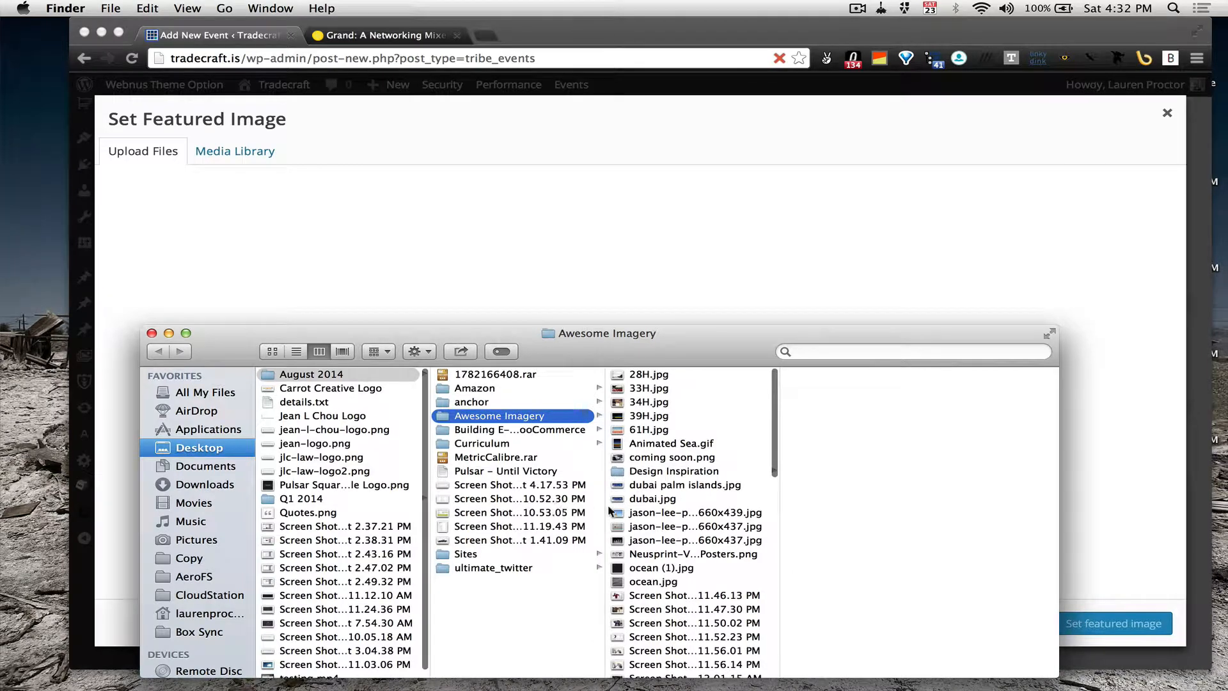
{"action": "left_click", "coordinate": [692, 504]}
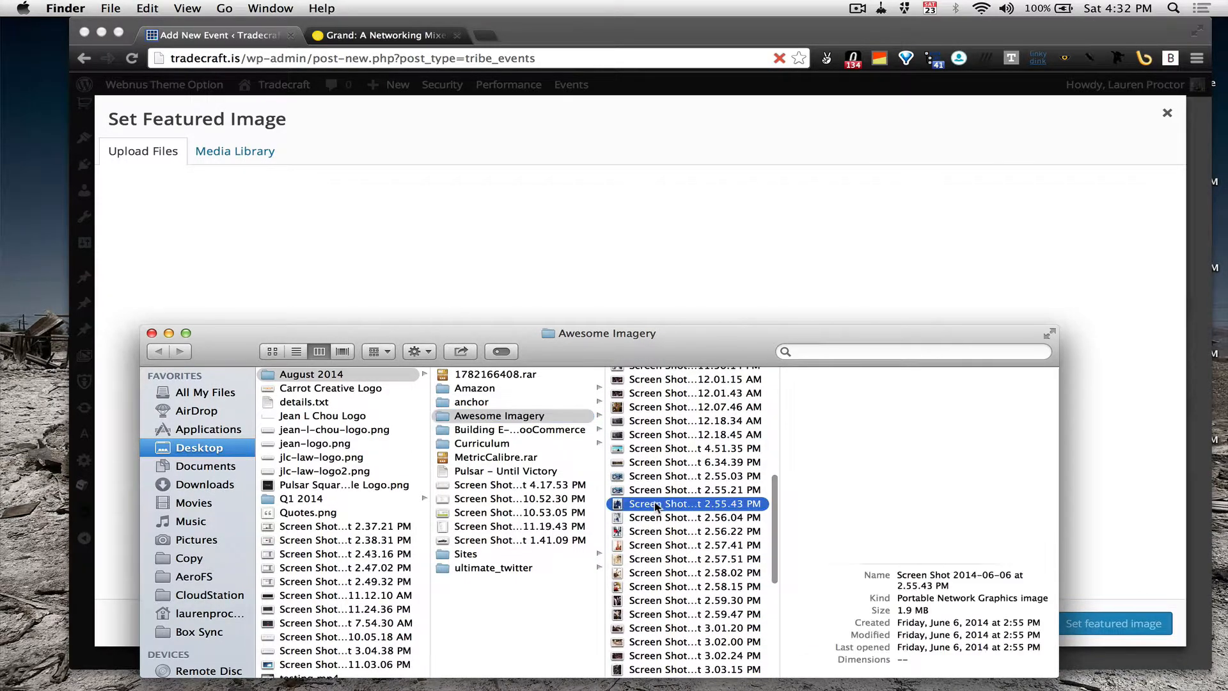
{"action": "left_click", "coordinate": [692, 504]}
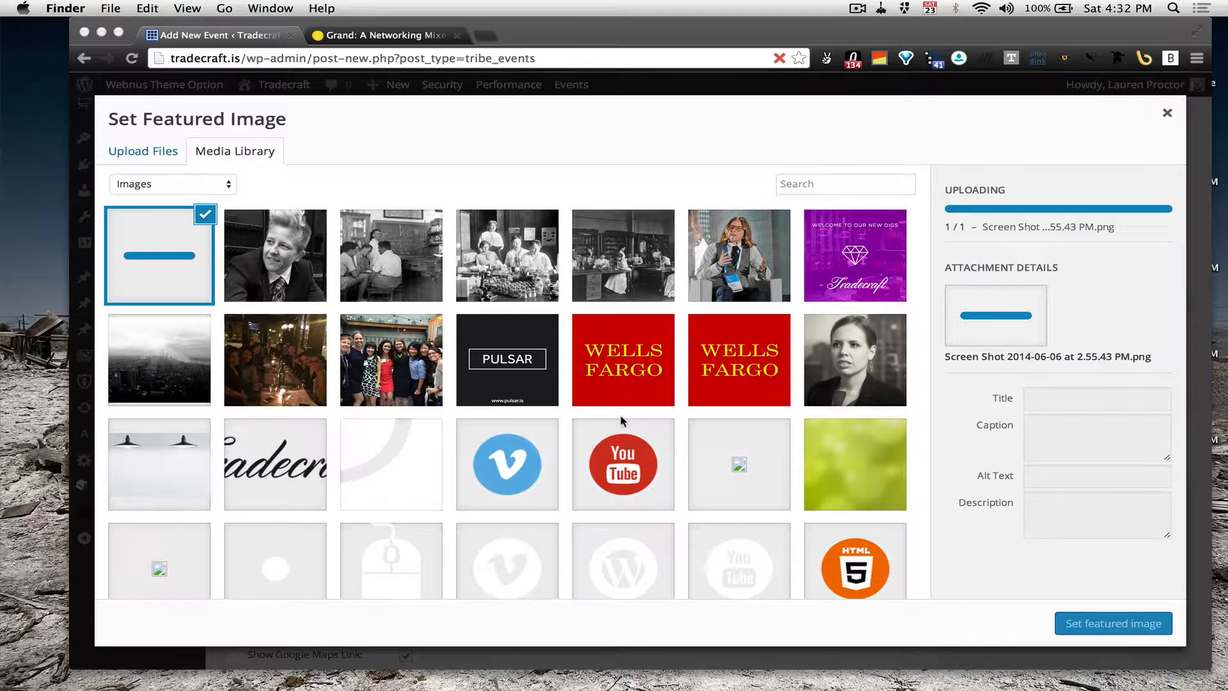
{"action": "mouse_move", "coordinate": [1044, 405]}
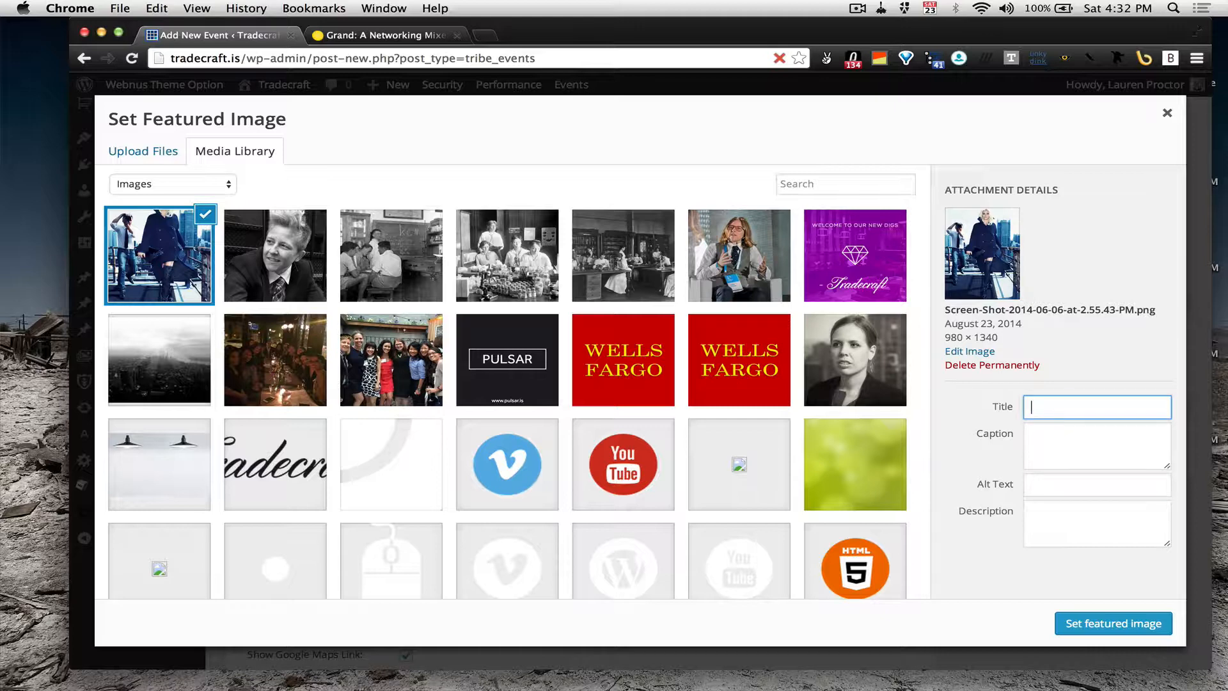
Step: Give the uploaded photo title and alt text 'Warehouse Event' and set it as featured image
{"action": "type", "text": "Warehouse Ev"}
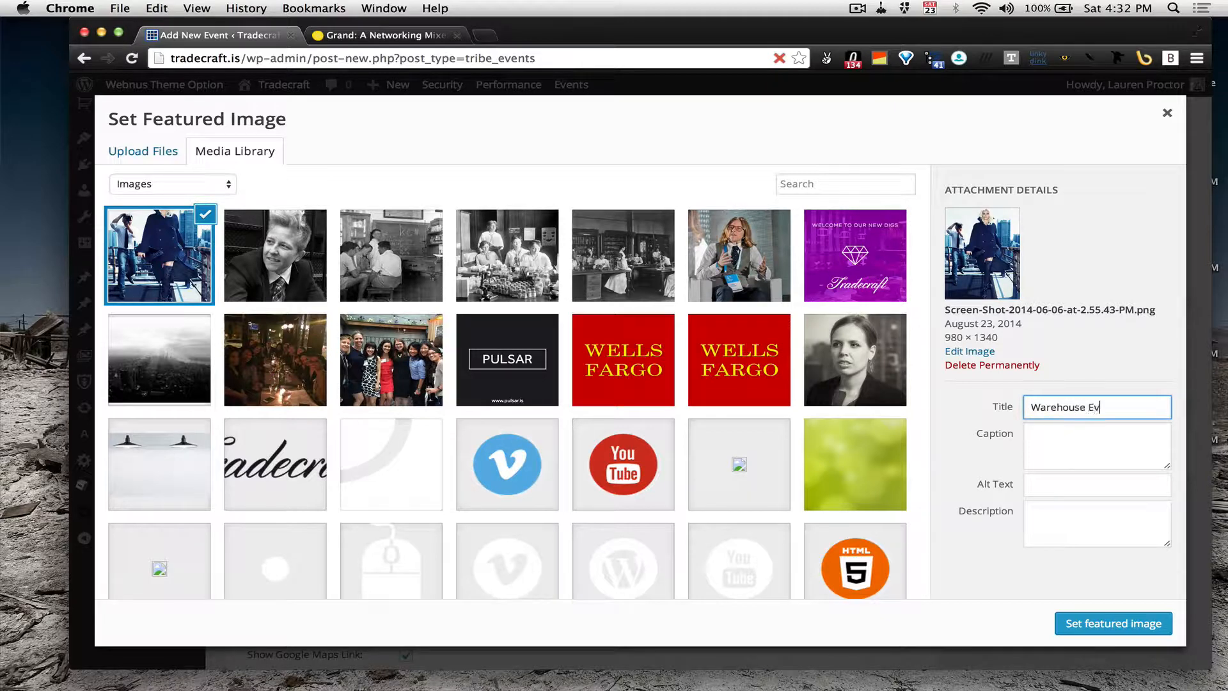
{"action": "type", "text": "Warehouse Event"}
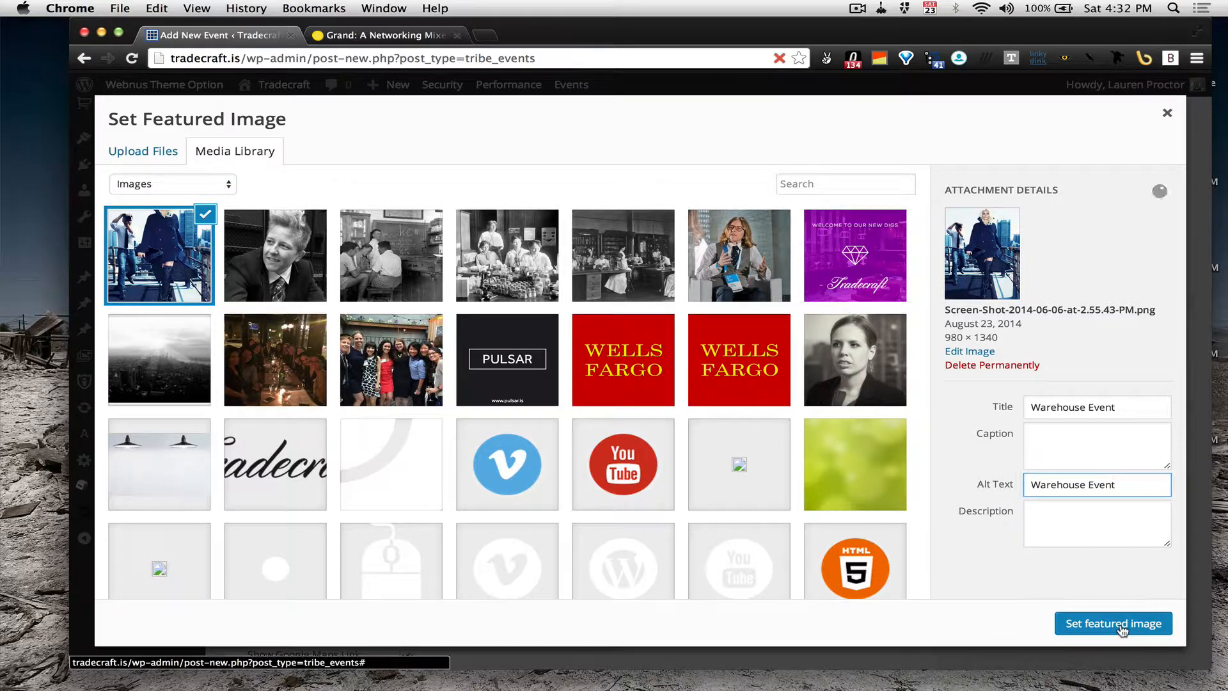
{"action": "left_click", "coordinate": [1111, 623]}
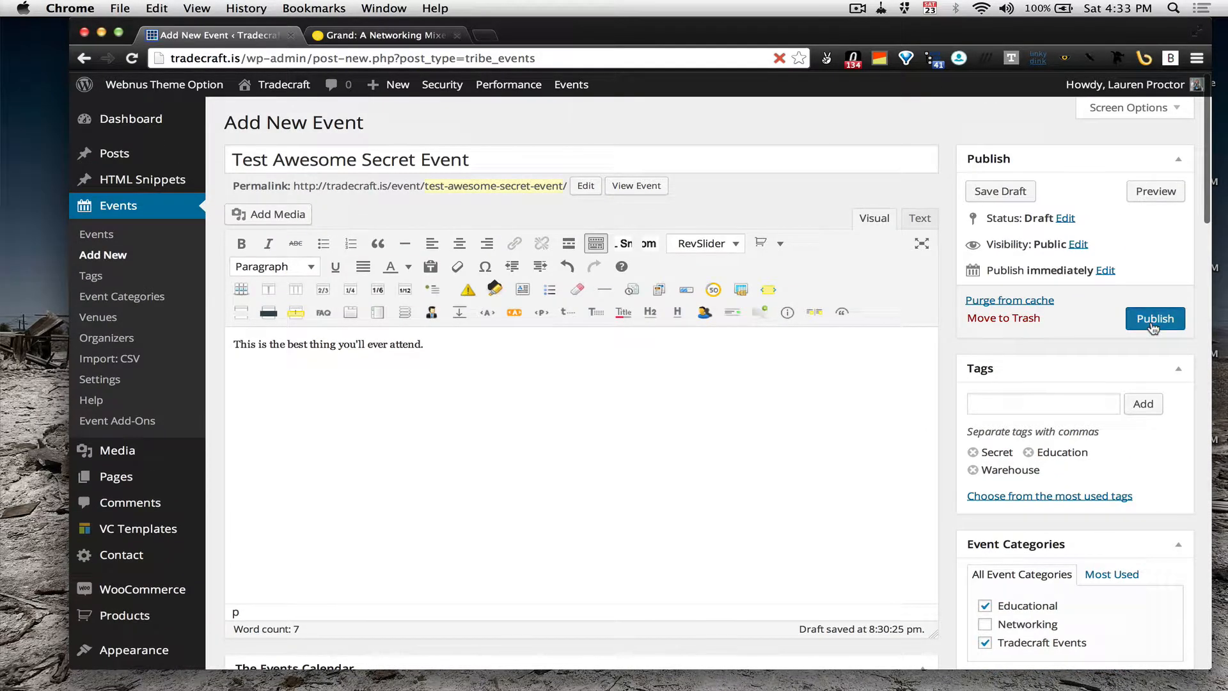
Step: Publish the Test Awesome Secret Event from the editor
{"action": "left_click", "coordinate": [1153, 319]}
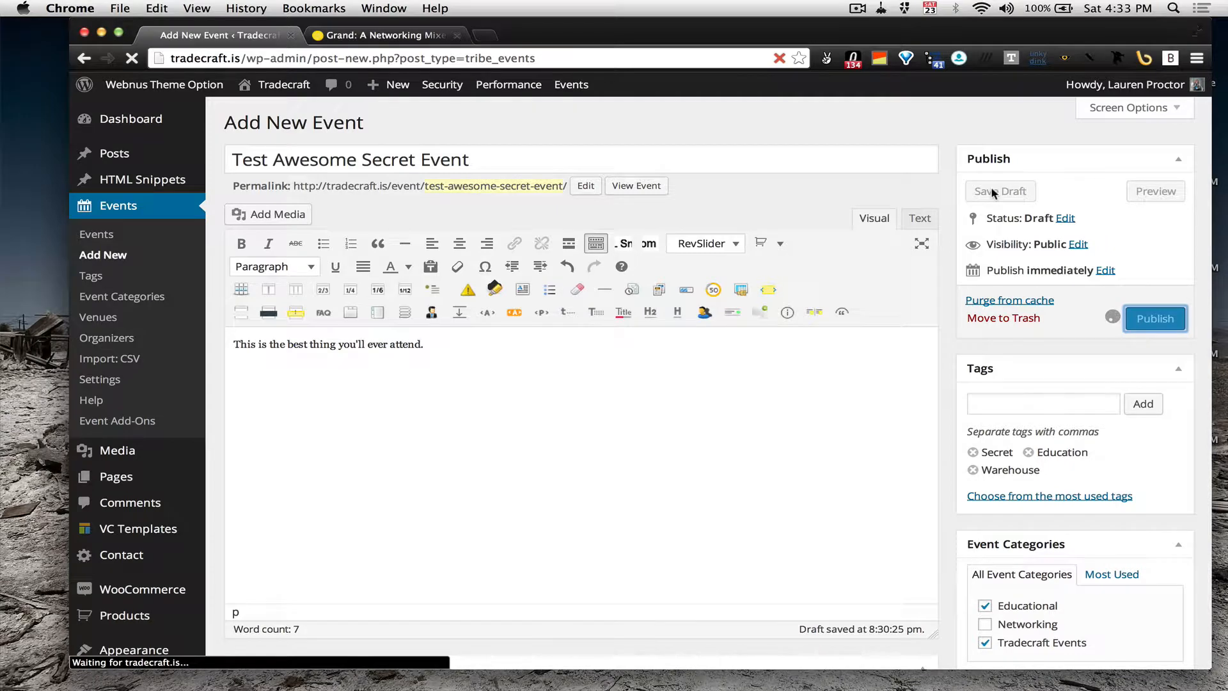
{"action": "left_click", "coordinate": [1154, 319]}
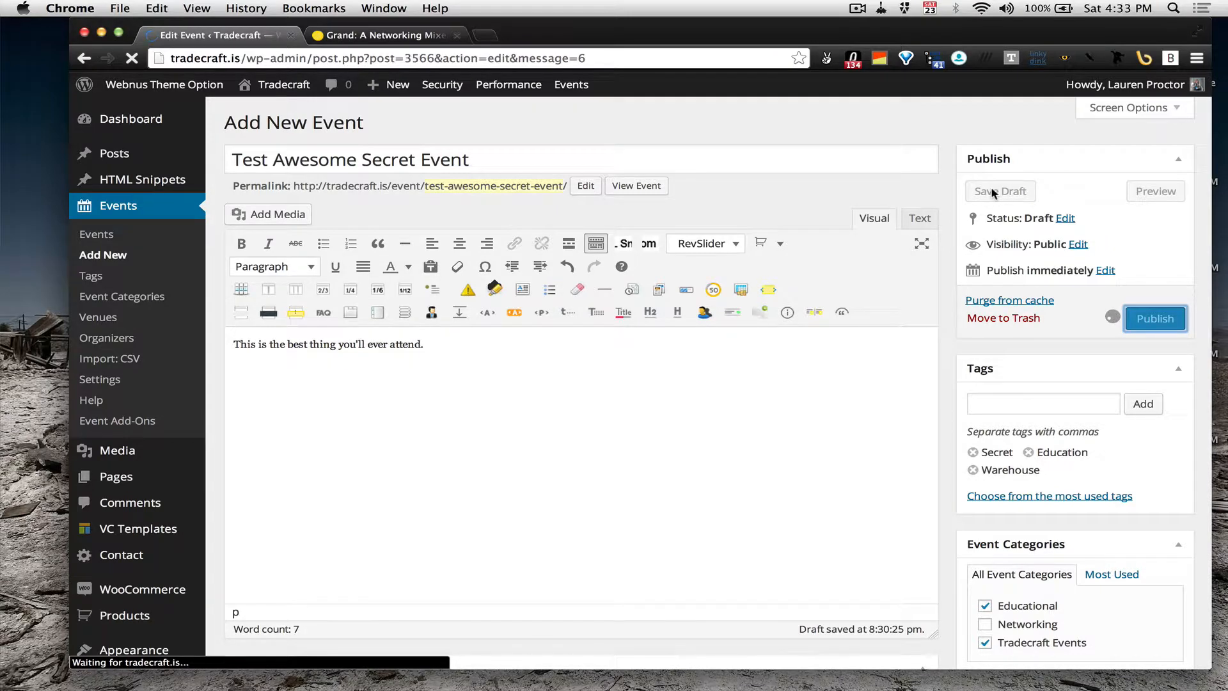
{"action": "left_click", "coordinate": [1154, 318]}
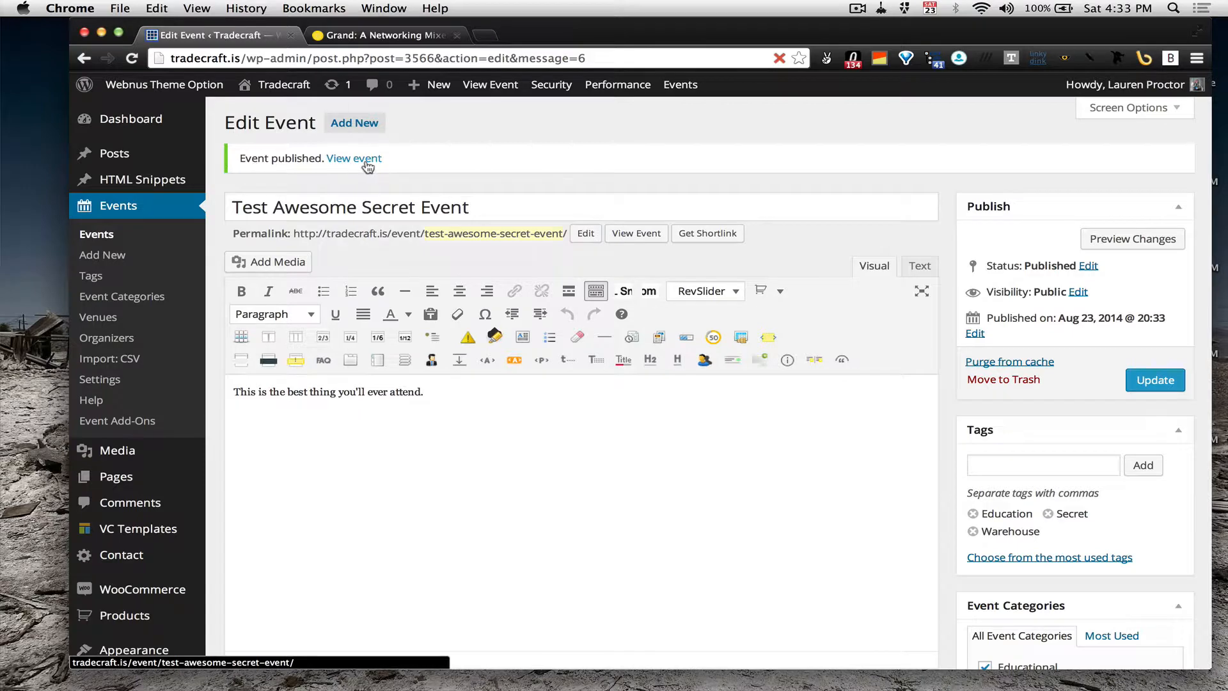
Step: View the published event's live public page from the confirmation notice
{"action": "left_click", "coordinate": [355, 158]}
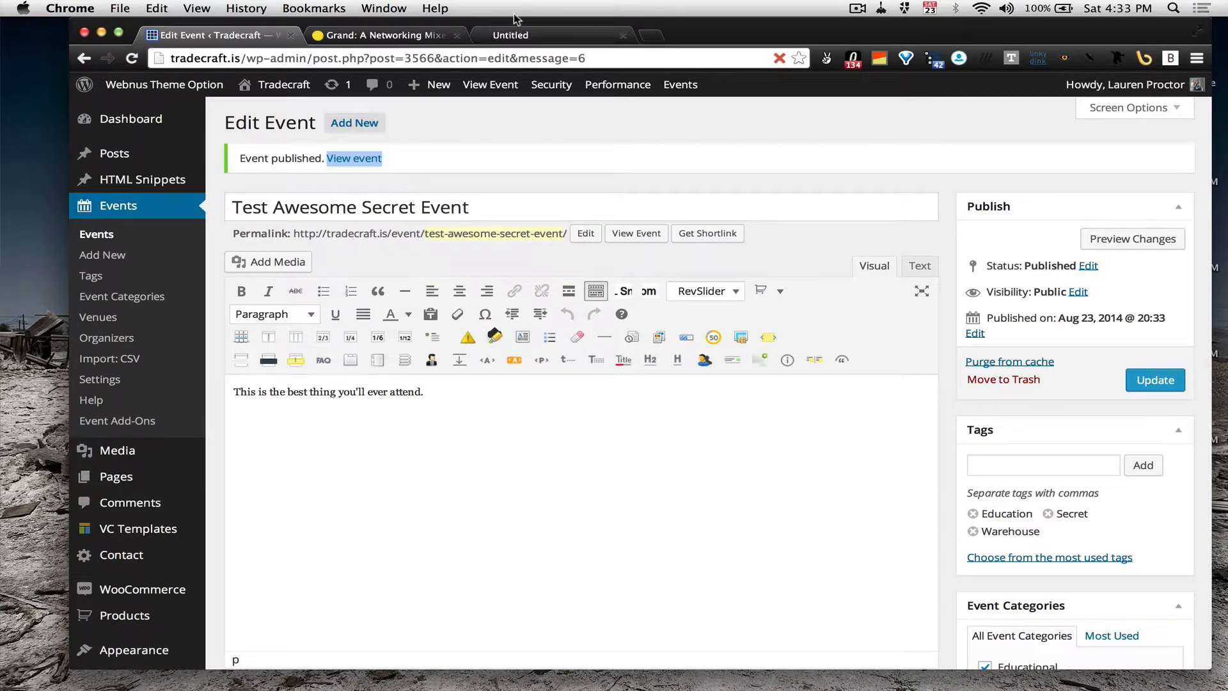
{"action": "left_click", "coordinate": [354, 159]}
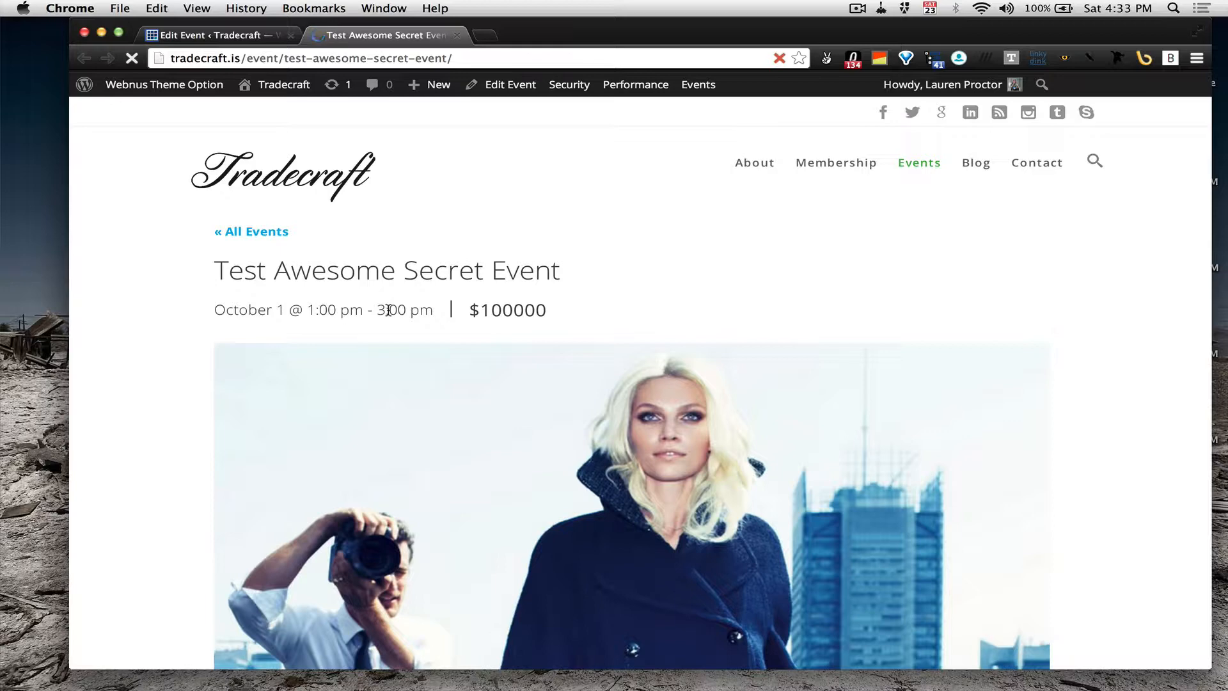
{"action": "scroll", "scroll_direction": "down", "scroll_amount": 3}
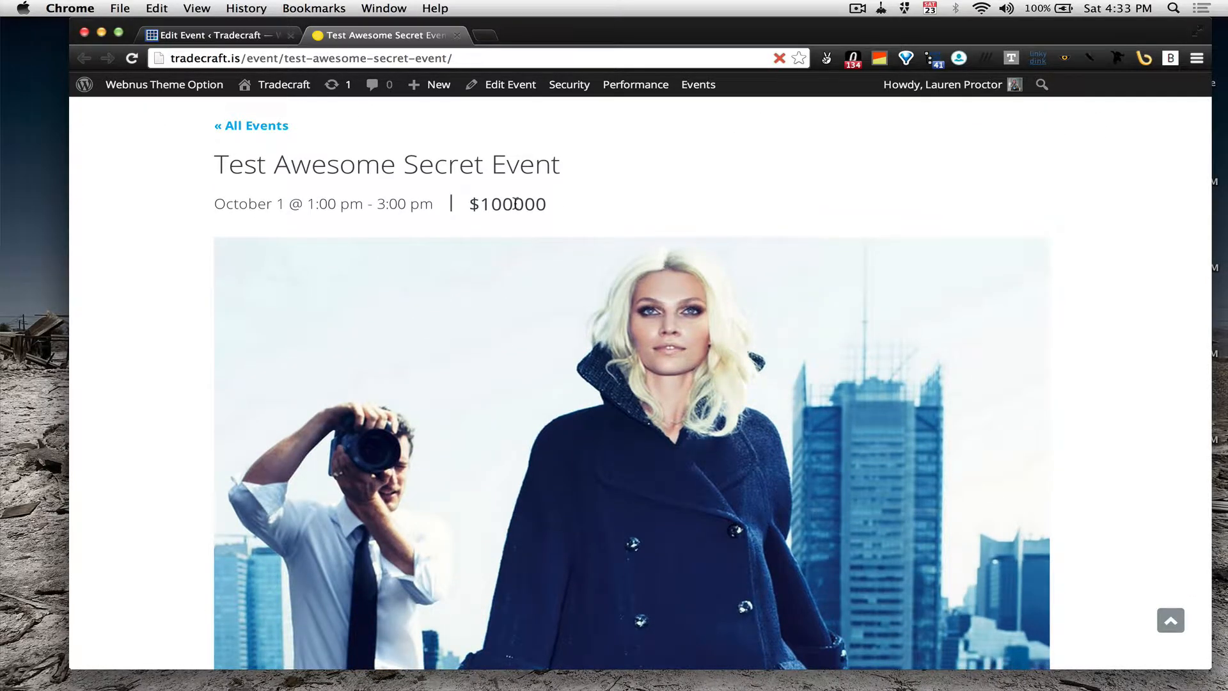
{"action": "scroll", "scroll_direction": "down", "scroll_amount": 3}
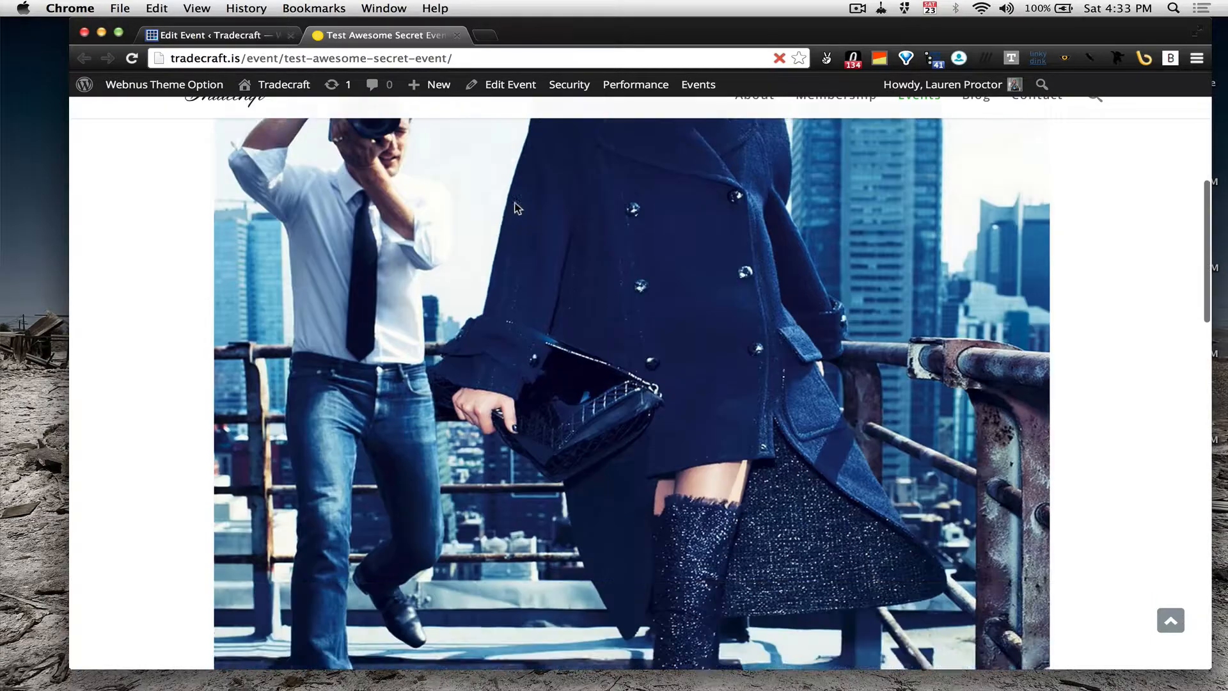
{"action": "scroll", "scroll_direction": "down", "scroll_amount": 3}
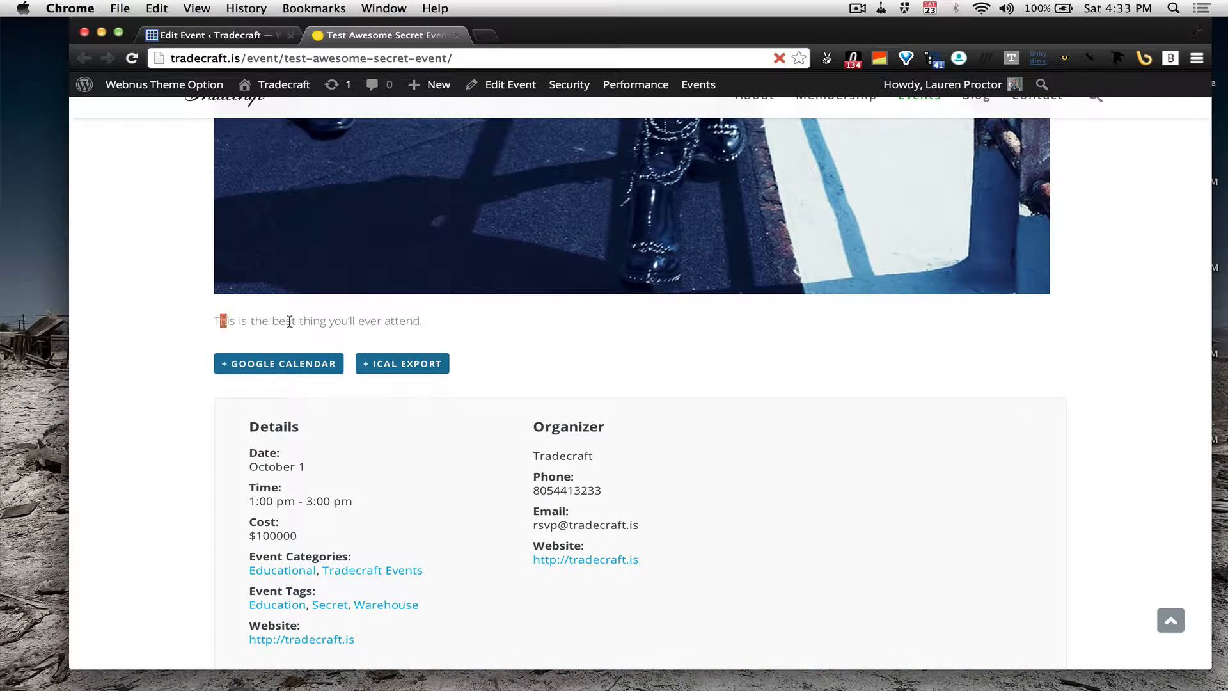
{"action": "scroll", "scroll_direction": "down", "scroll_amount": 3}
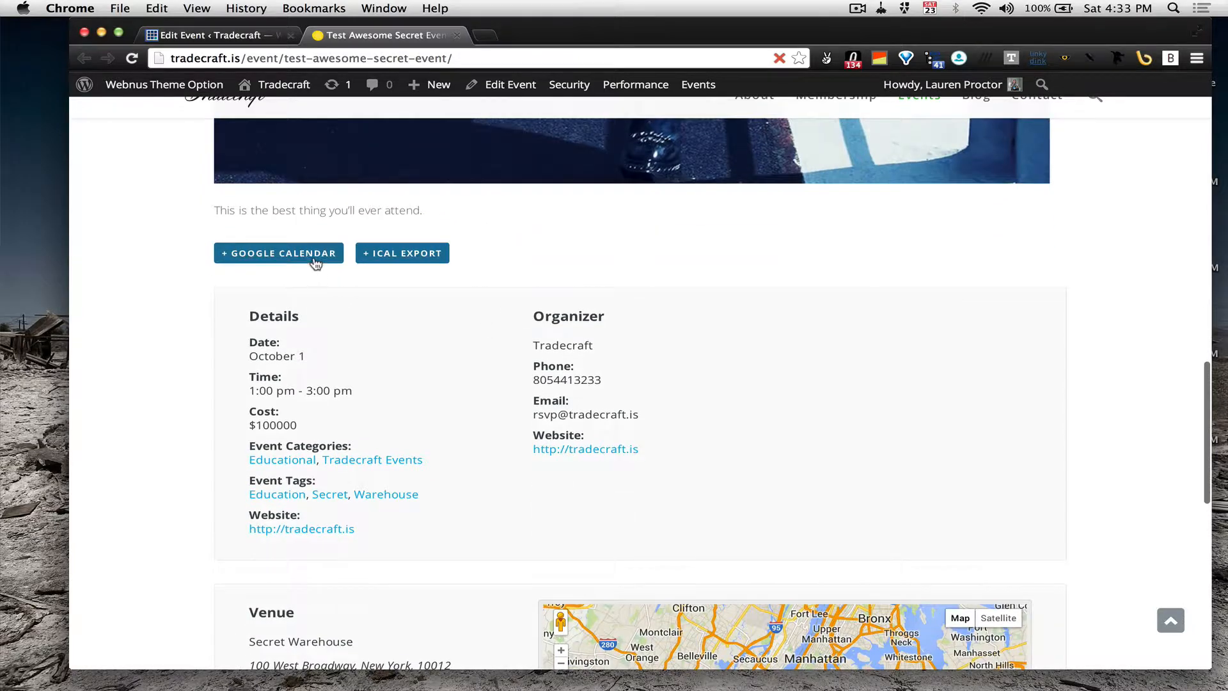
{"action": "left_click", "coordinate": [278, 251]}
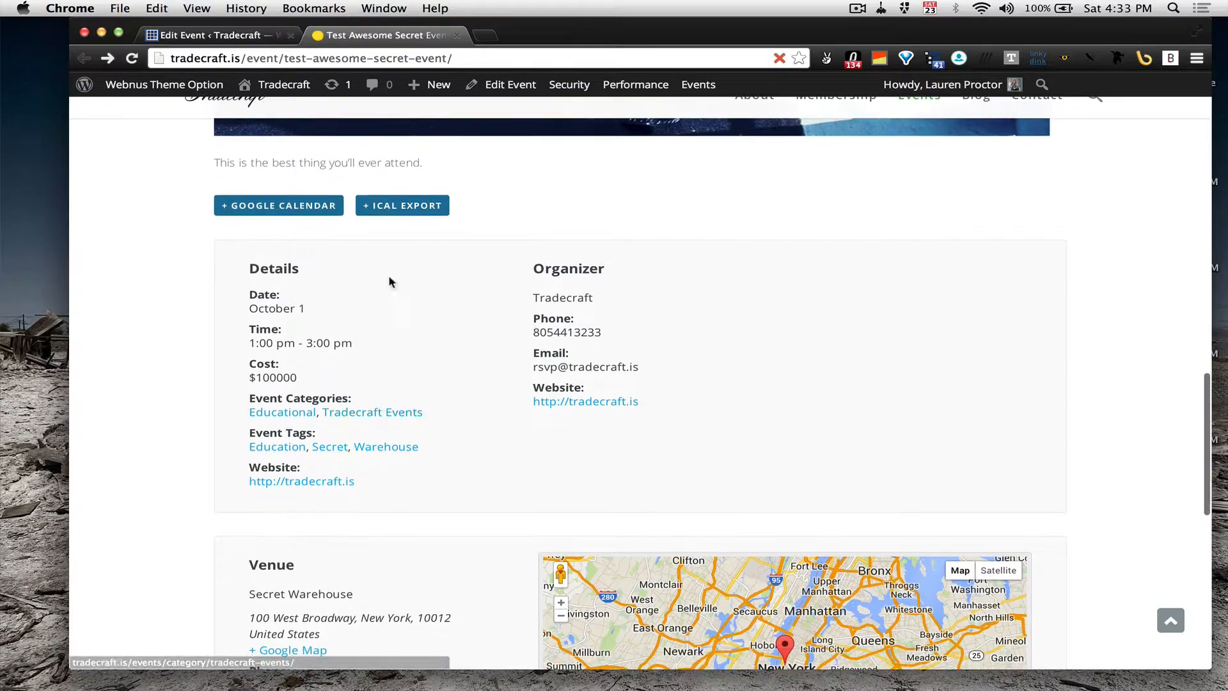
{"action": "scroll", "scroll_direction": "down", "scroll_amount": 3}
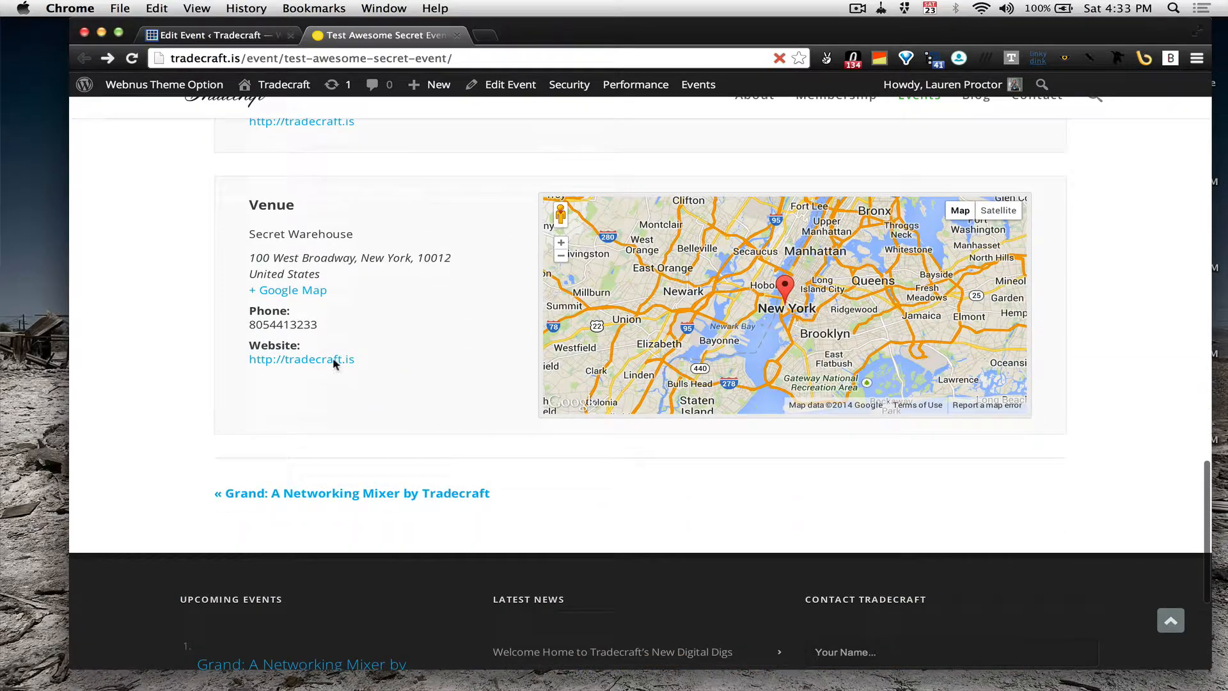
{"action": "scroll", "scroll_direction": "down", "scroll_amount": 3}
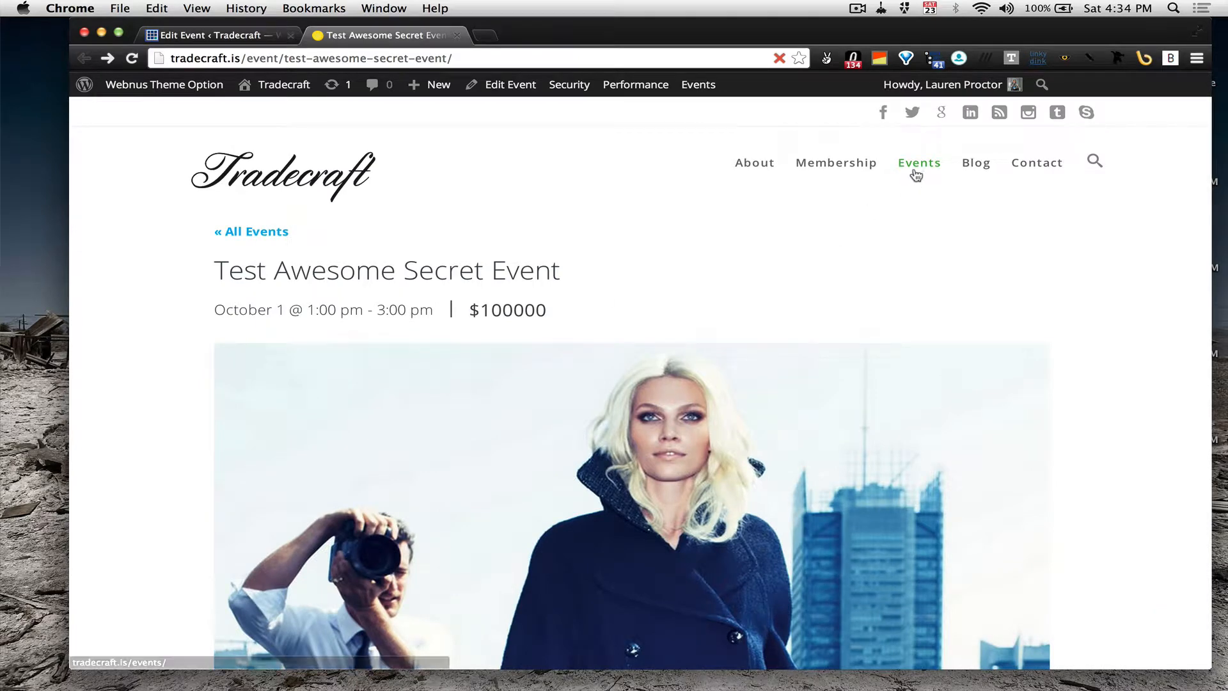
Step: Show the site's events as a monthly calendar and move ahead to October 2014
{"action": "left_click", "coordinate": [919, 162]}
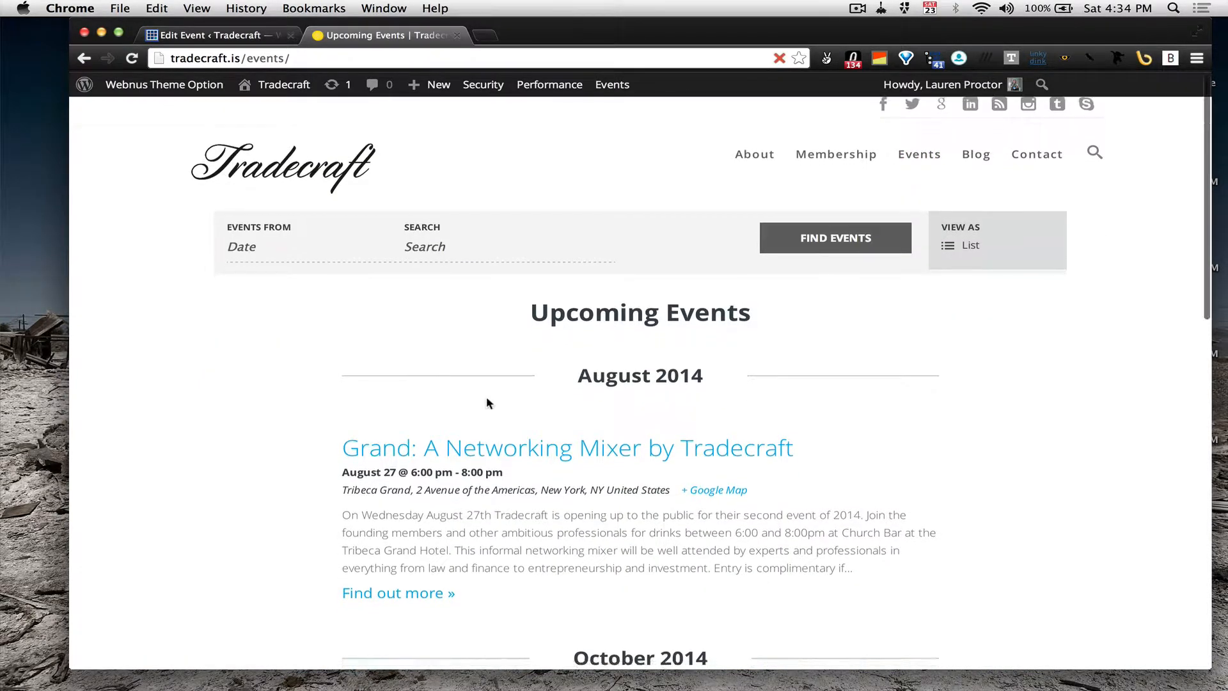
{"action": "scroll", "scroll_direction": "down", "scroll_amount": 3}
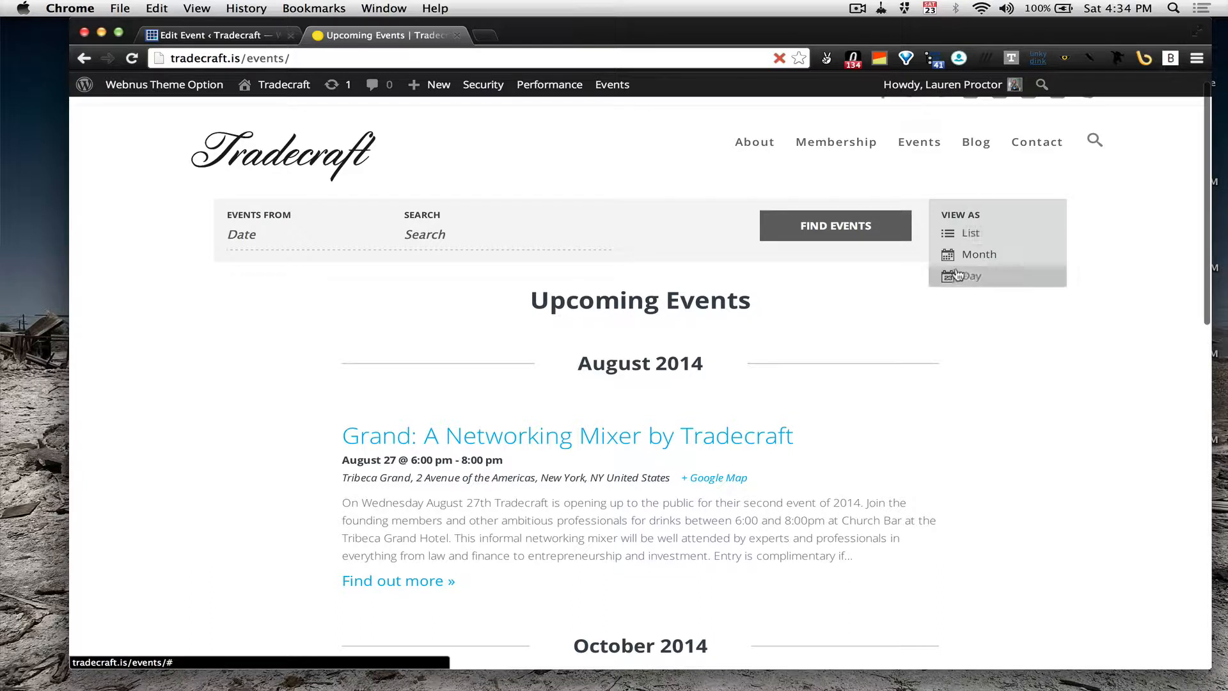
{"action": "left_click", "coordinate": [978, 254]}
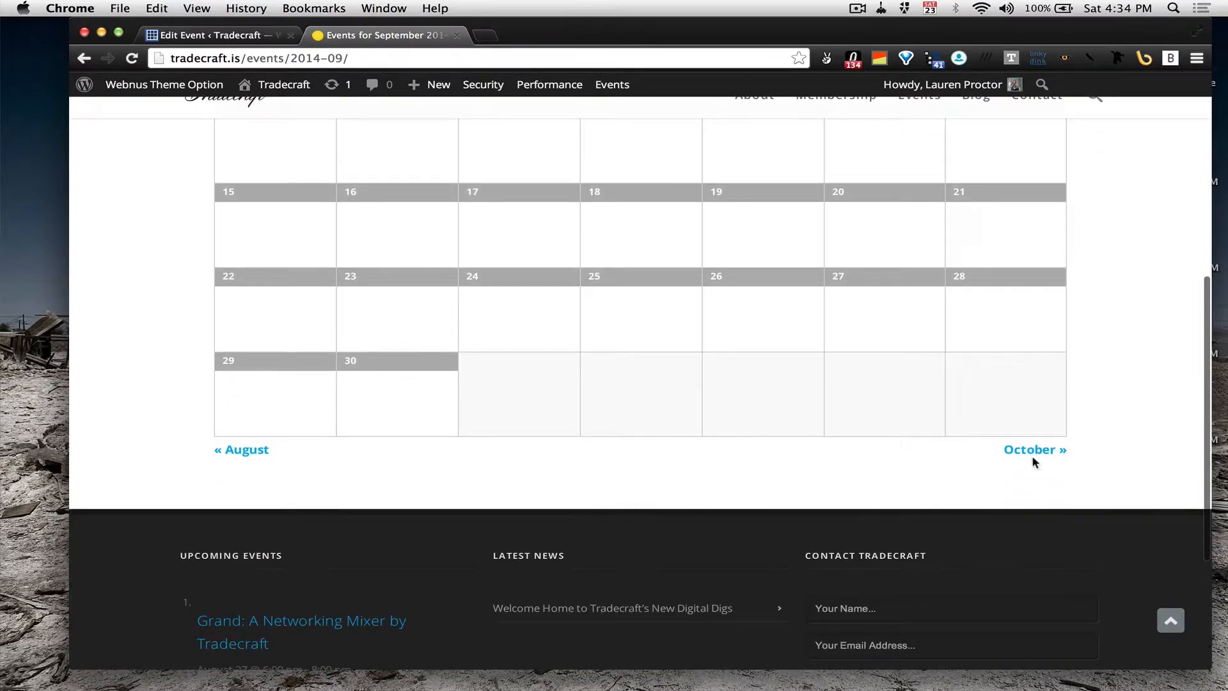
{"action": "left_click", "coordinate": [1034, 449]}
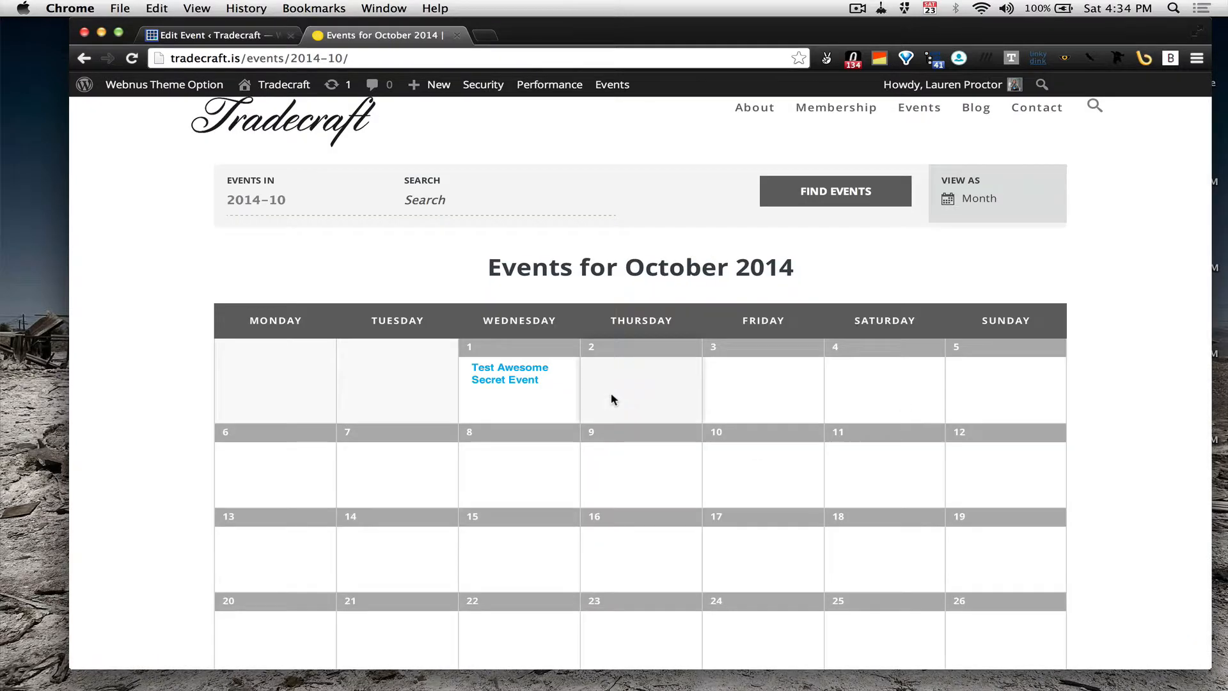
{"action": "mouse_move", "coordinate": [509, 373]}
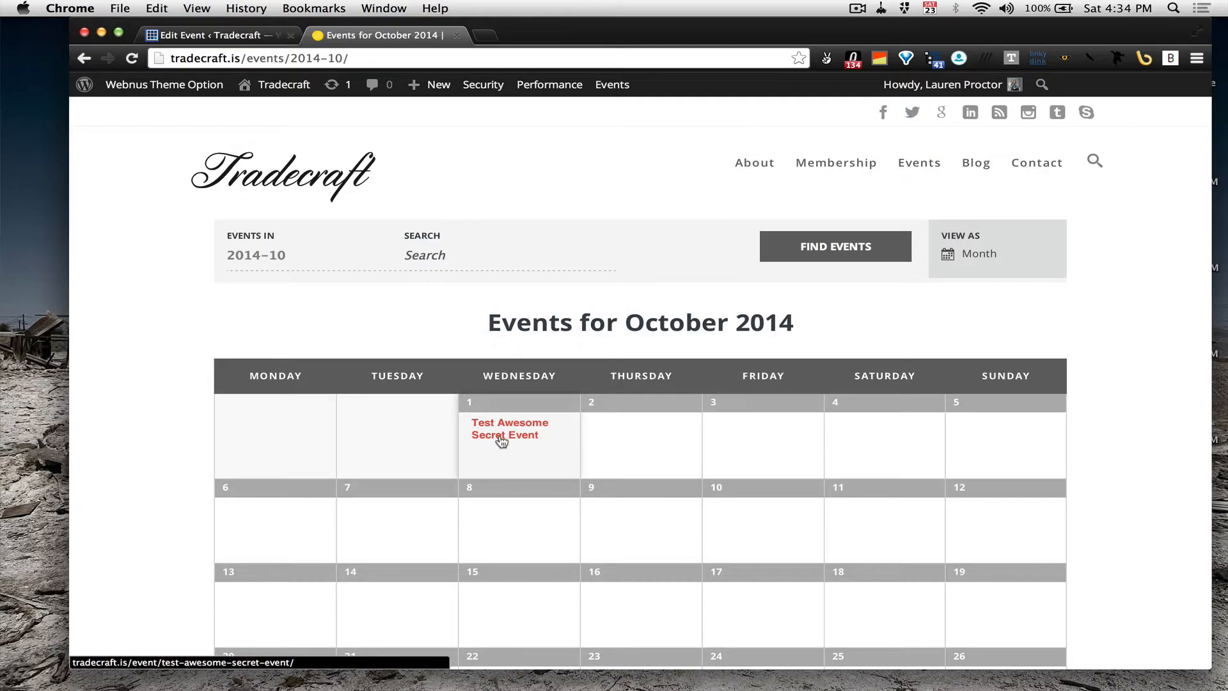
{"action": "mouse_move", "coordinate": [509, 428]}
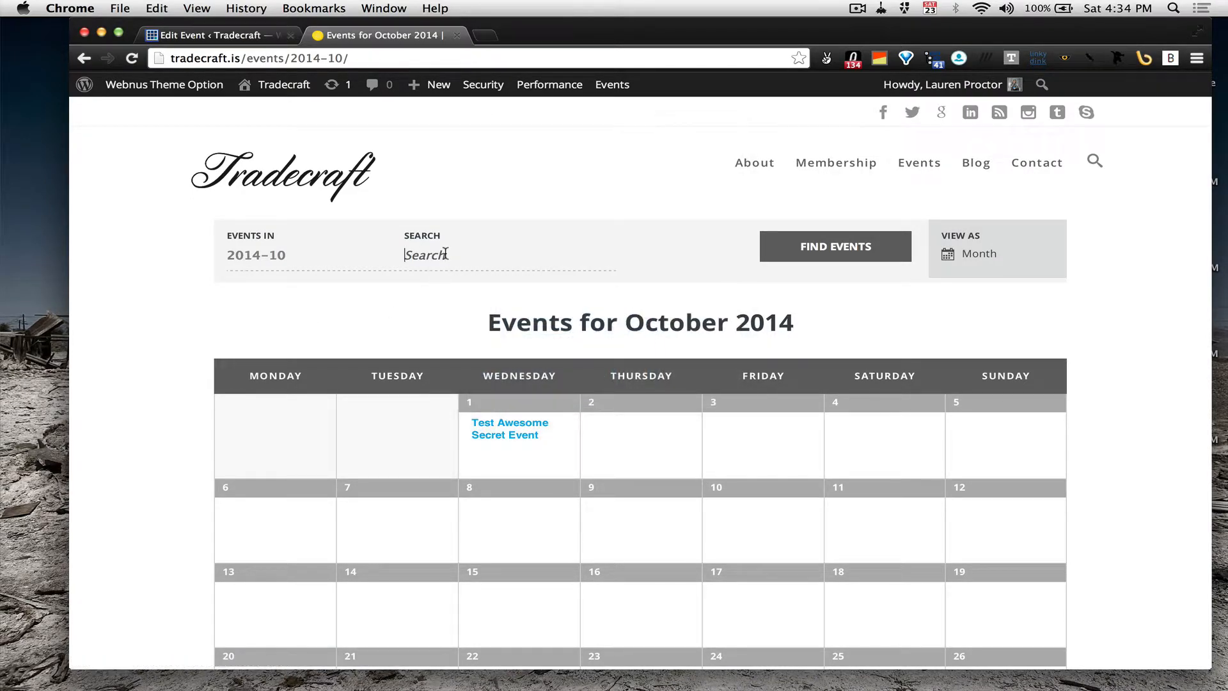
Step: Search the calendar for 'secret', confirming the event, then return to the editor
{"action": "type", "text": "secret"}
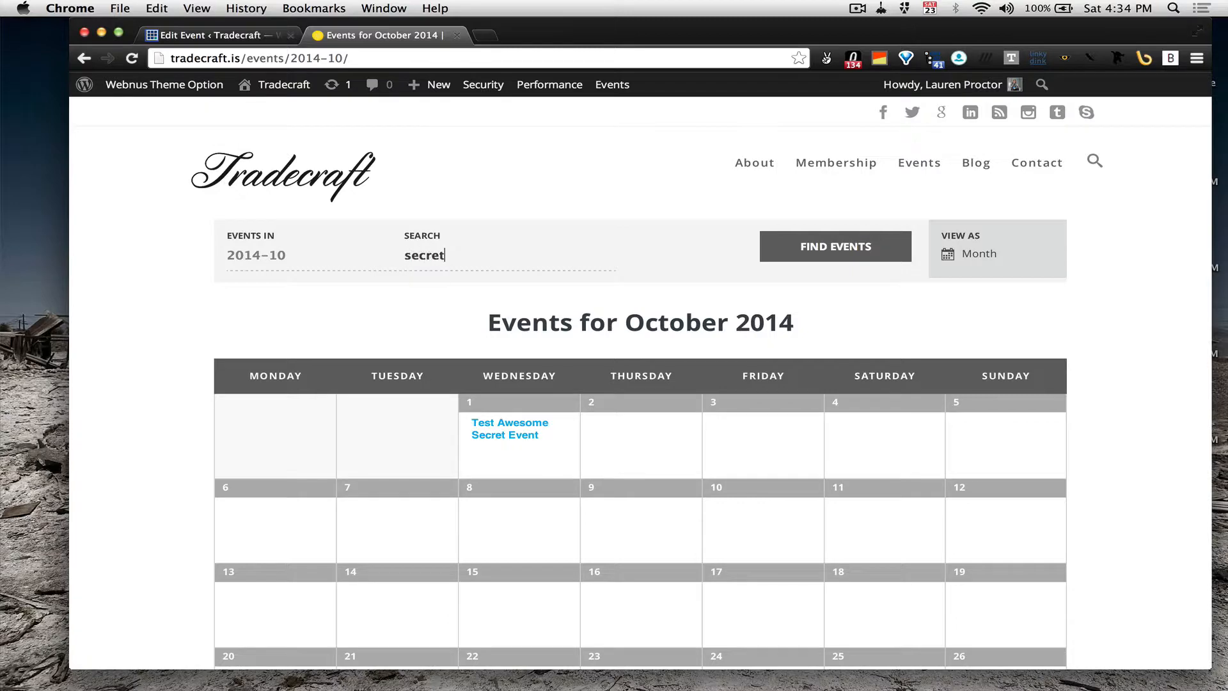
{"action": "left_click", "coordinate": [836, 246]}
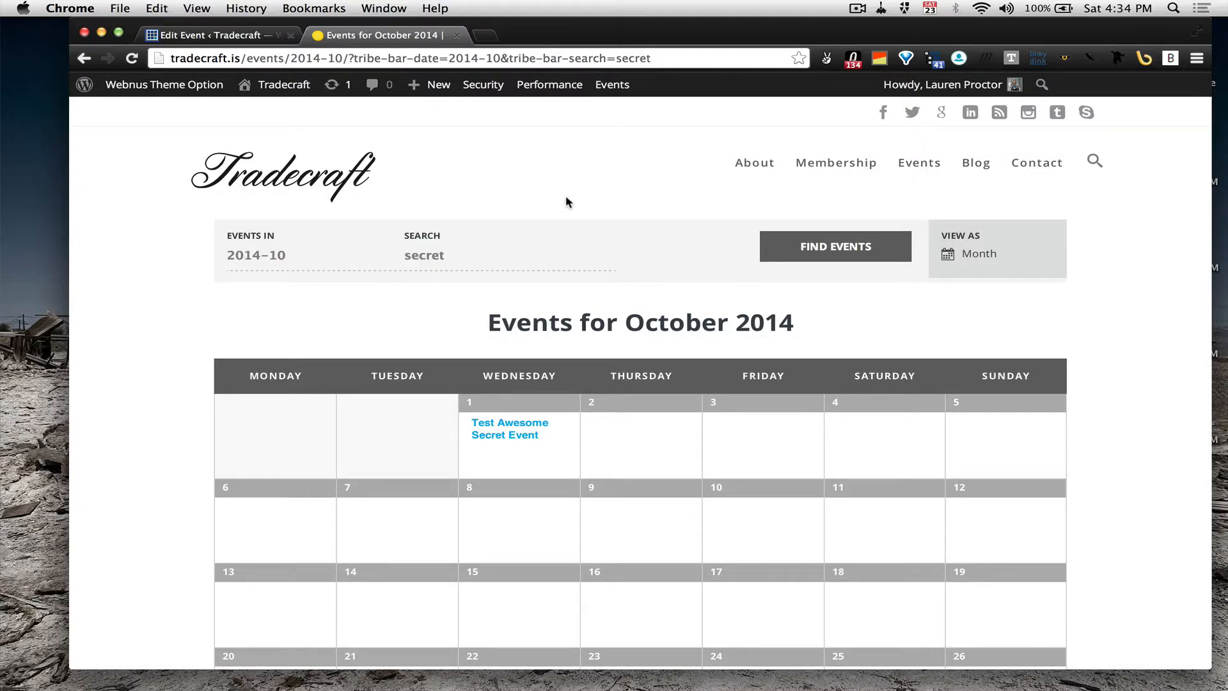
{"action": "left_click", "coordinate": [211, 34]}
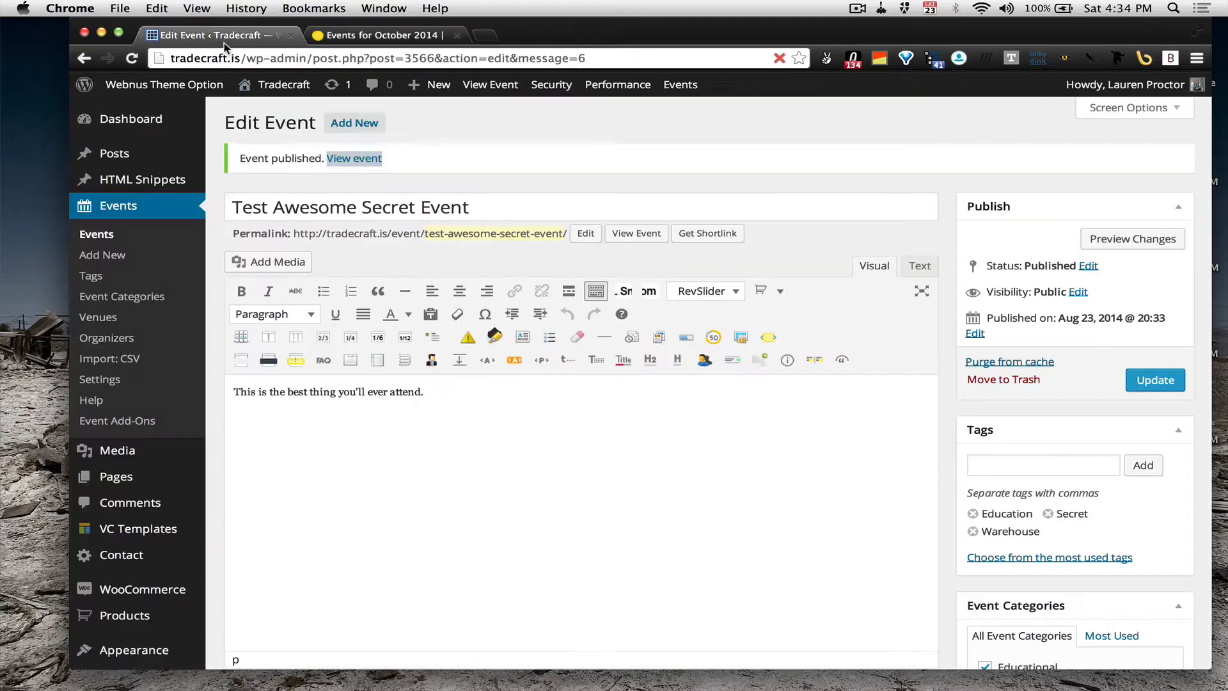
{"action": "mouse_move", "coordinate": [1002, 379]}
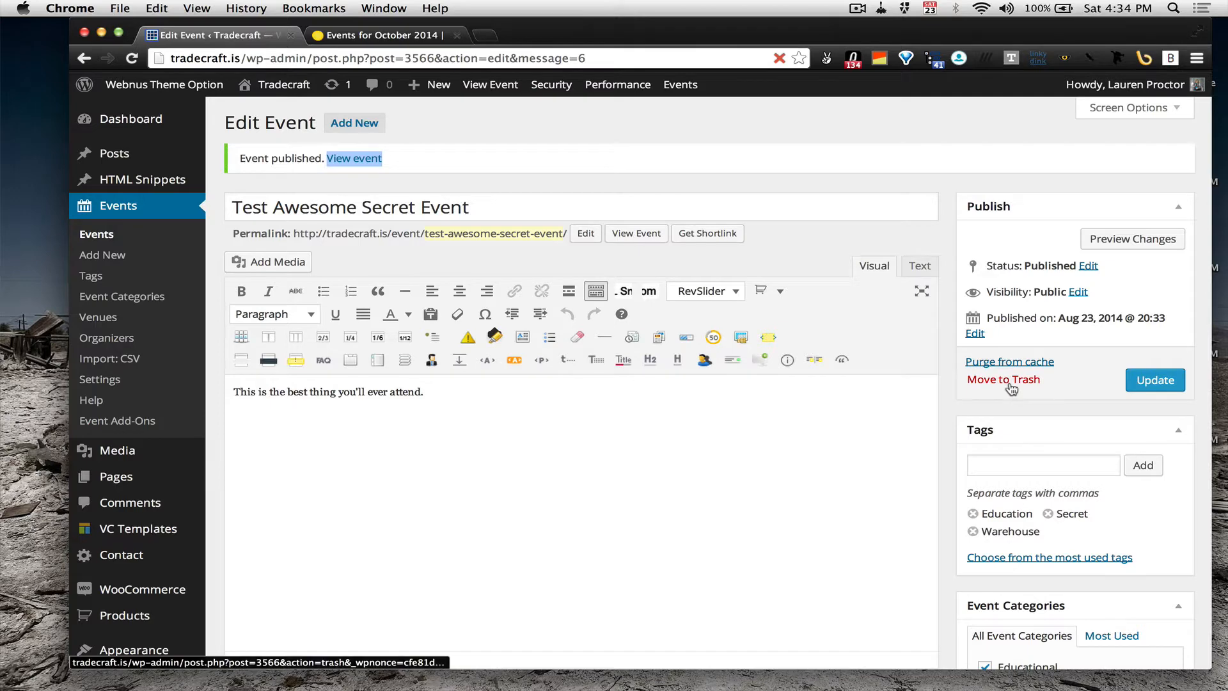
Step: Move Test Awesome Secret Event to the trash from the Publish box
{"action": "left_click", "coordinate": [1003, 379]}
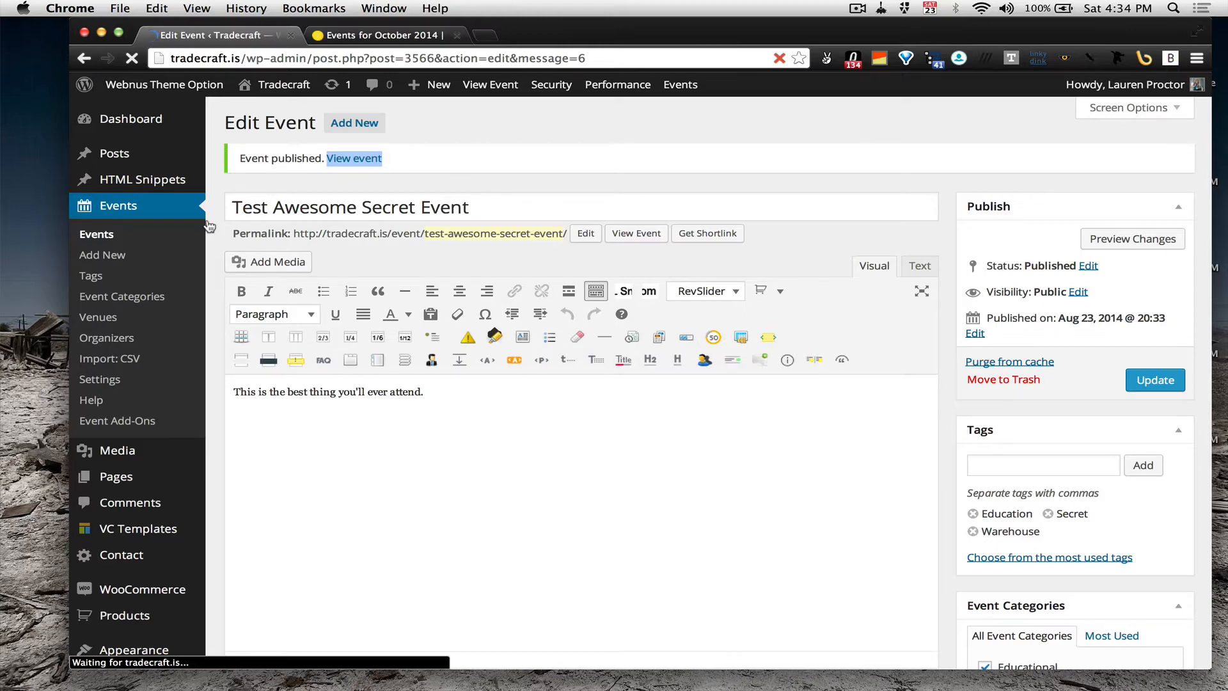
{"action": "left_click", "coordinate": [1002, 379]}
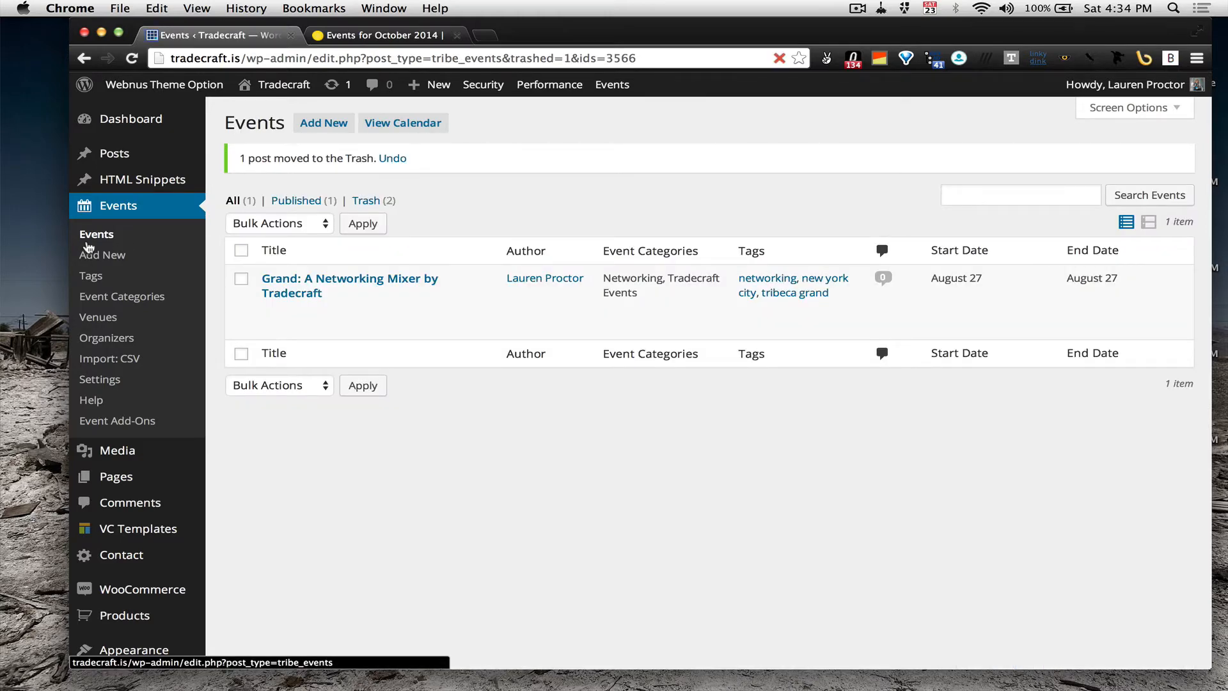
{"action": "mouse_move", "coordinate": [349, 285]}
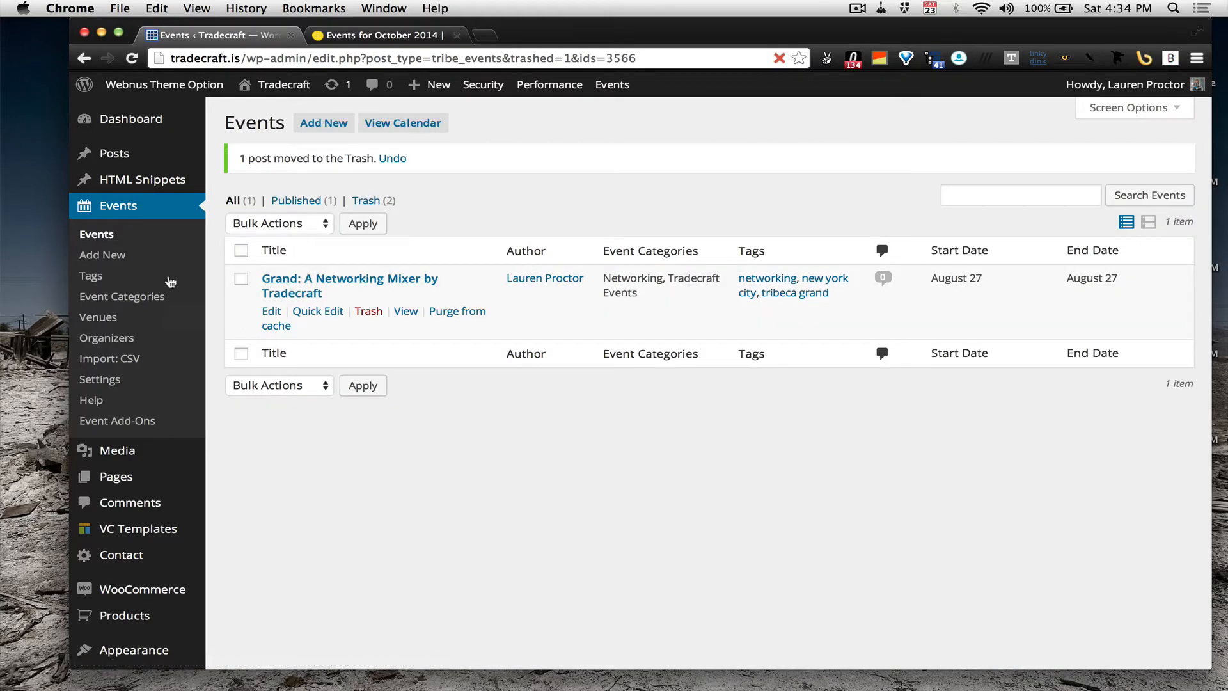
{"action": "mouse_move", "coordinate": [102, 255]}
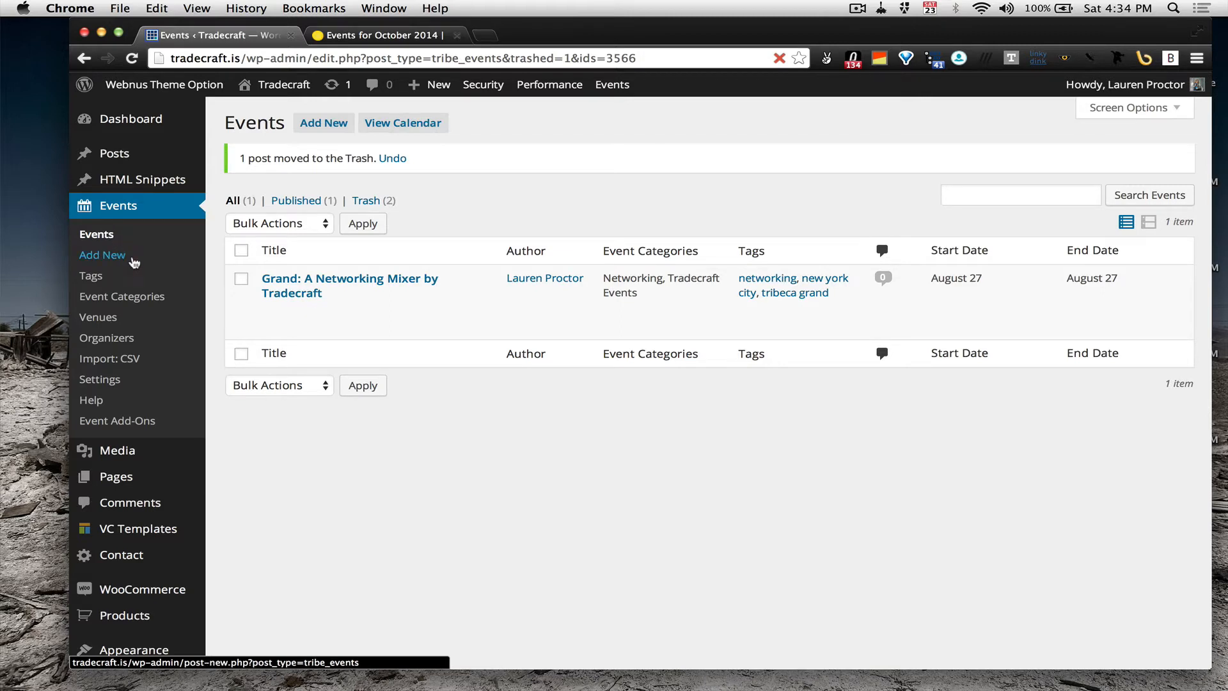